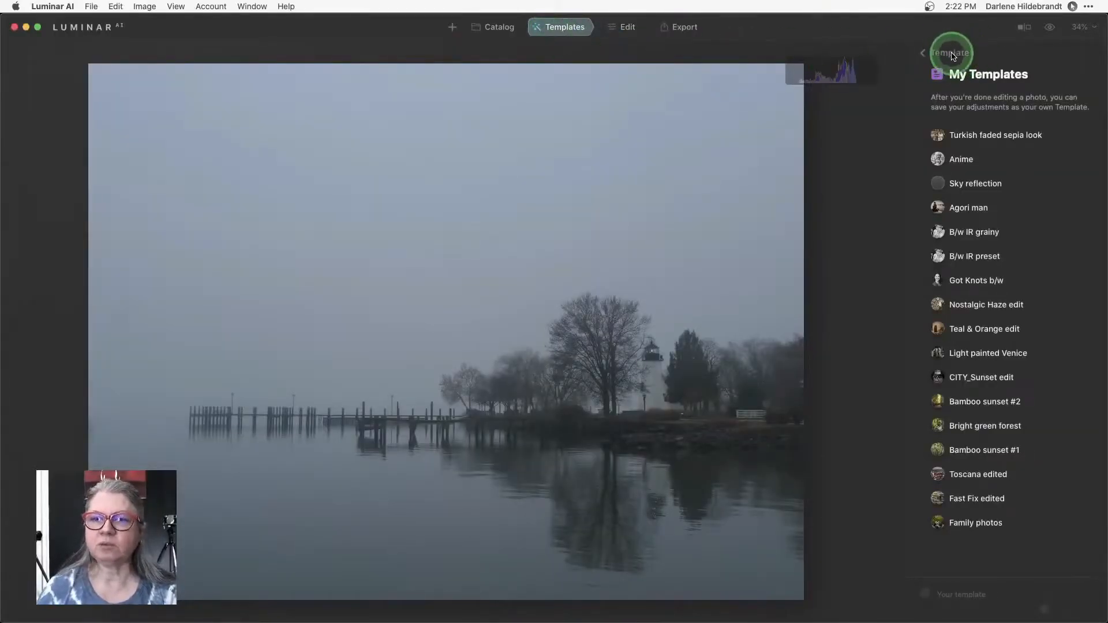
Step: Return to the template browser and open Natural Skies to apply the Afterhours template
click(922, 53)
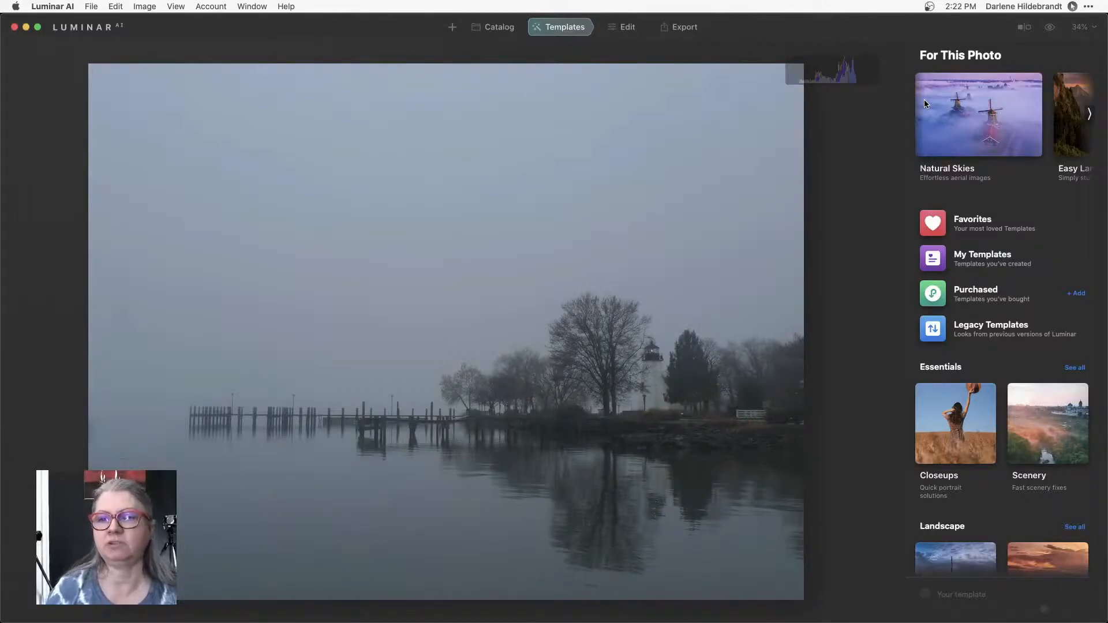
mouse_move(1090, 116)
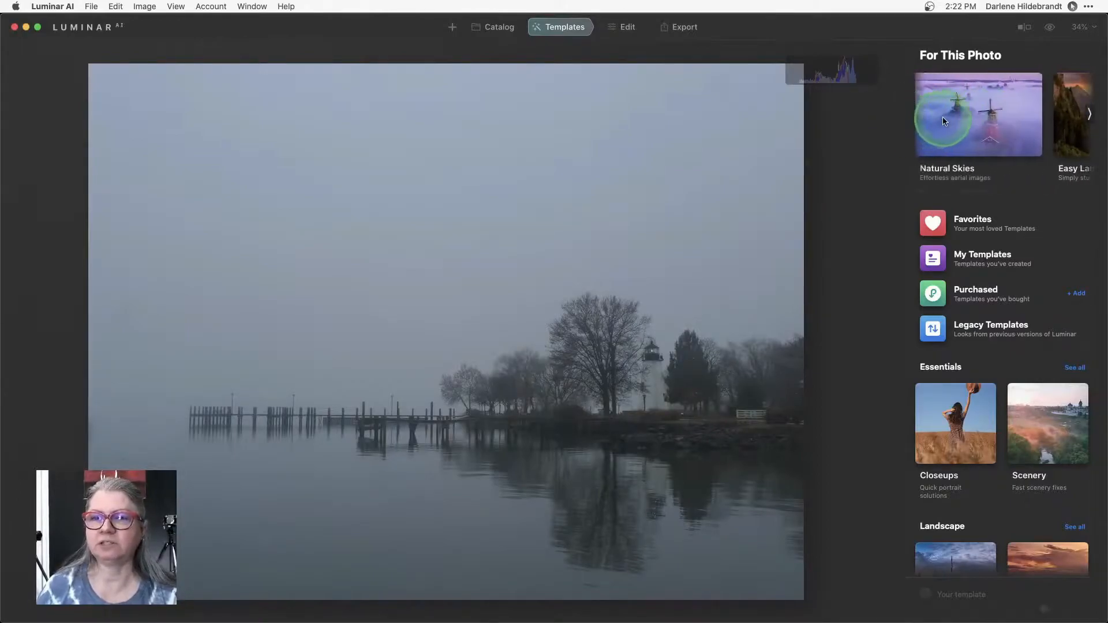
click(978, 114)
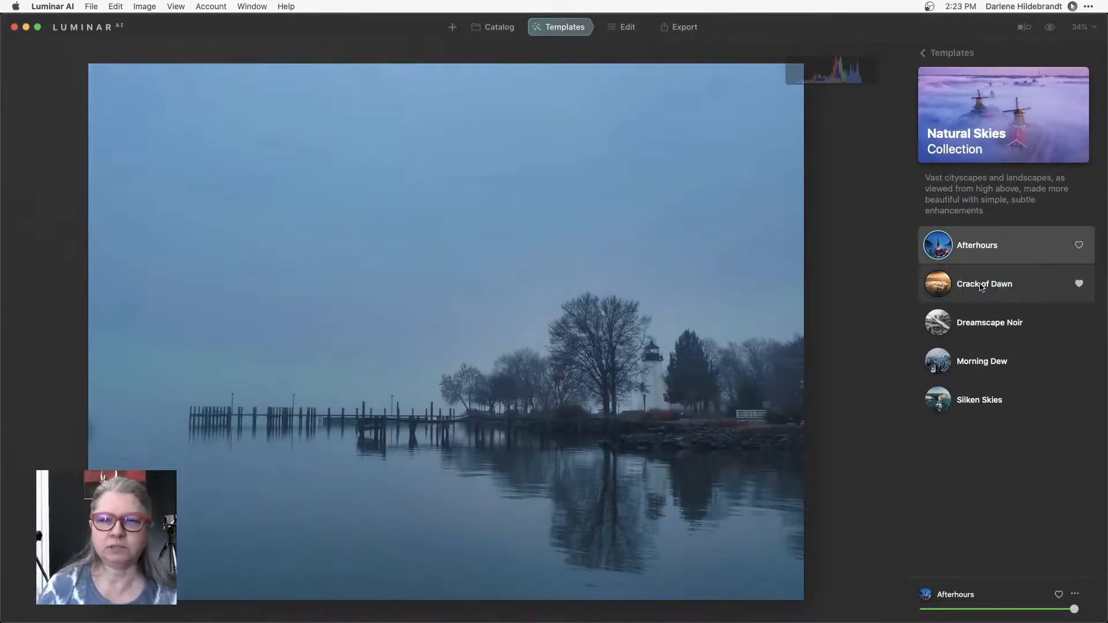
Step: Try Crack of Dawn, then settle on Morning Dew and return to the collections overview
click(989, 322)
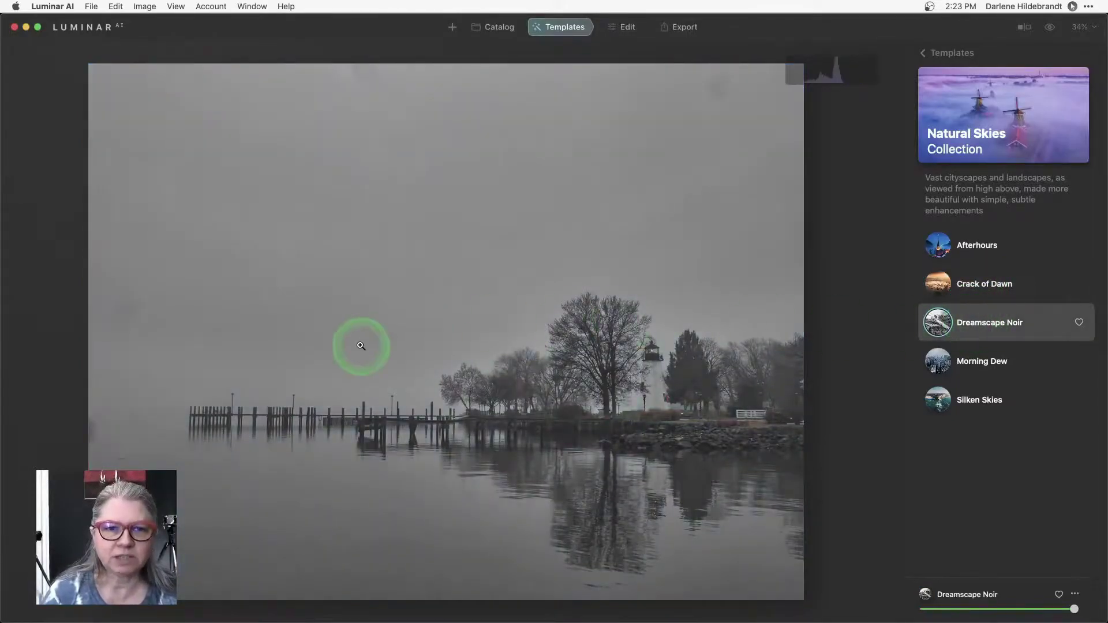
click(983, 283)
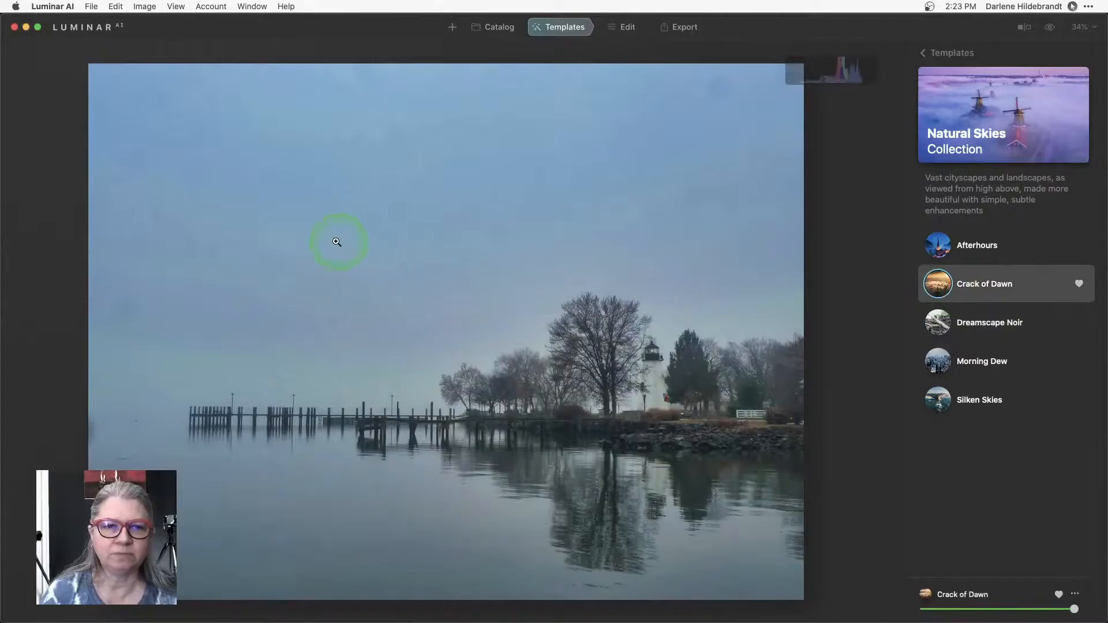
click(336, 242)
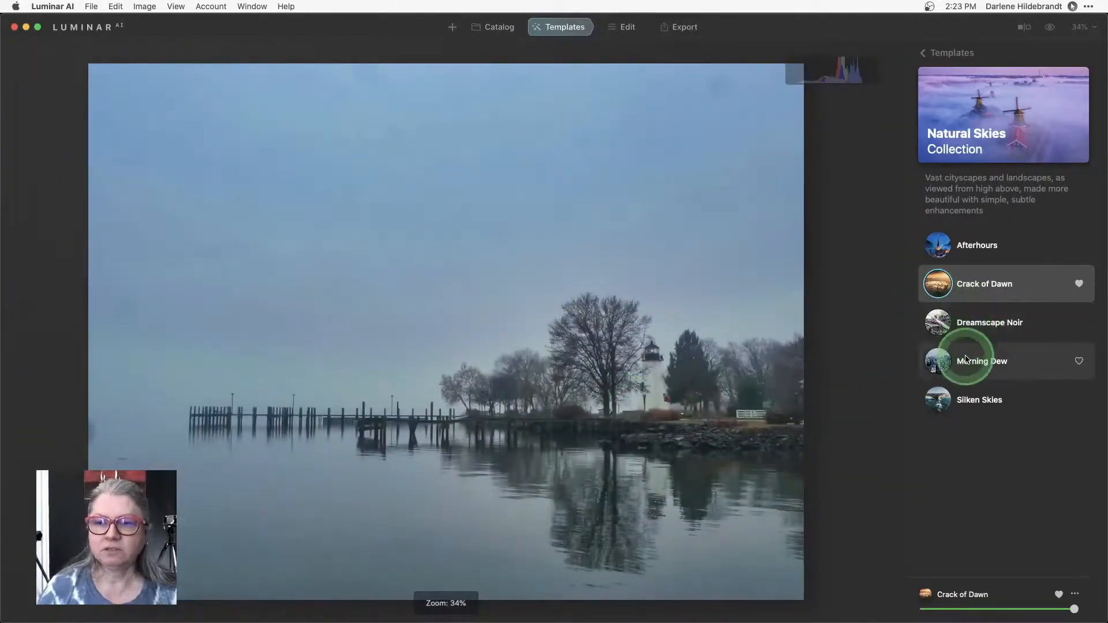
click(981, 361)
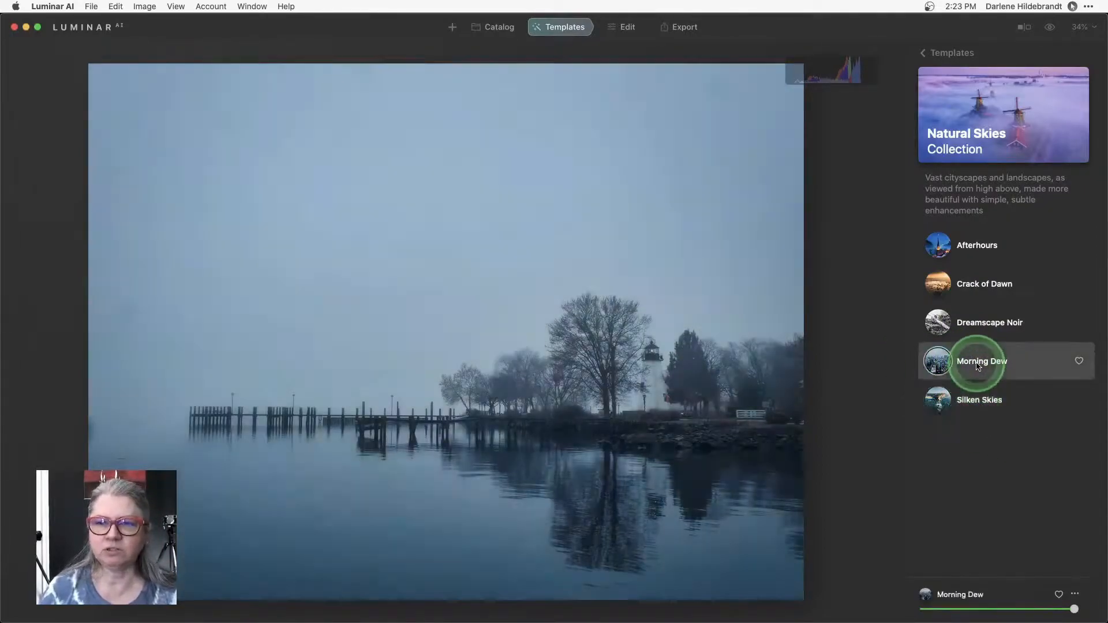
click(982, 361)
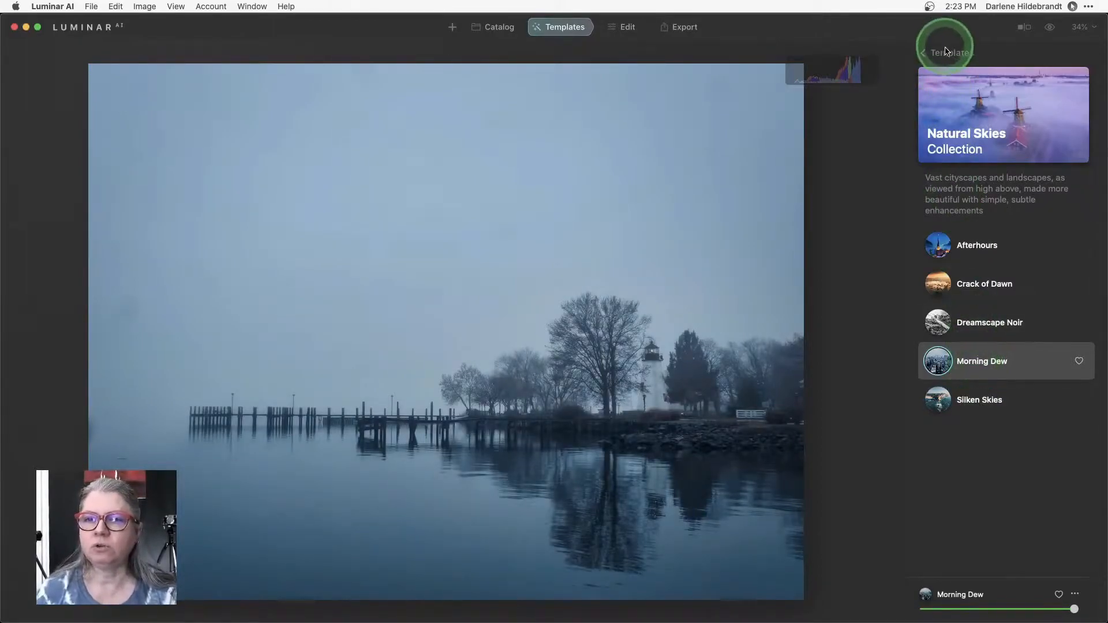
click(922, 53)
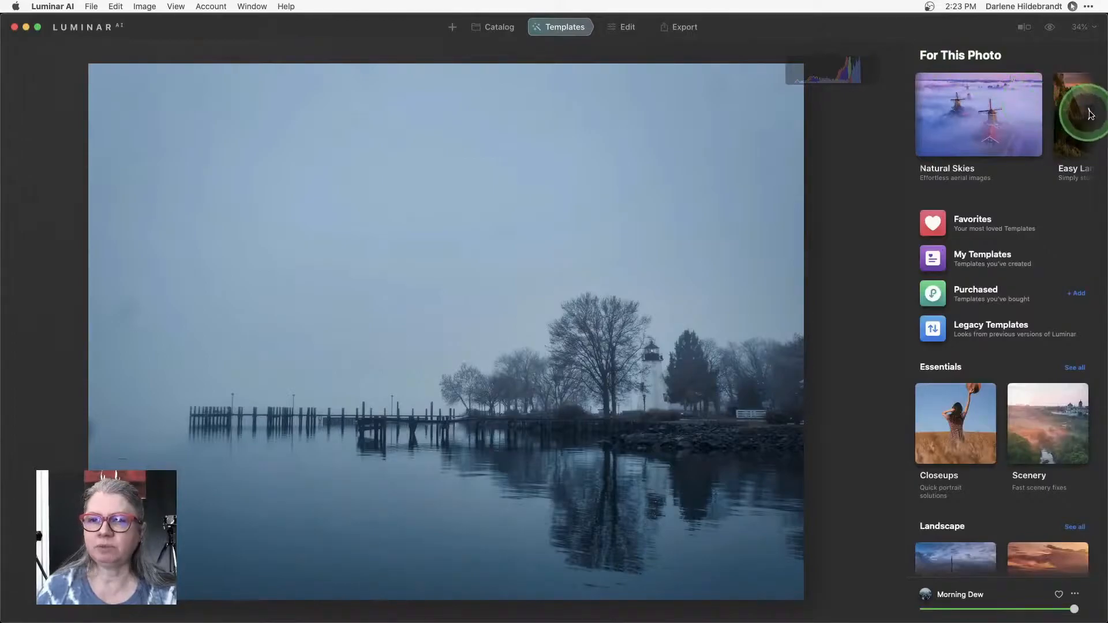
Step: Sample Easy Landscapes looks like Long Exposure and Snowfall, then reapply Natural Skies' Morning Dew
click(1074, 114)
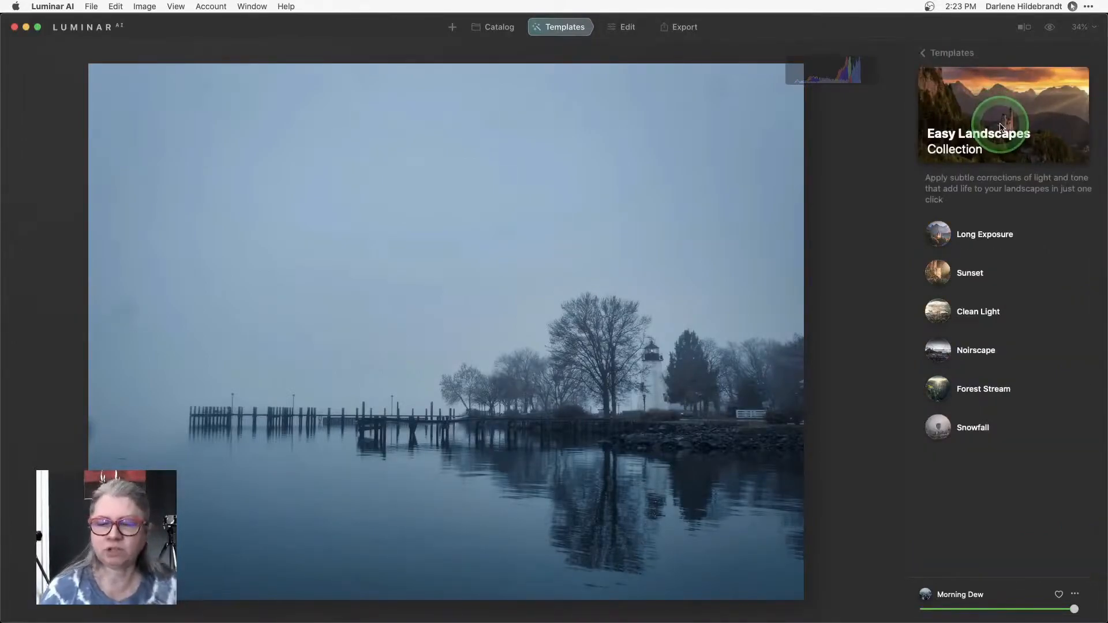
click(984, 234)
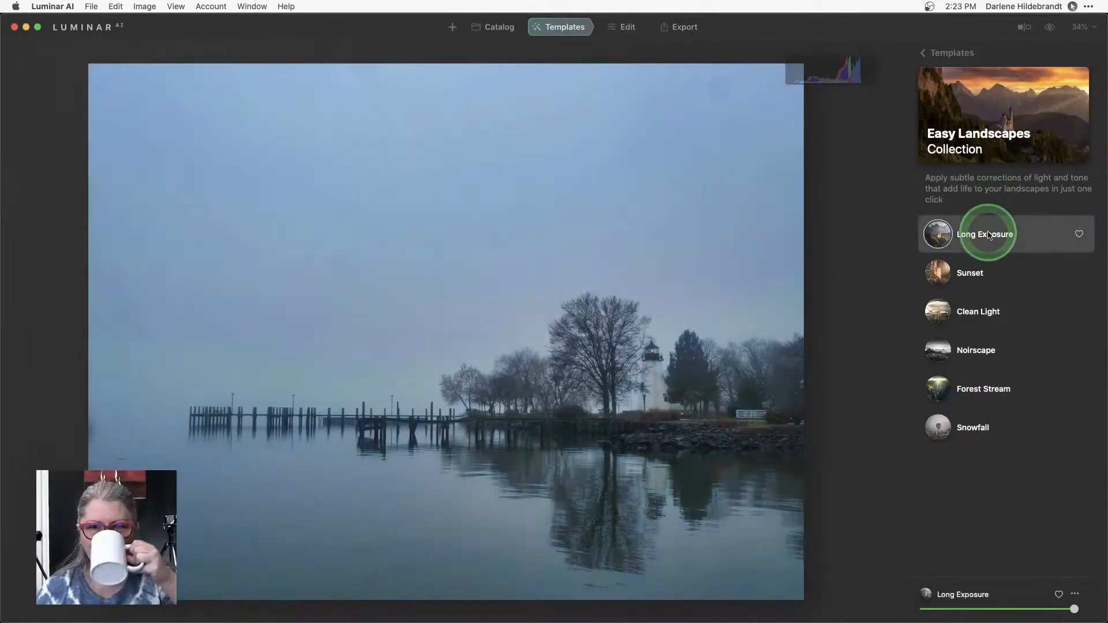
click(970, 273)
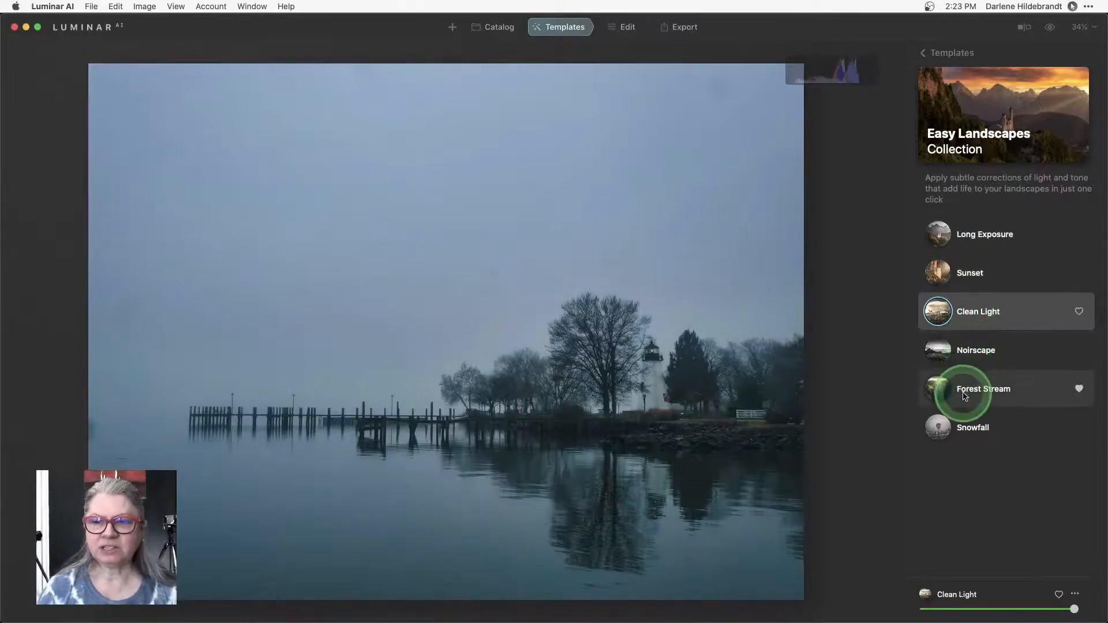
click(973, 427)
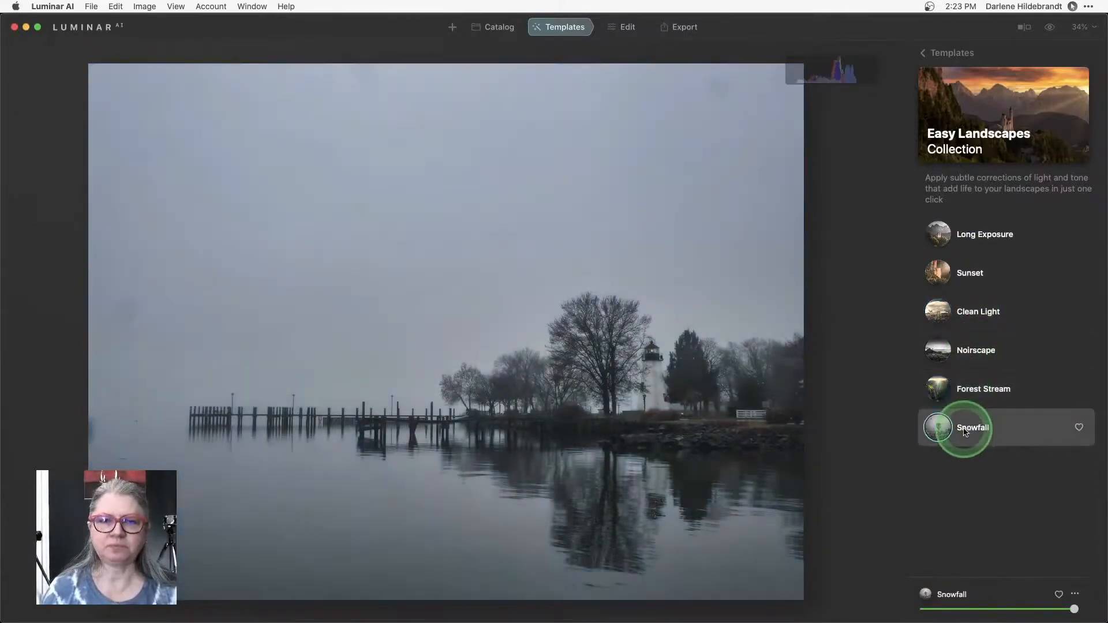
click(922, 52)
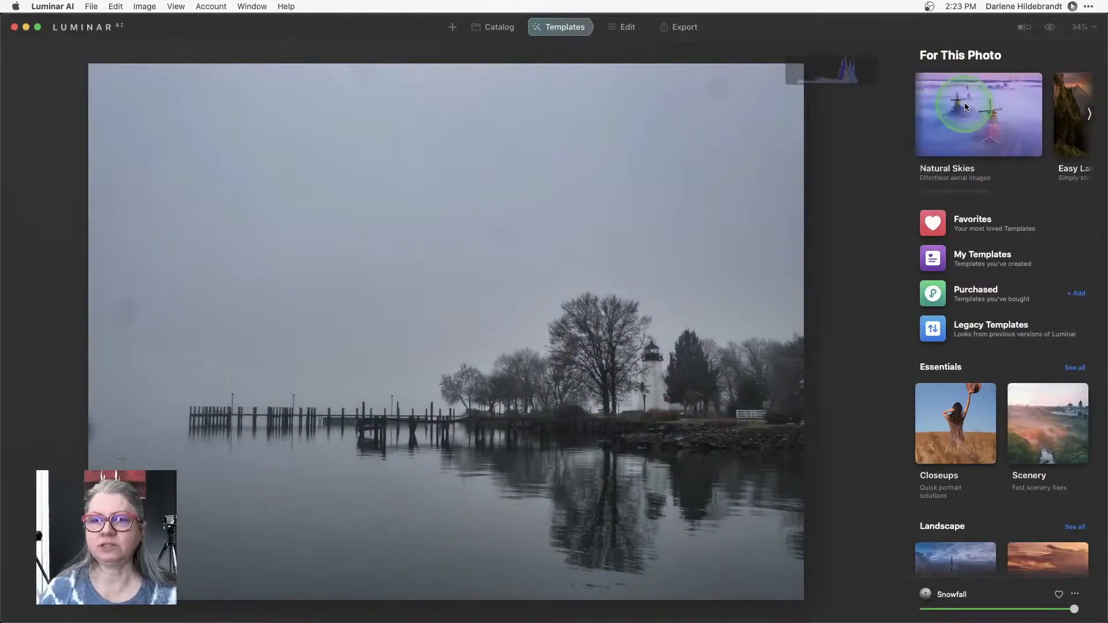
click(979, 116)
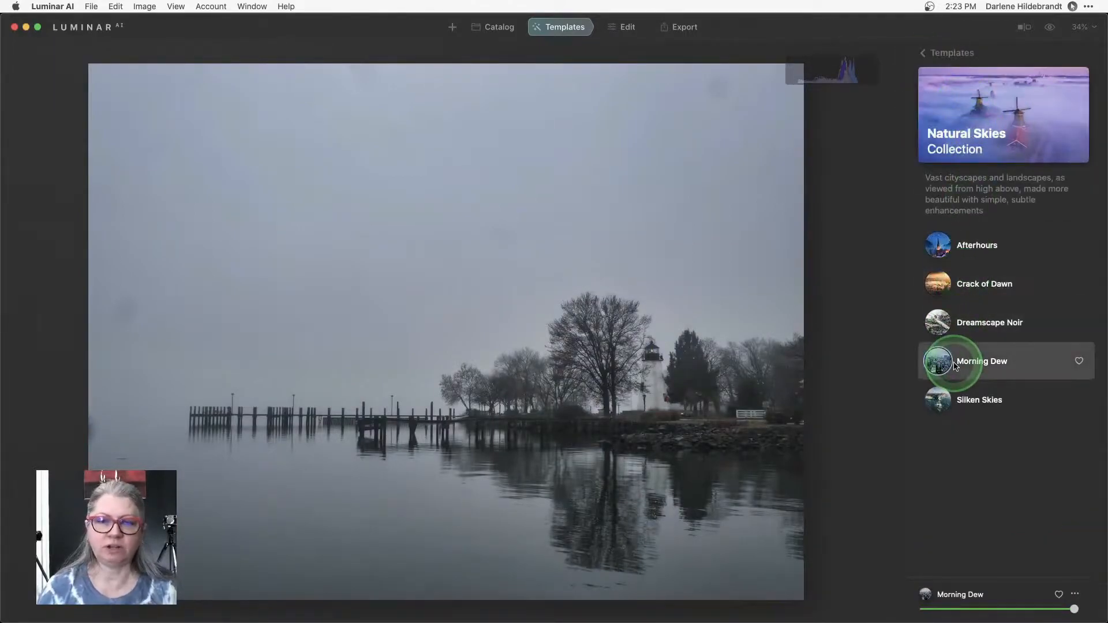
click(982, 362)
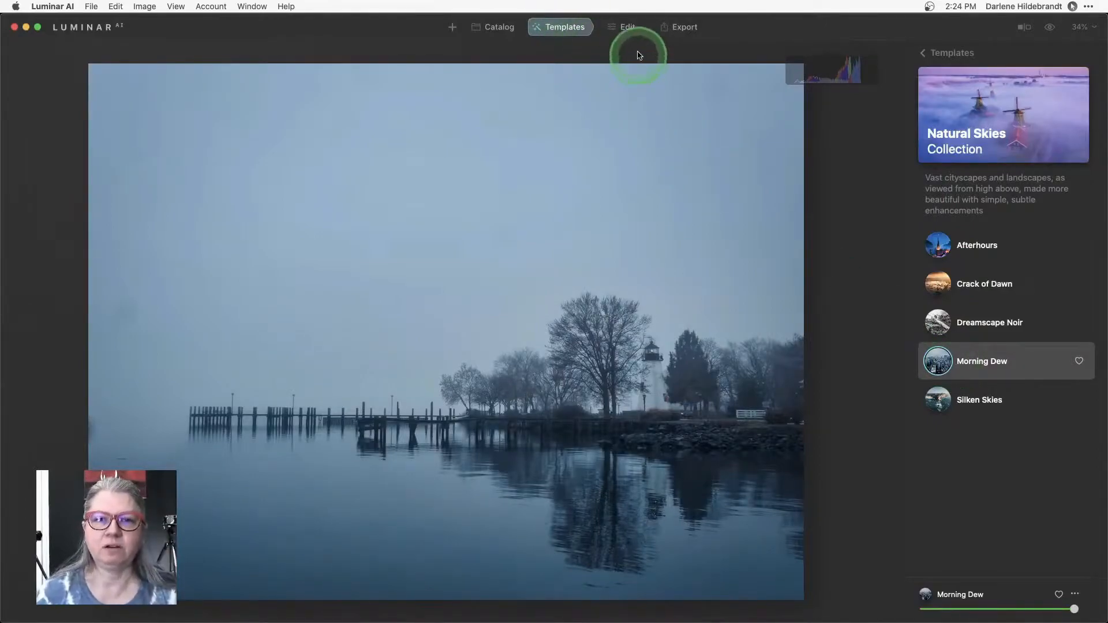
Step: Switch to Edit mode, show the Tools panel, and expand Composition AI
click(627, 27)
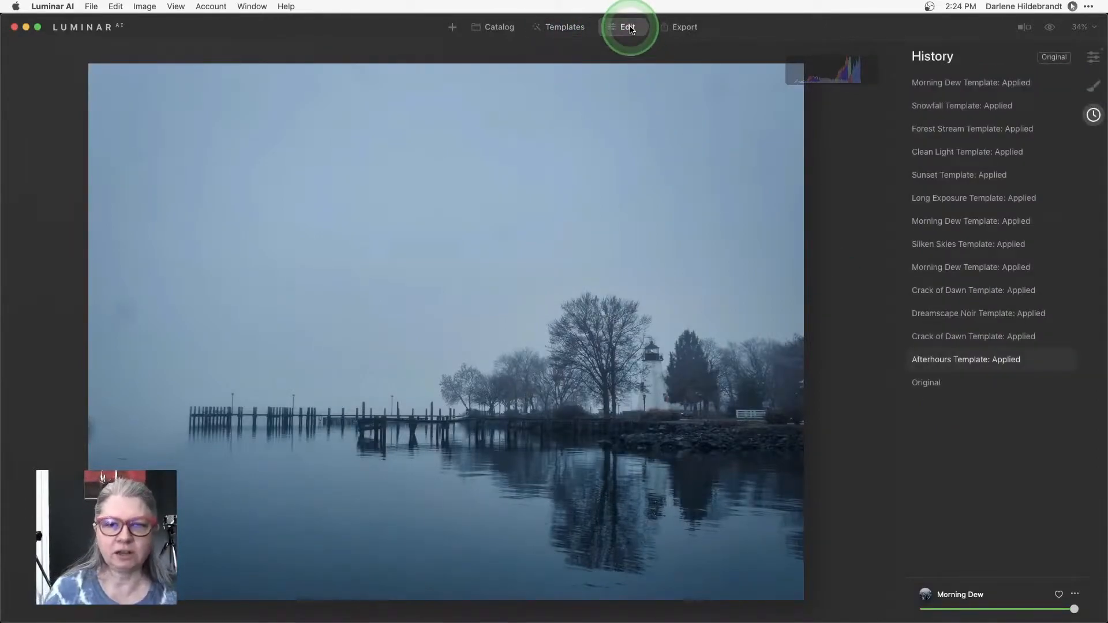
click(1092, 57)
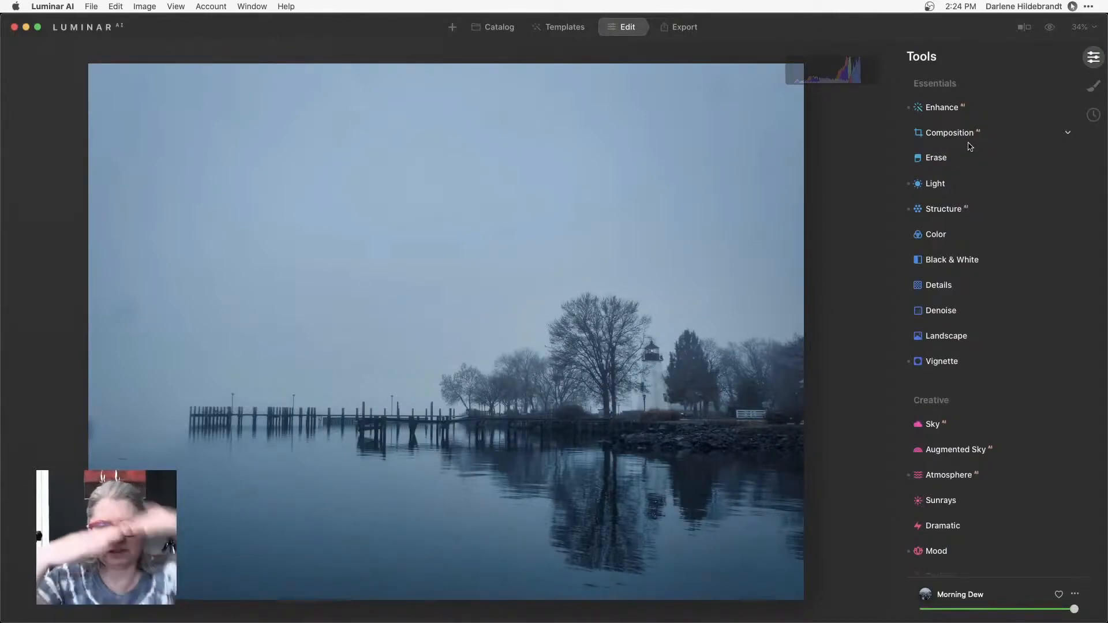
click(963, 141)
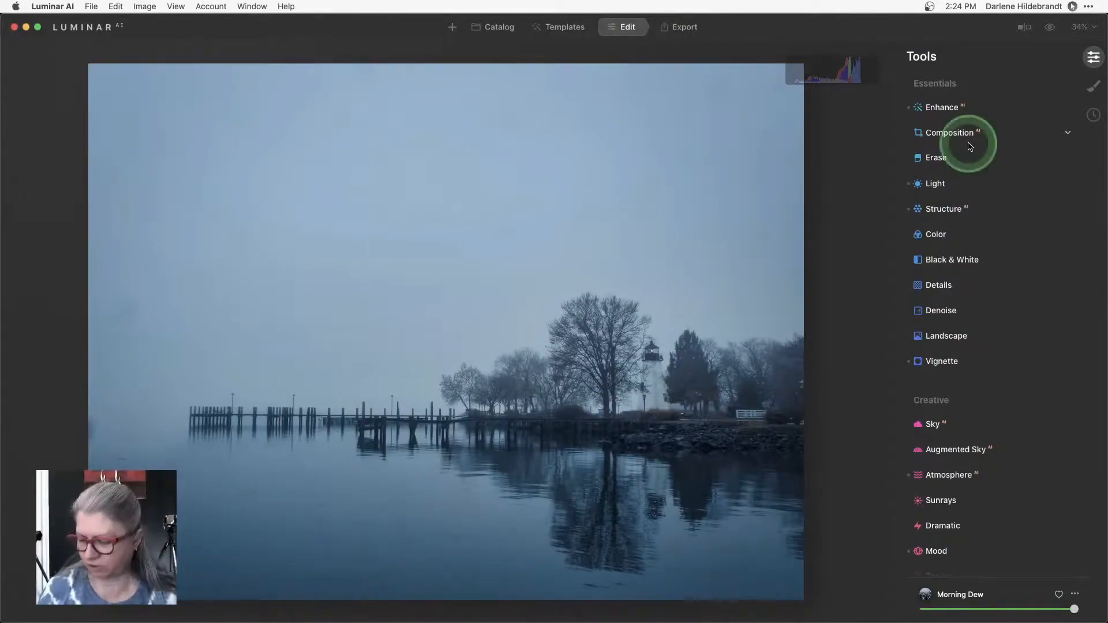
mouse_move(947, 133)
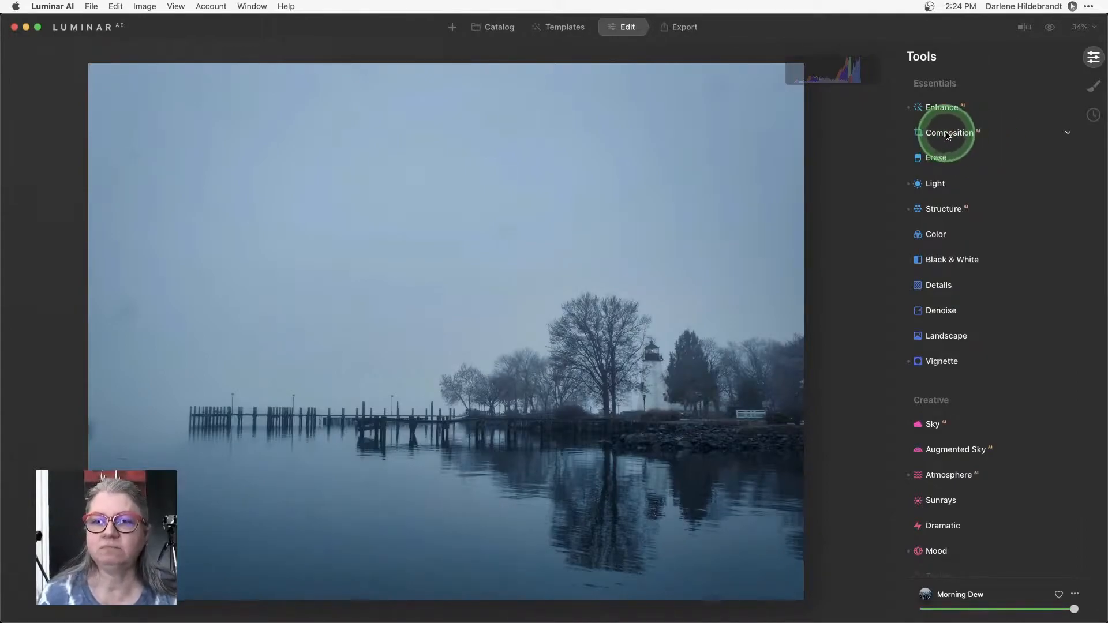
click(948, 133)
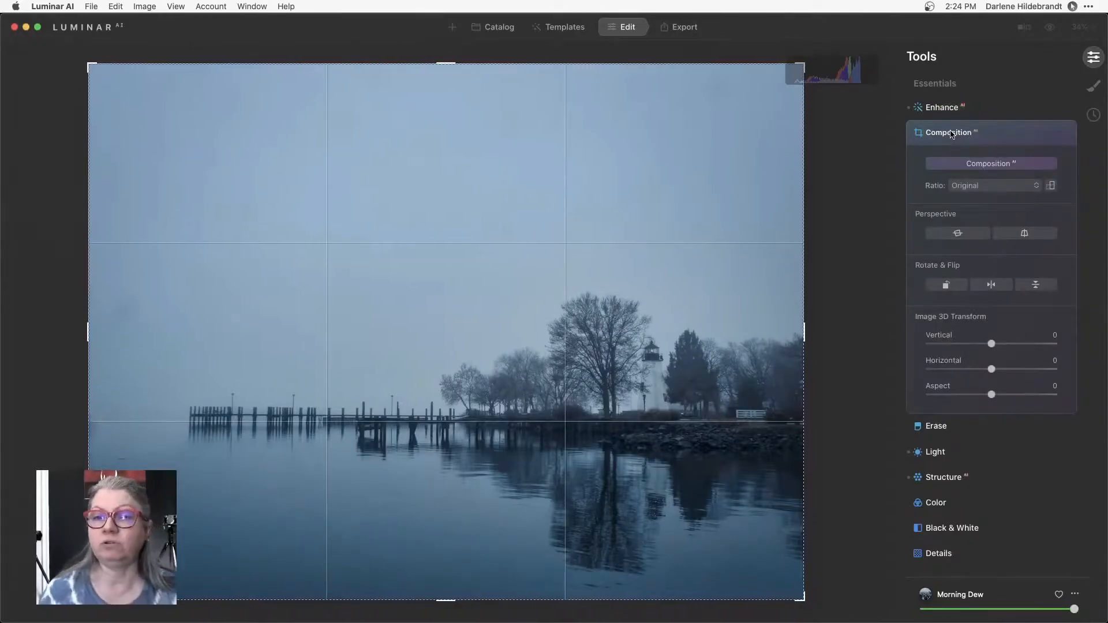
Step: Auto-recompose the crop and apply horizontal perspective correction
click(990, 163)
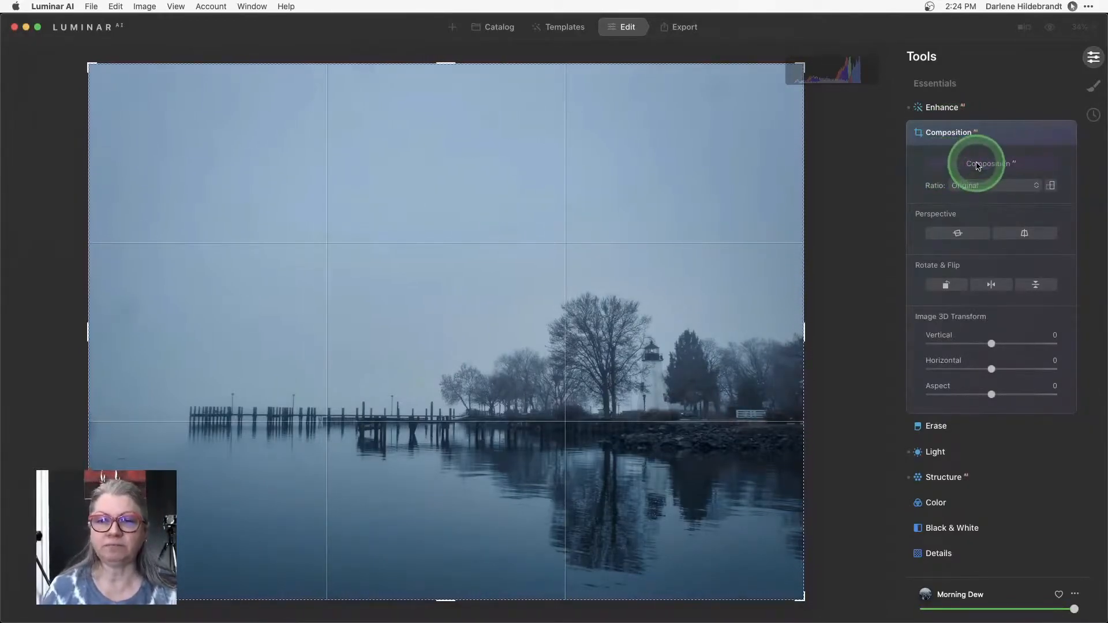
click(990, 163)
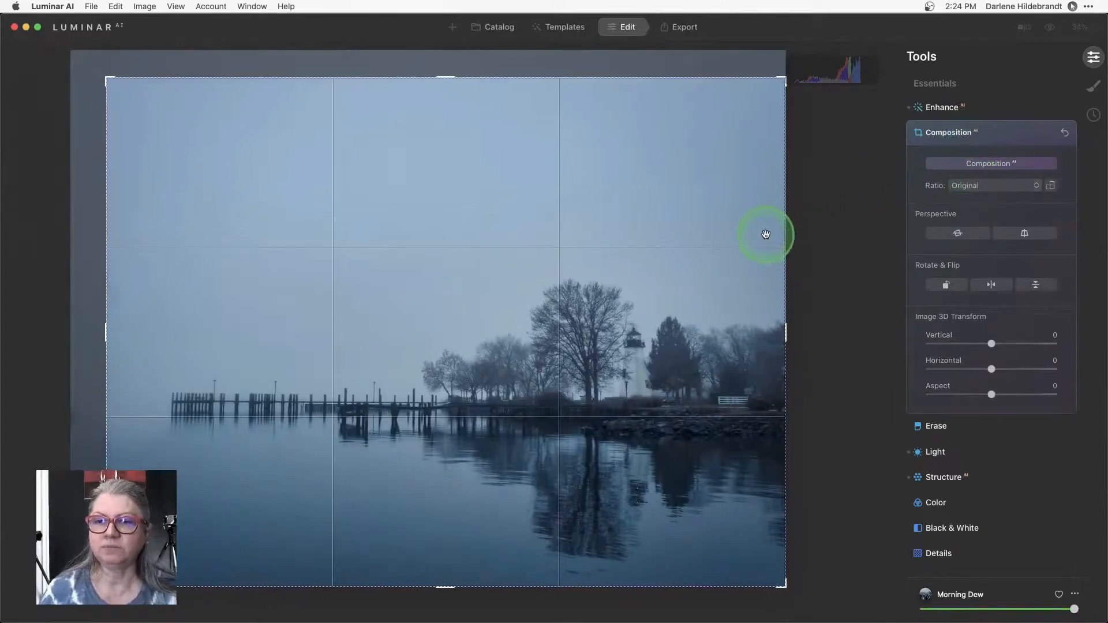
mouse_move(984, 218)
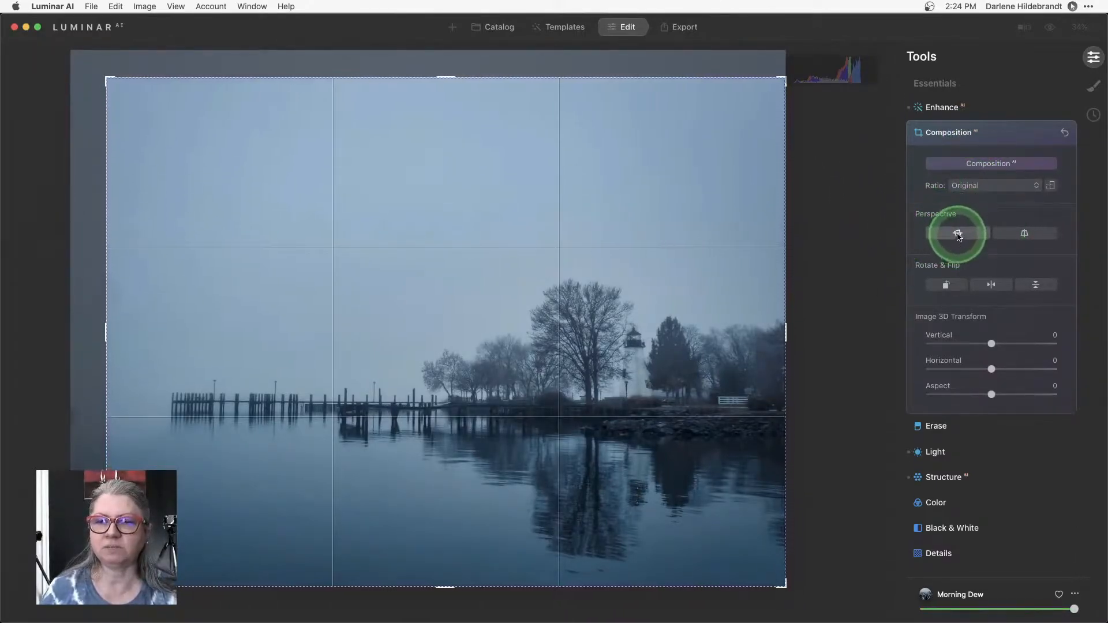
click(958, 234)
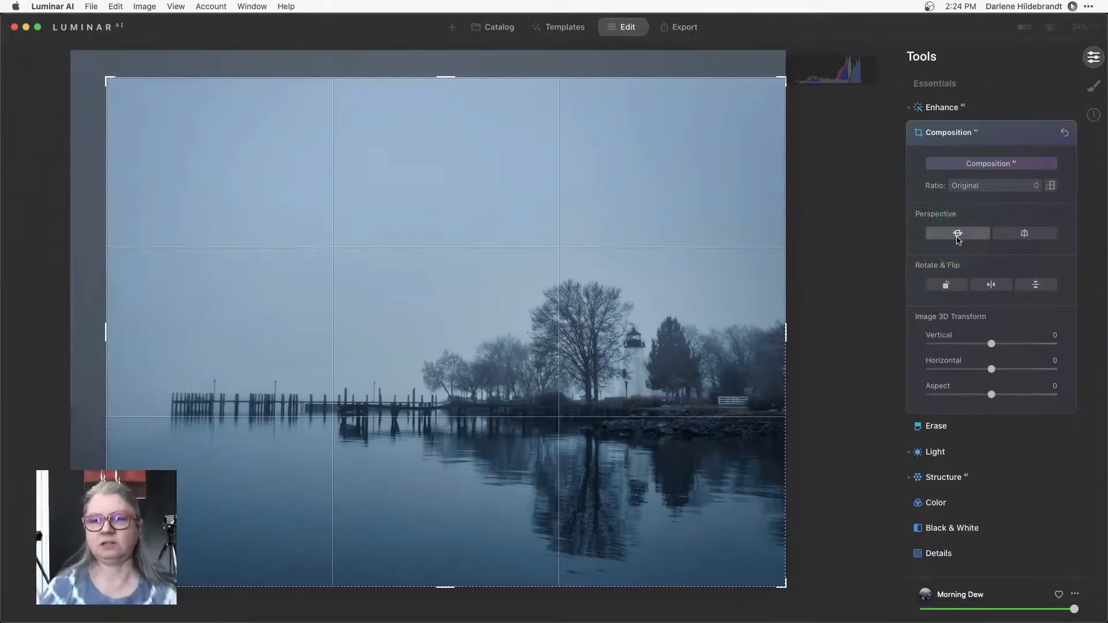
click(957, 233)
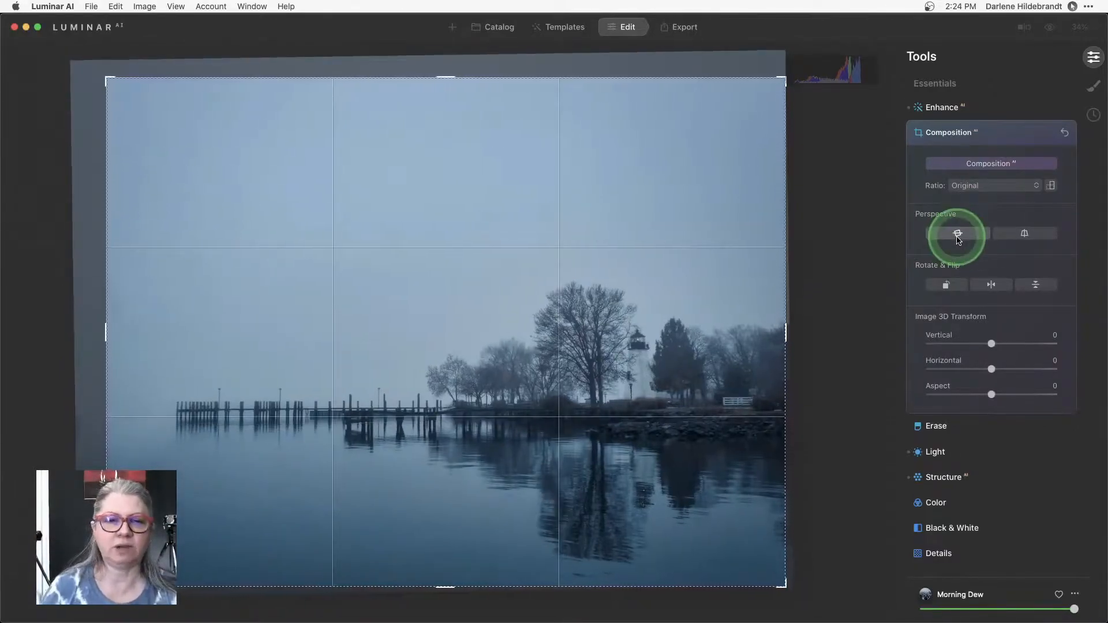
click(956, 233)
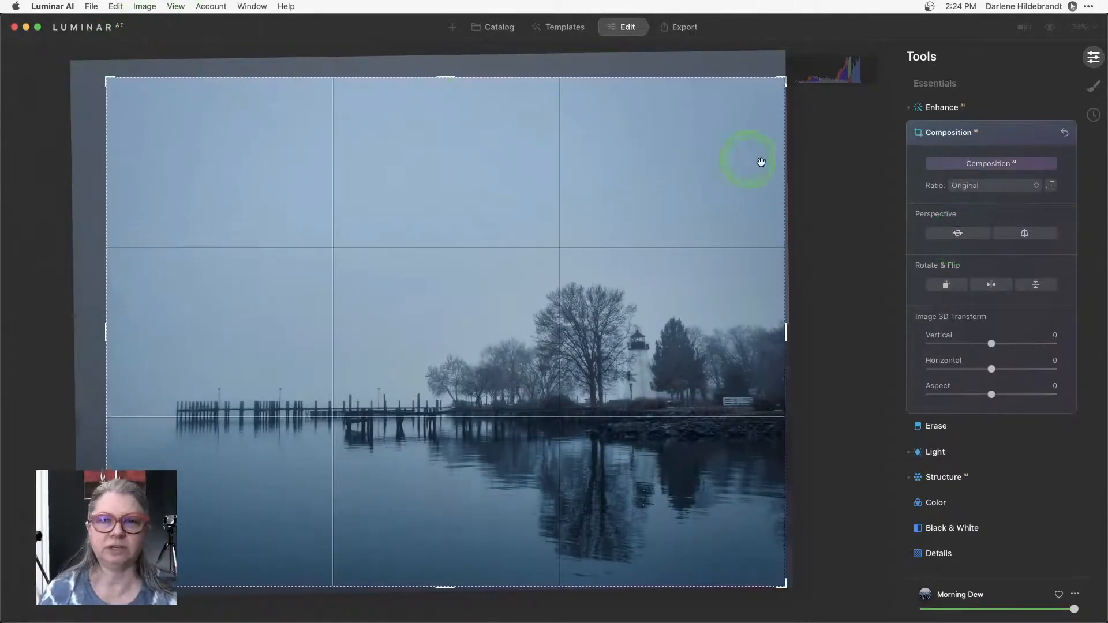
Step: Set the crop ratio to Free and close the Composition settings
click(992, 185)
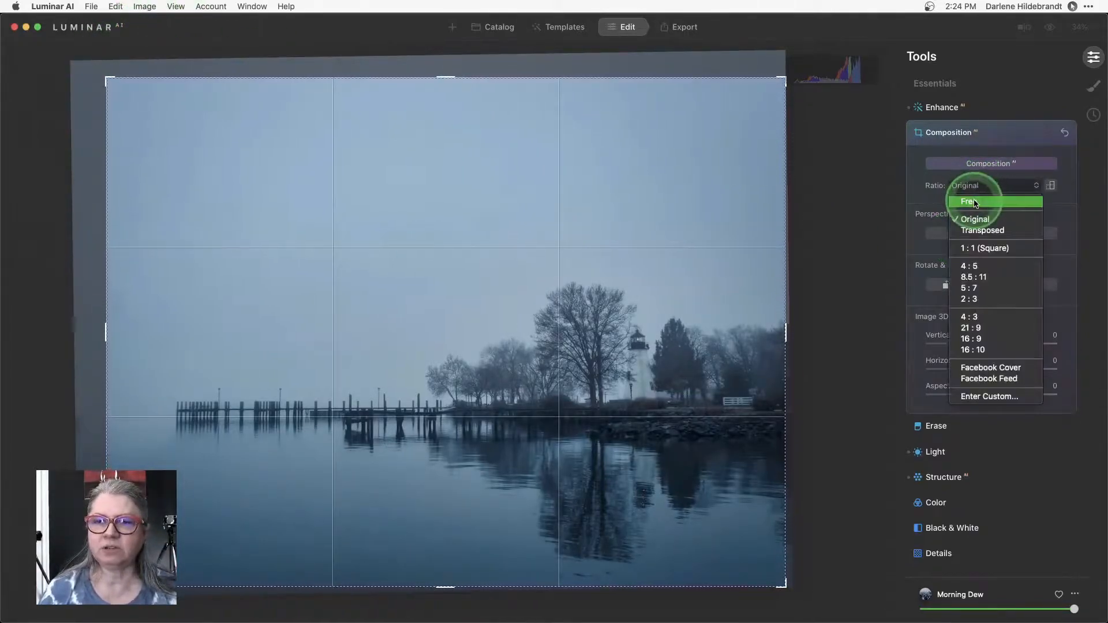
click(972, 202)
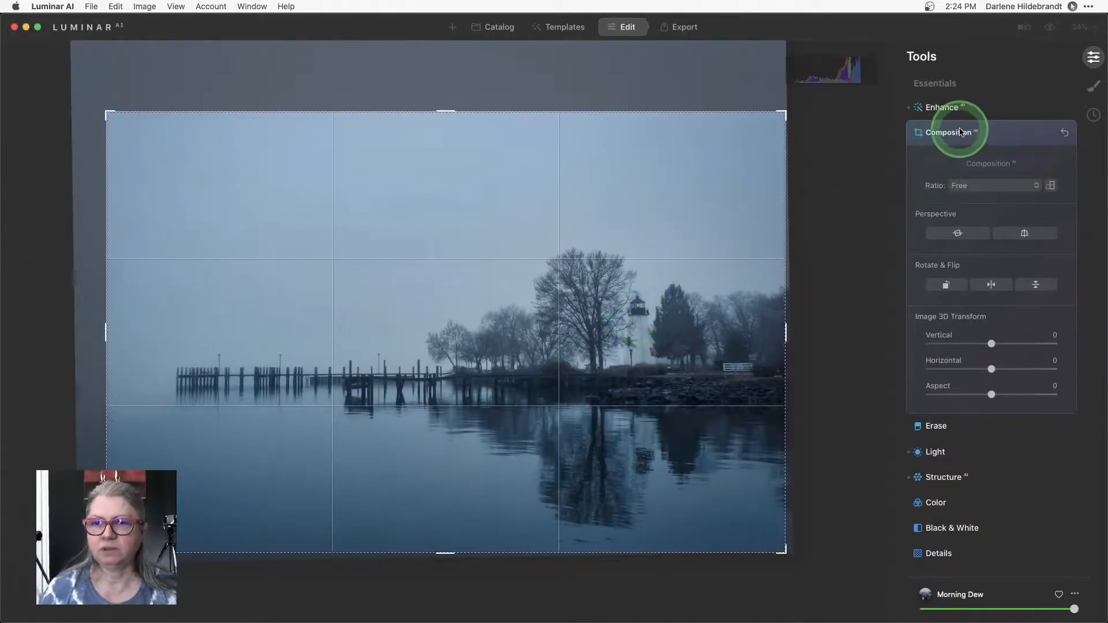
click(951, 132)
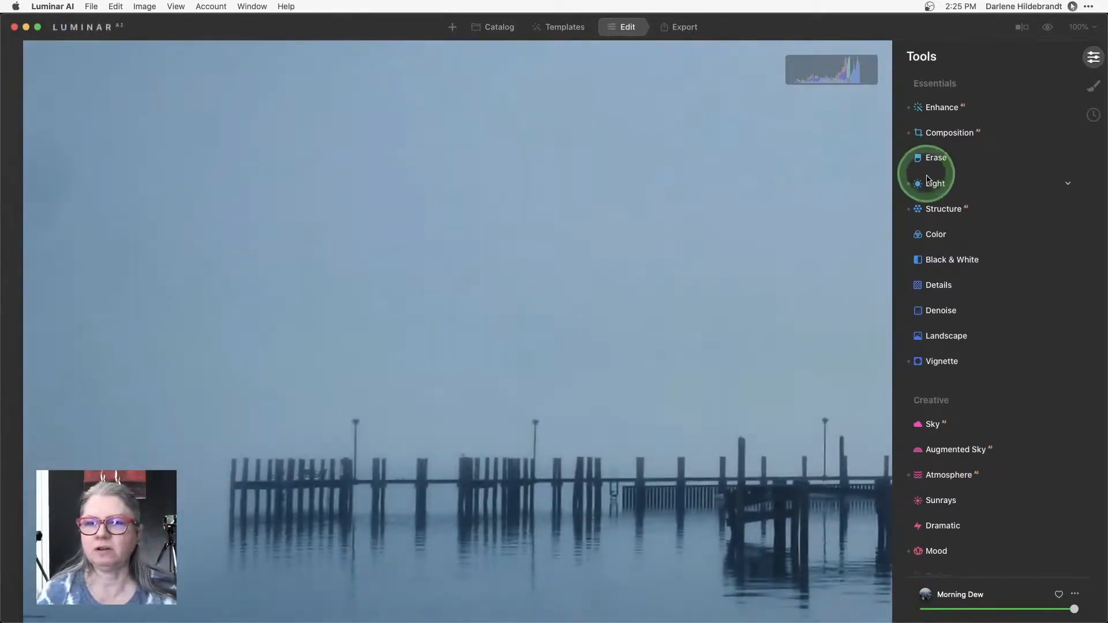
click(934, 183)
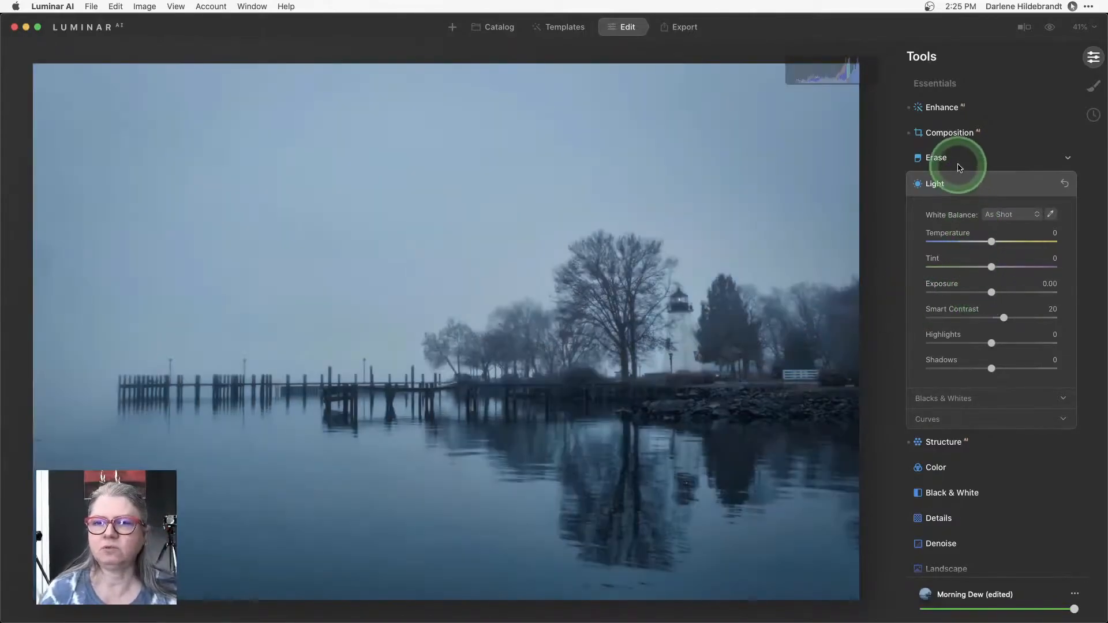
click(935, 183)
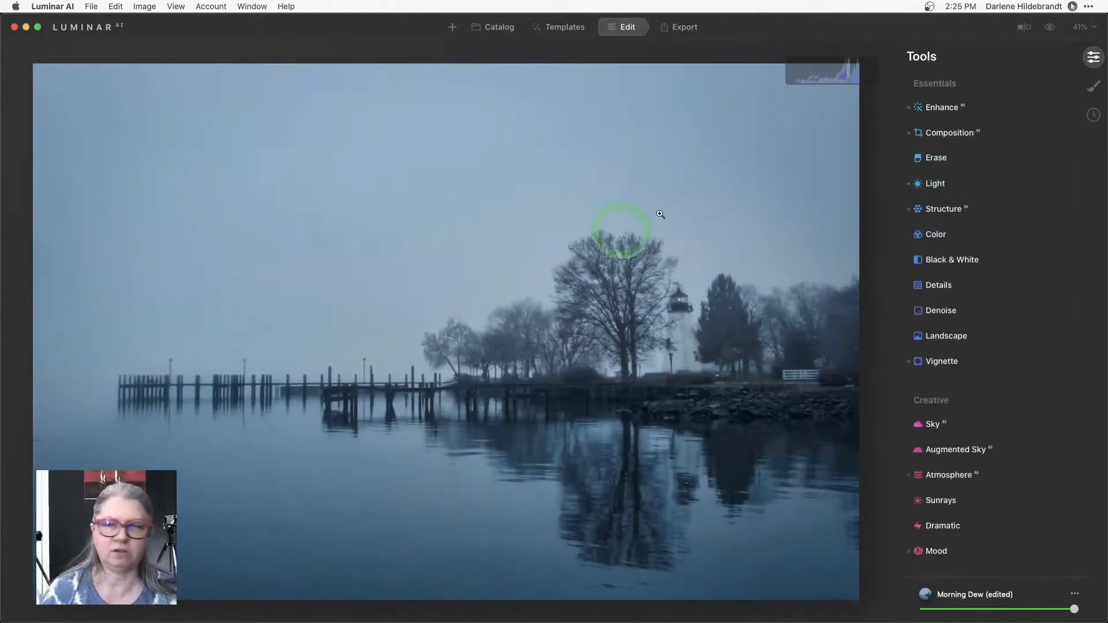
Step: Zoom in on the pier and erase the marked spot in the sky
click(935, 157)
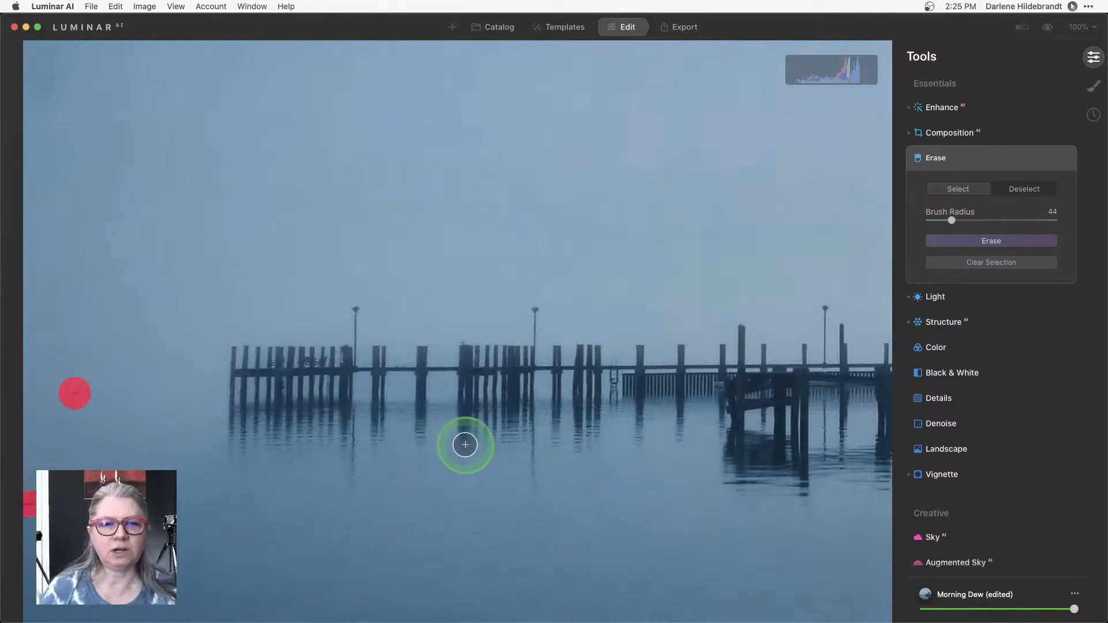
click(991, 240)
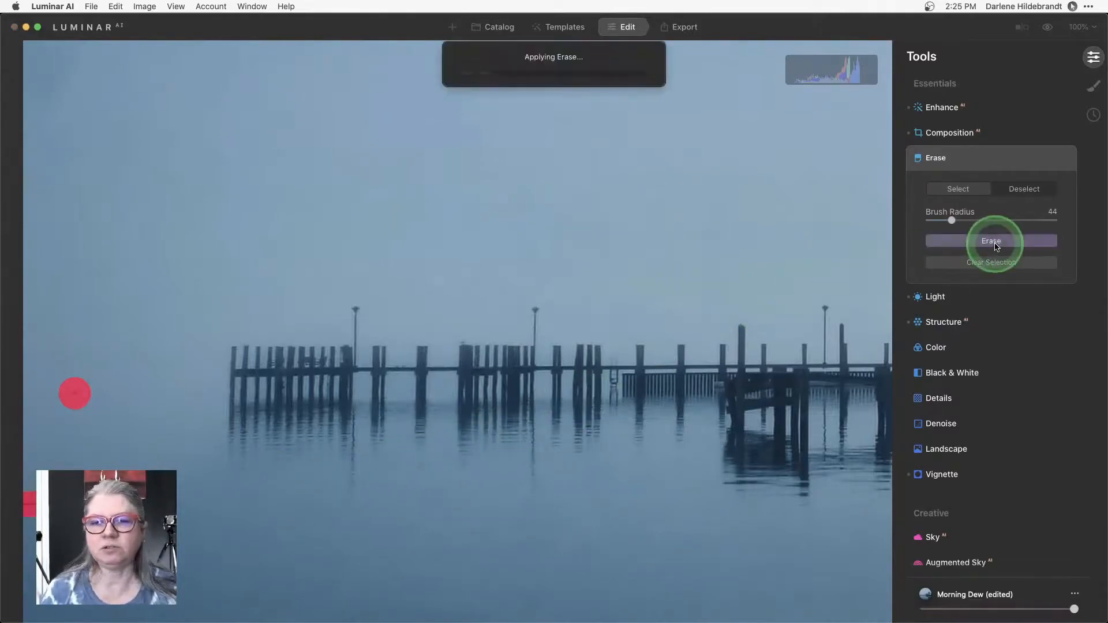
click(991, 241)
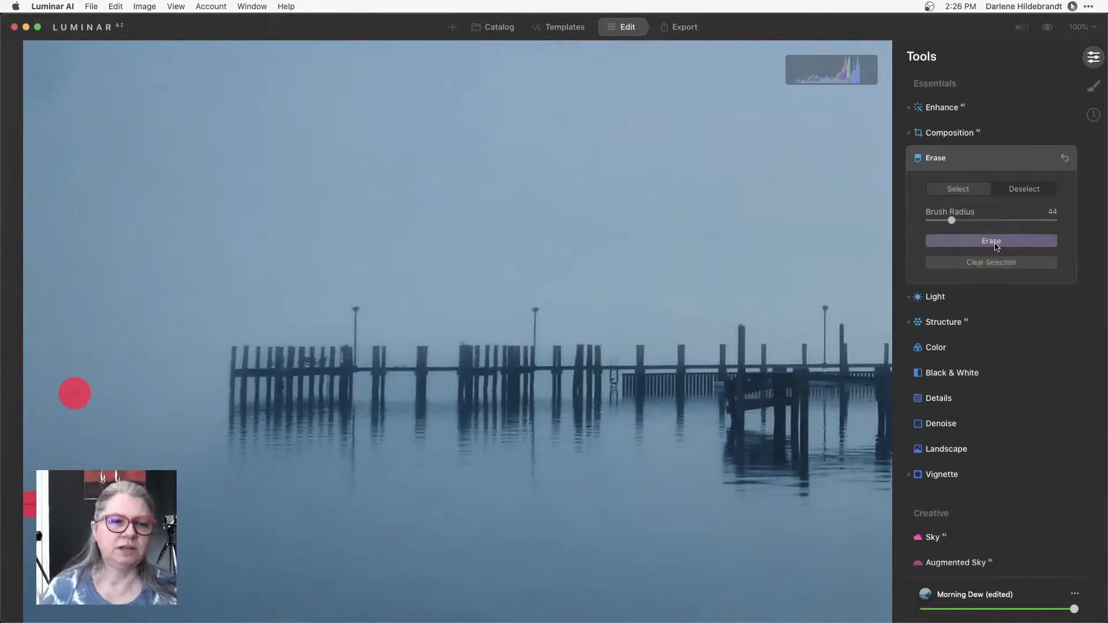
click(991, 241)
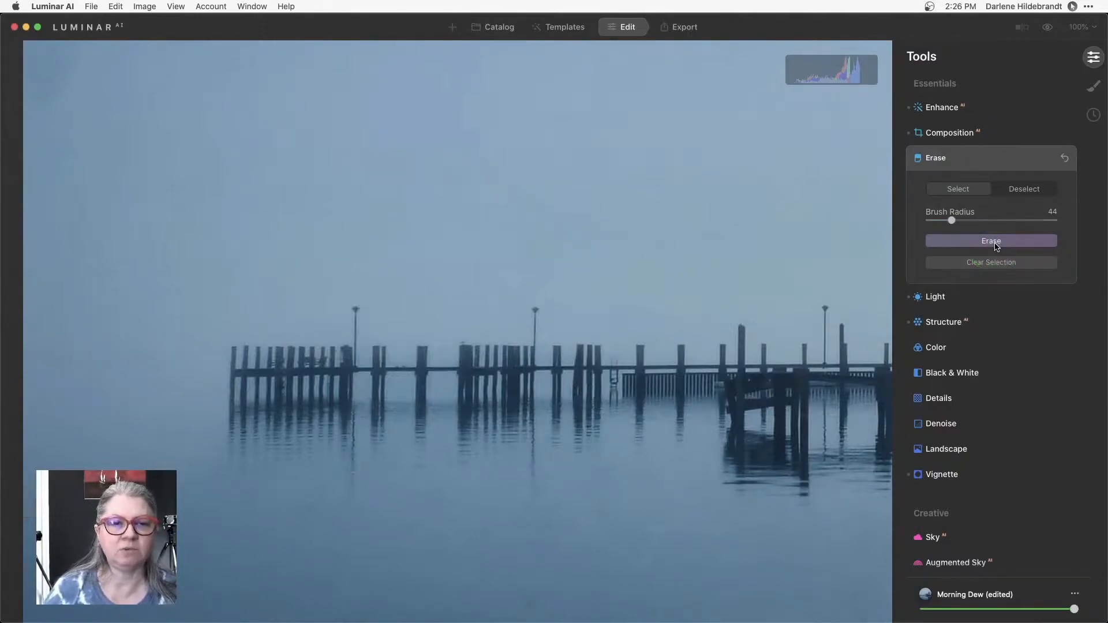
click(990, 242)
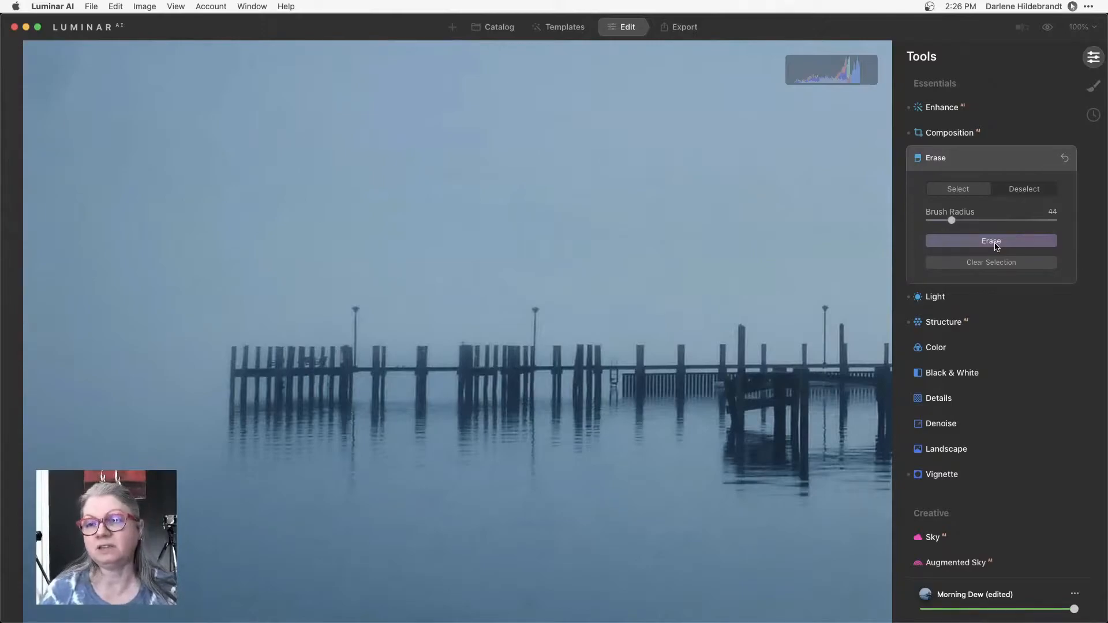
click(991, 240)
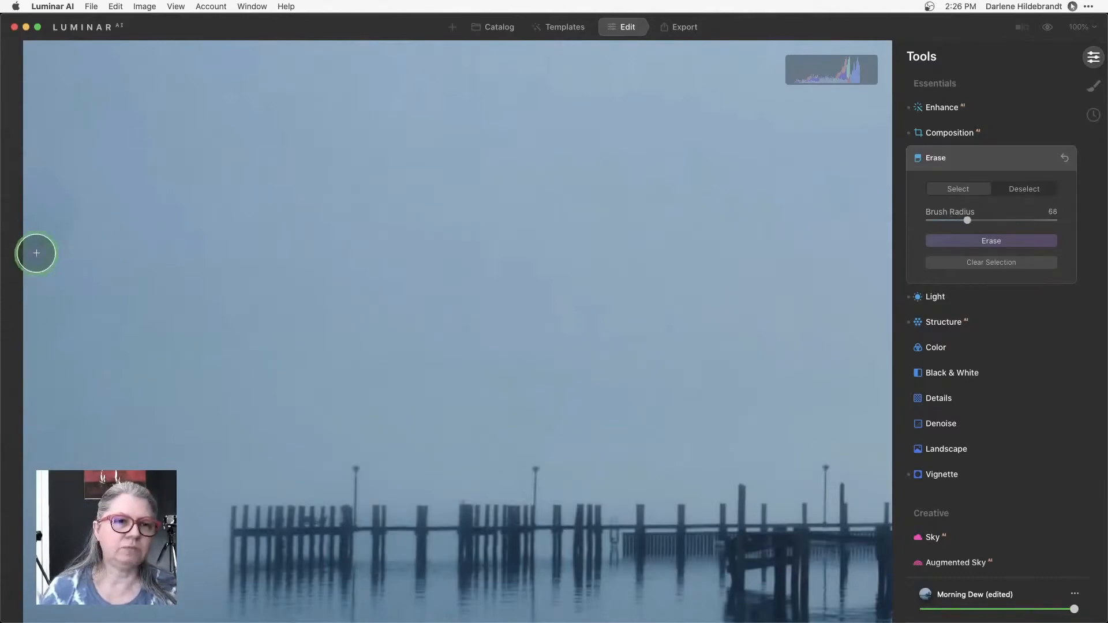
Step: Erase the dark patch at the left sky edge and the spots in the water
drag(36, 252, 40, 191)
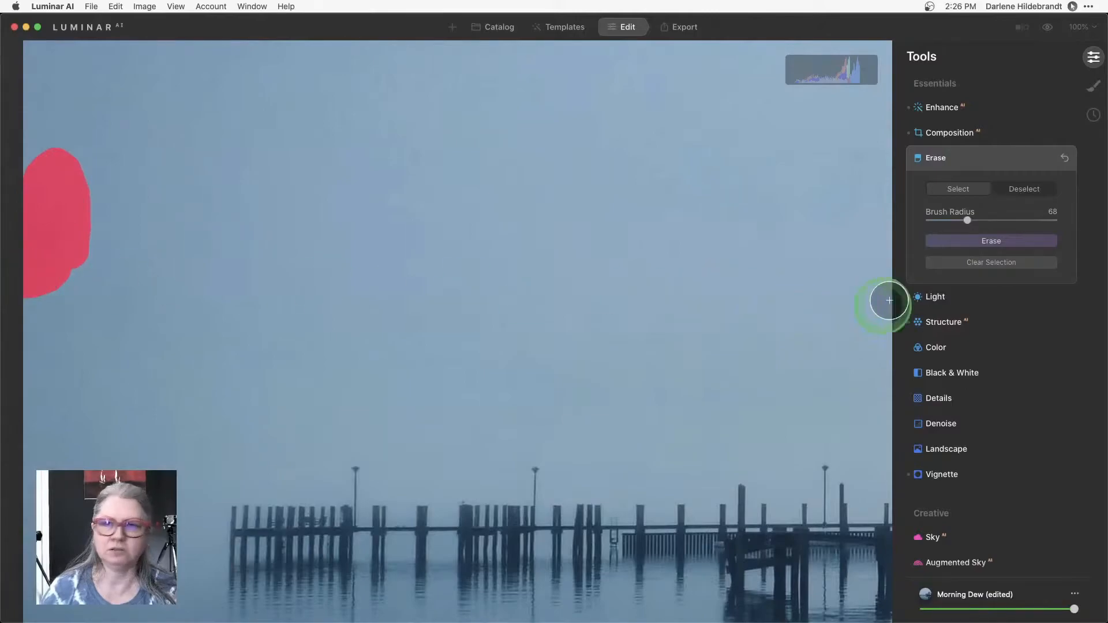
click(991, 240)
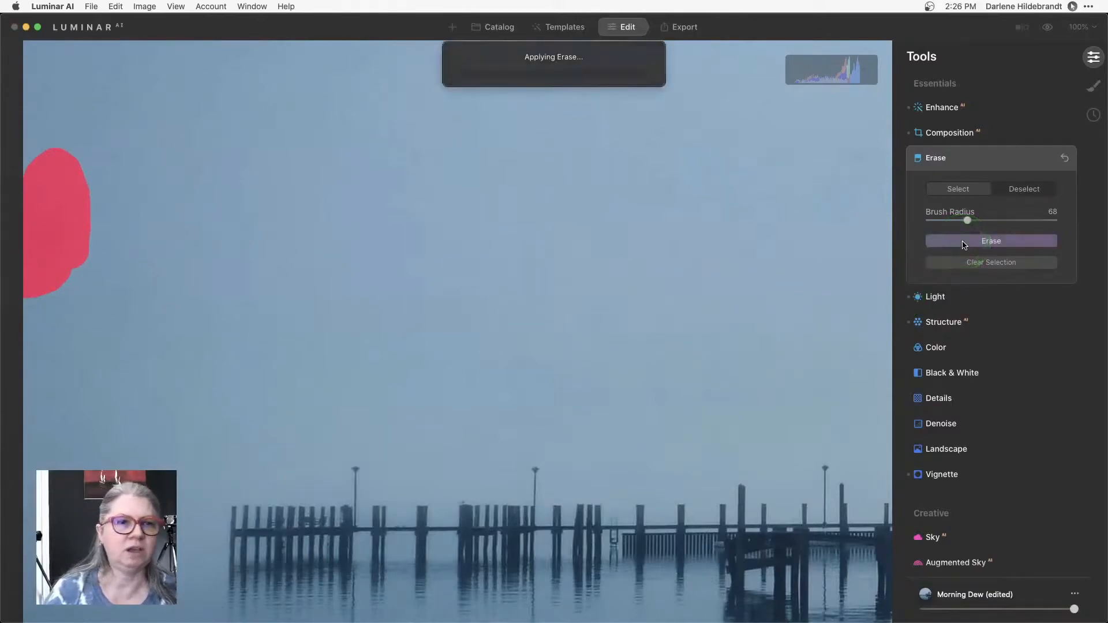
click(991, 240)
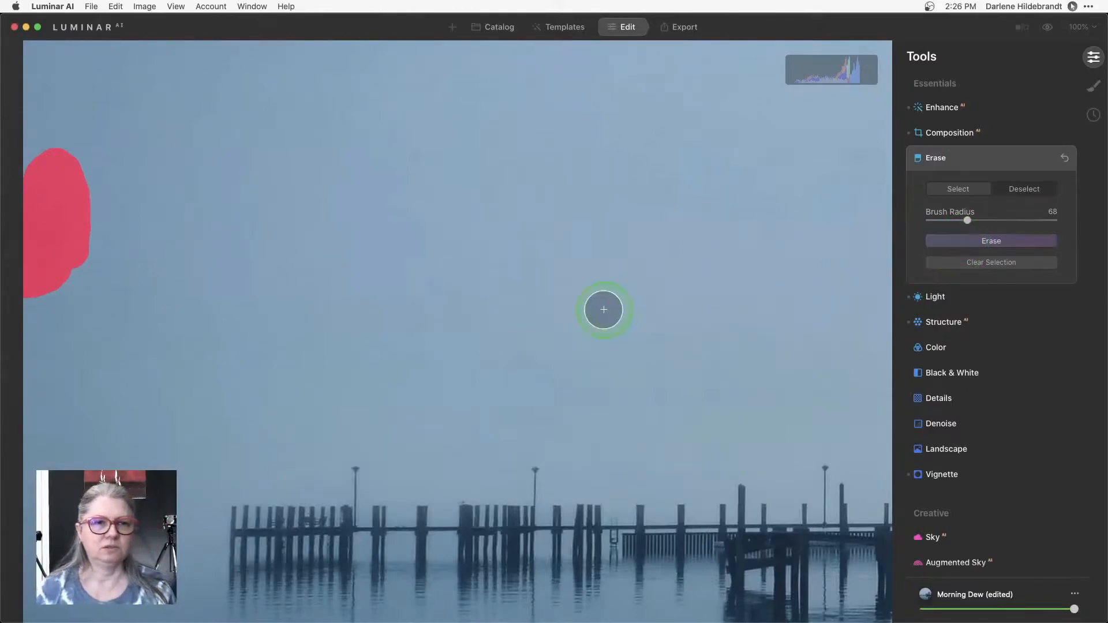
click(990, 240)
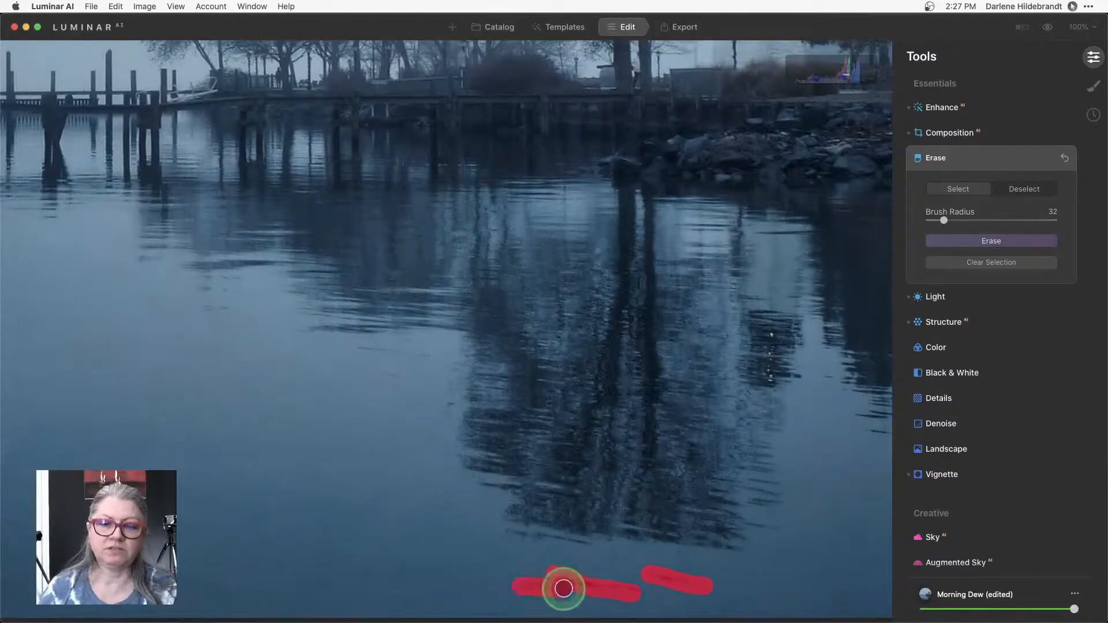
click(990, 240)
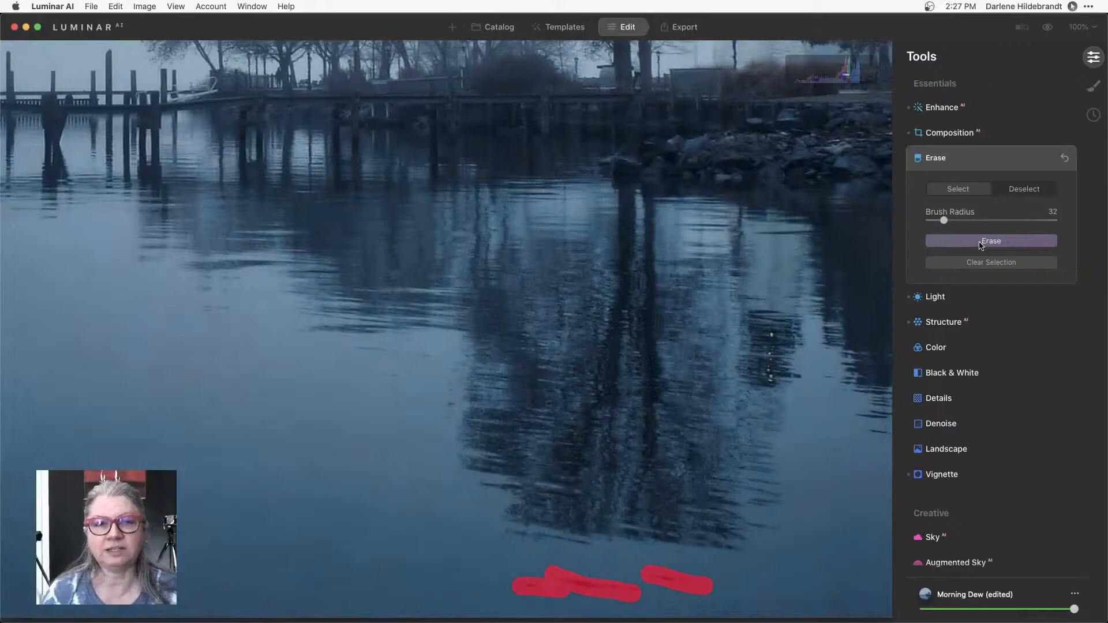
click(991, 241)
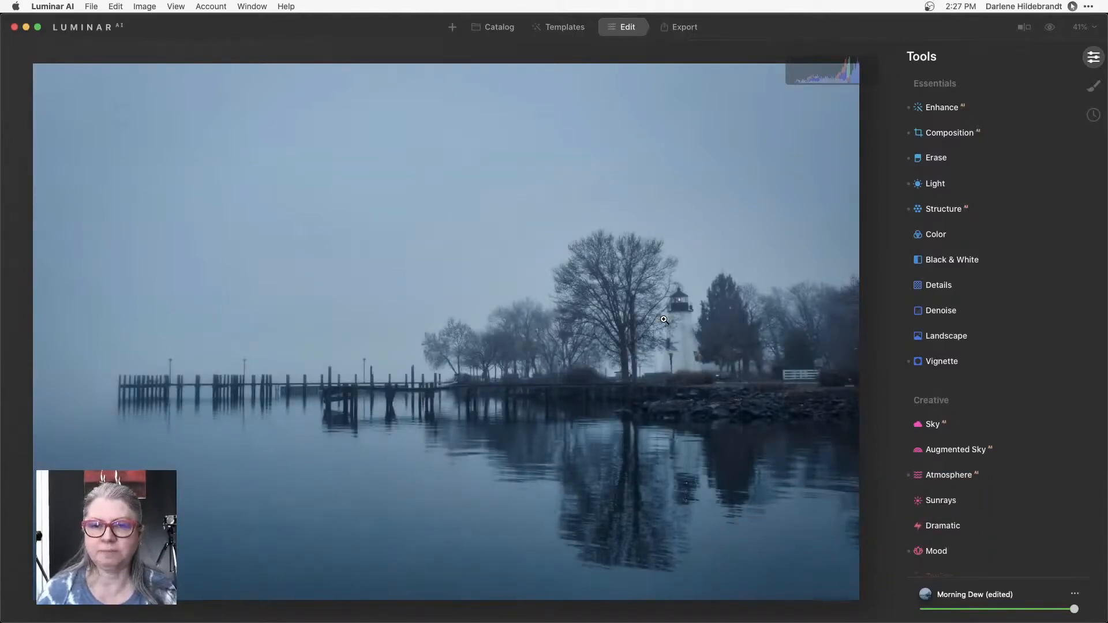
Step: Set Vignette Size 38 and Feather 74, then toggle it to compare
click(942, 361)
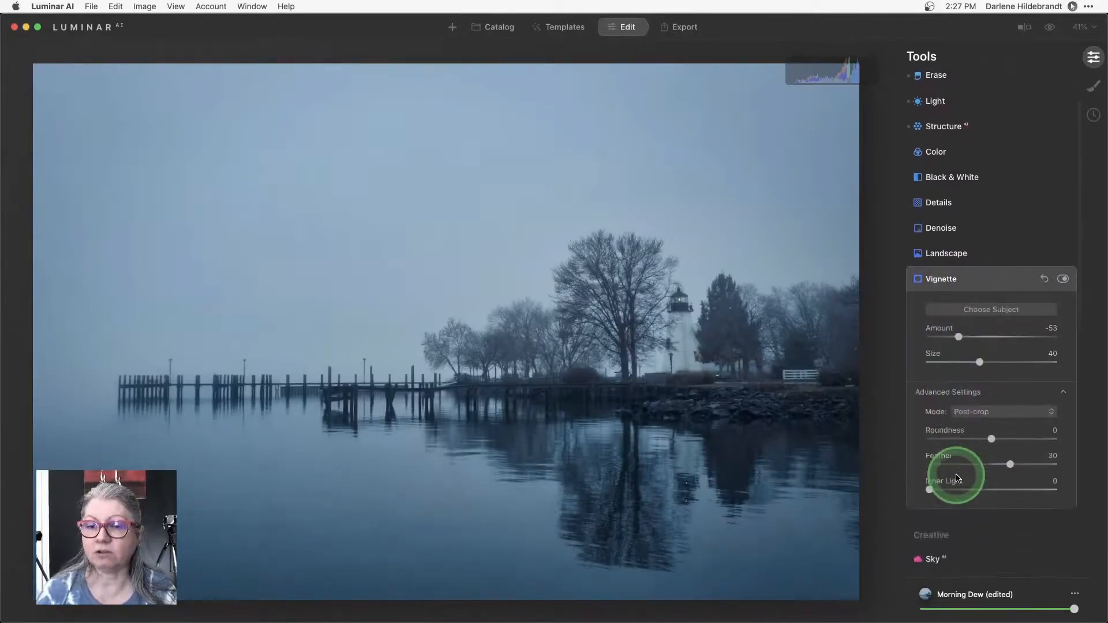
scroll(down, 3)
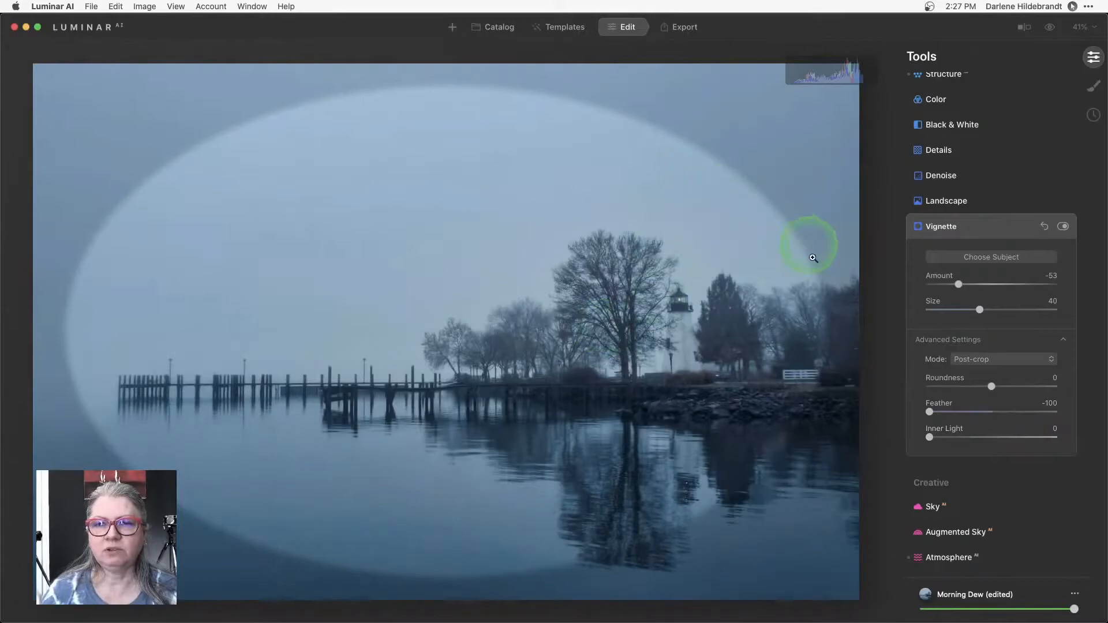
mouse_move(777, 189)
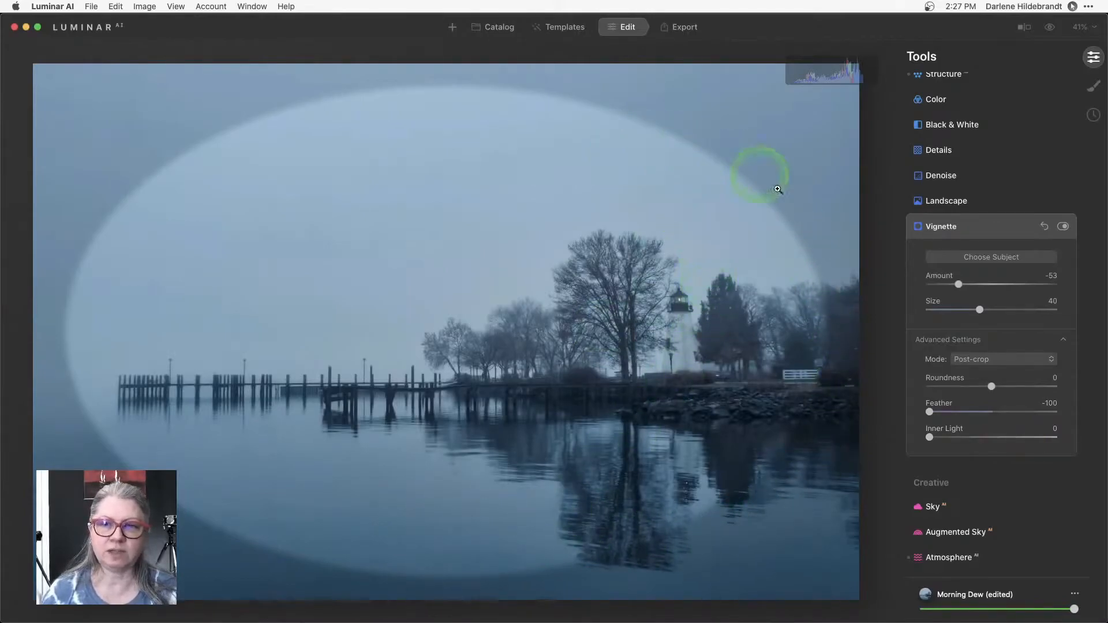
mouse_move(806, 422)
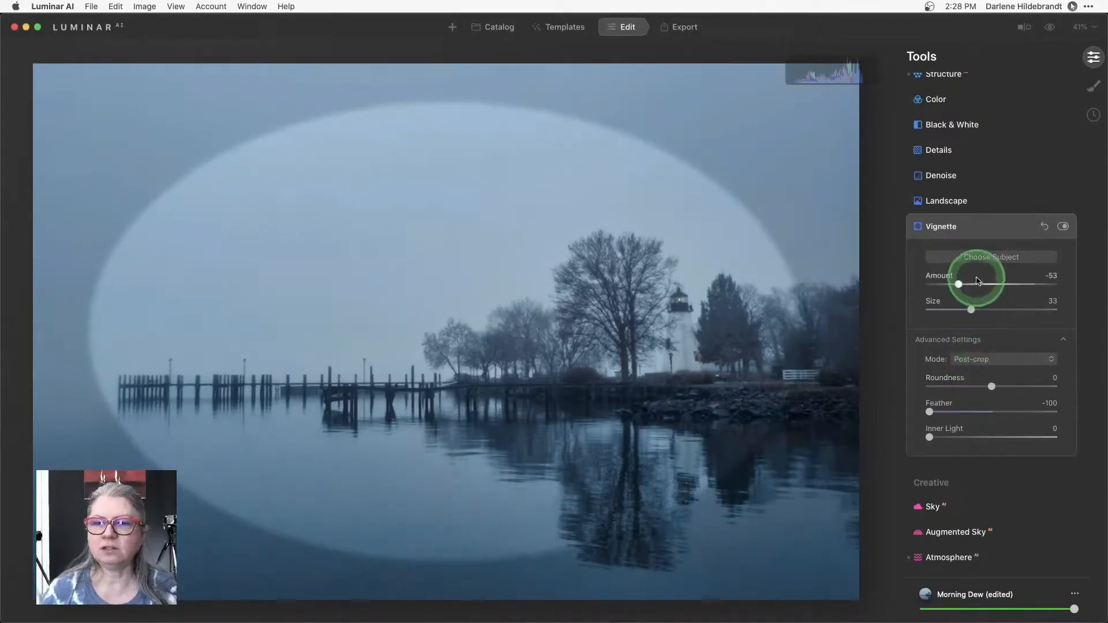
mouse_move(386, 195)
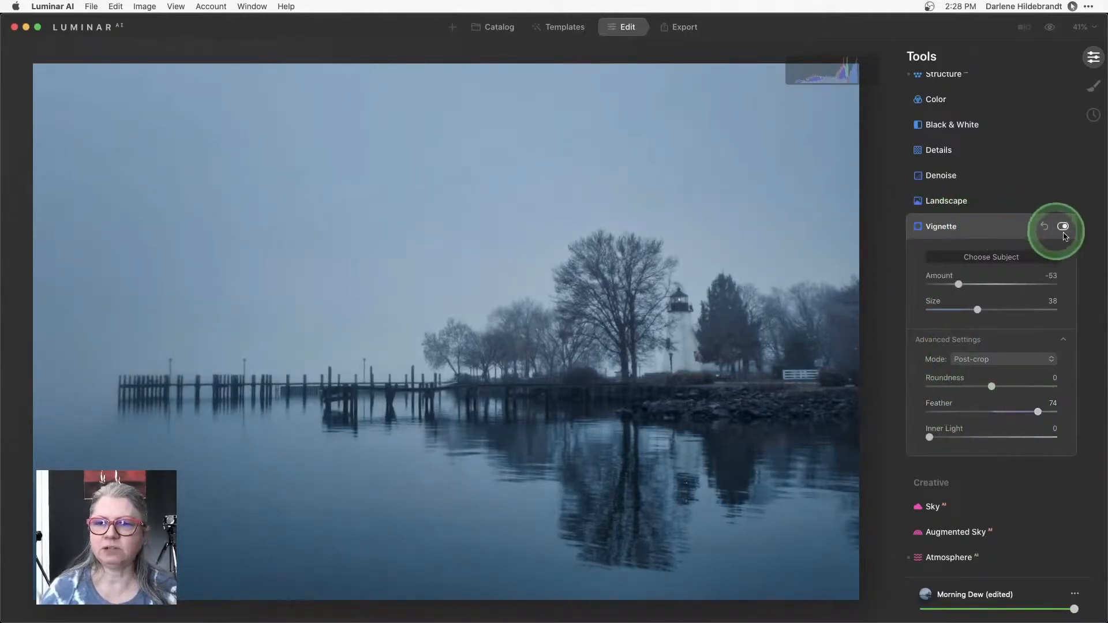
click(1062, 226)
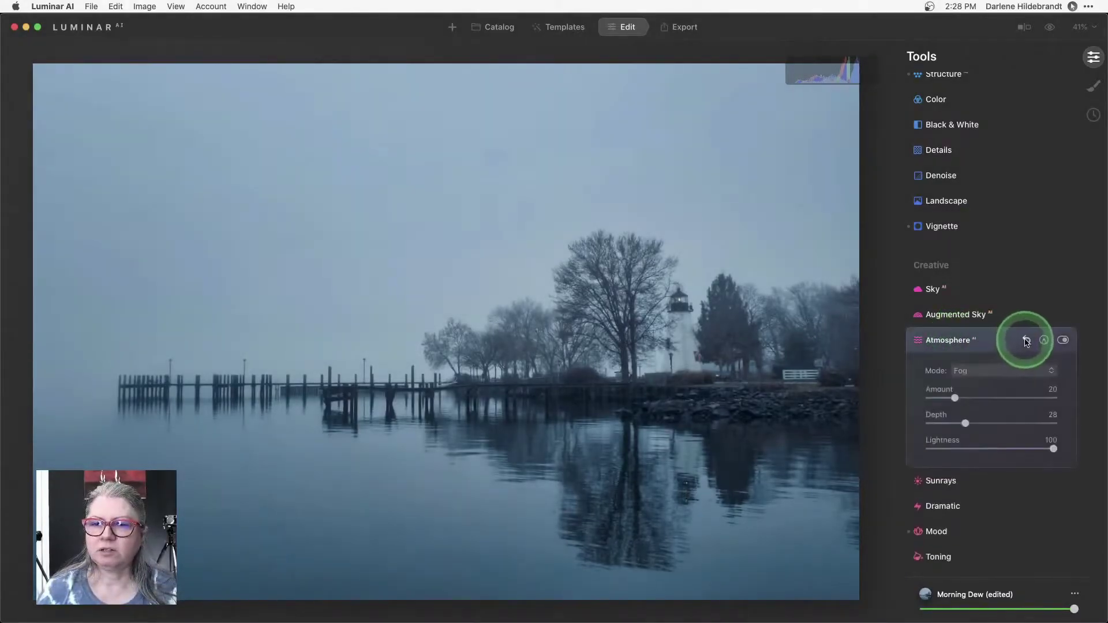
Step: Toggle the fog to compare, keep Atmosphere mode on Fog, and collapse it
click(1026, 340)
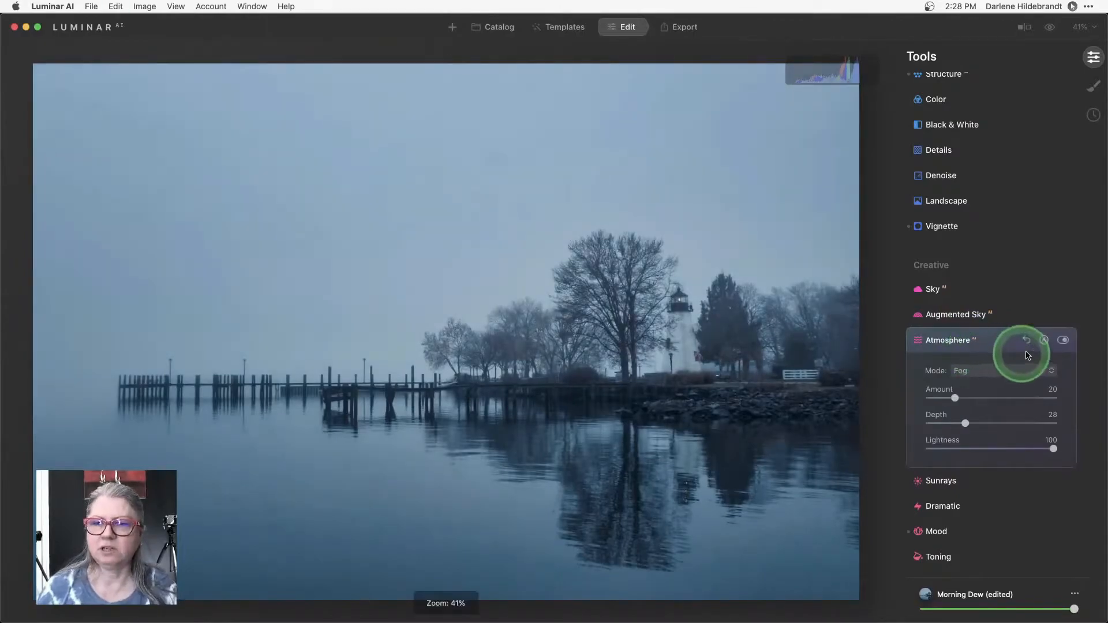
click(1063, 341)
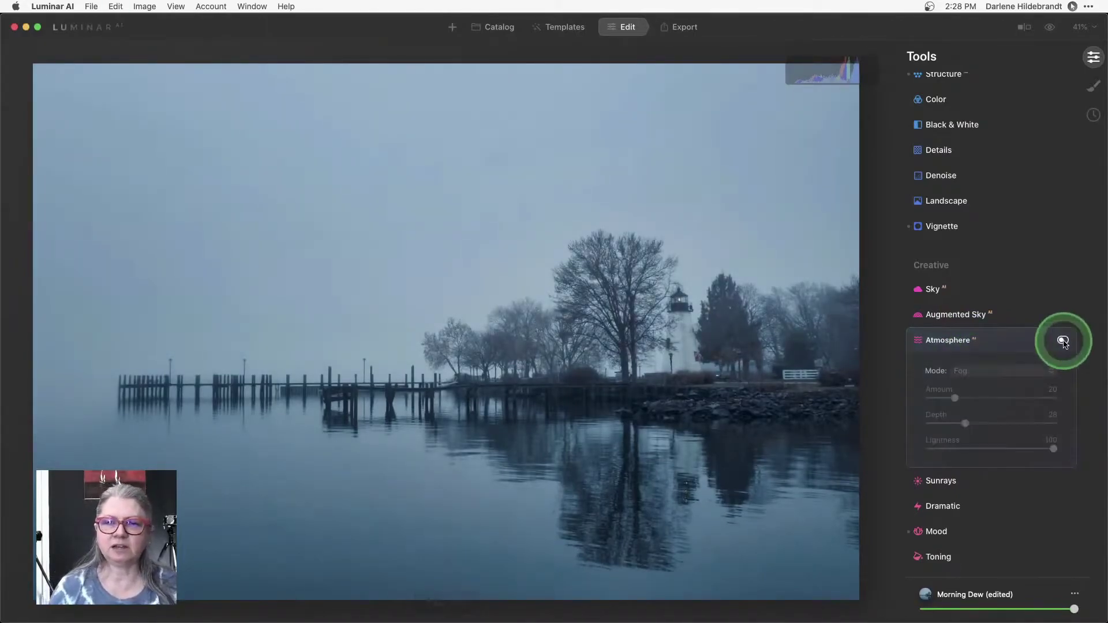
click(1063, 341)
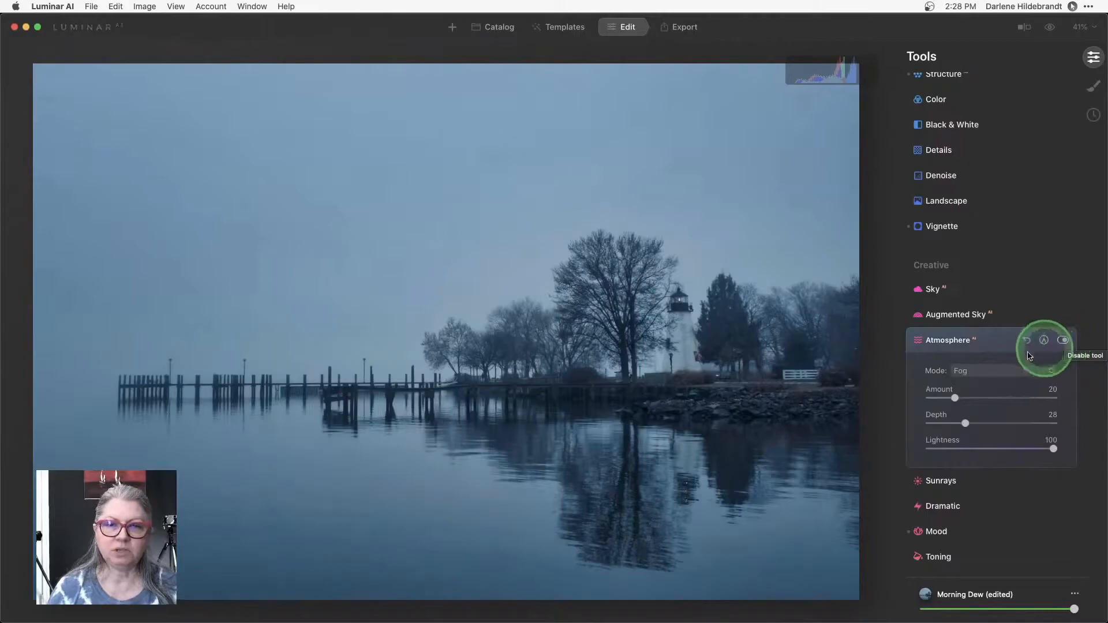
click(1001, 370)
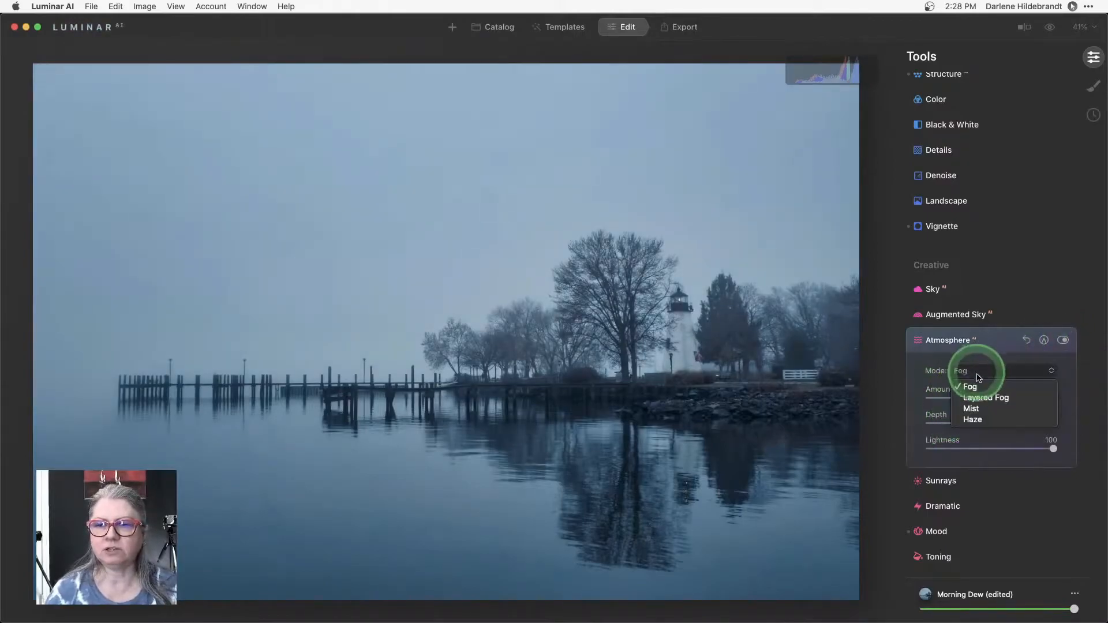
click(970, 387)
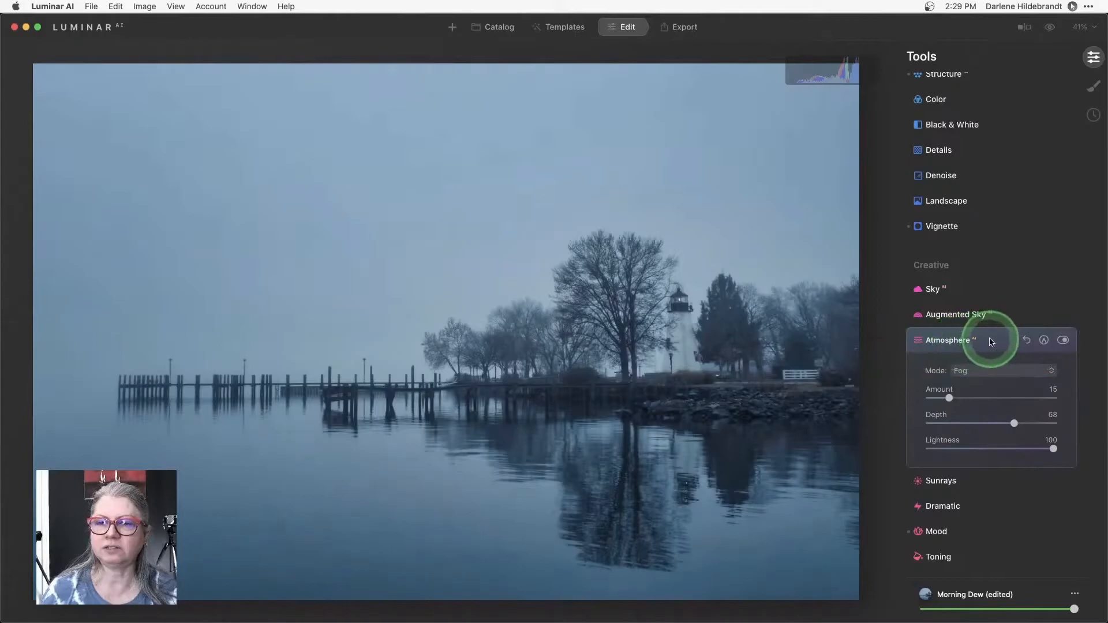
click(947, 340)
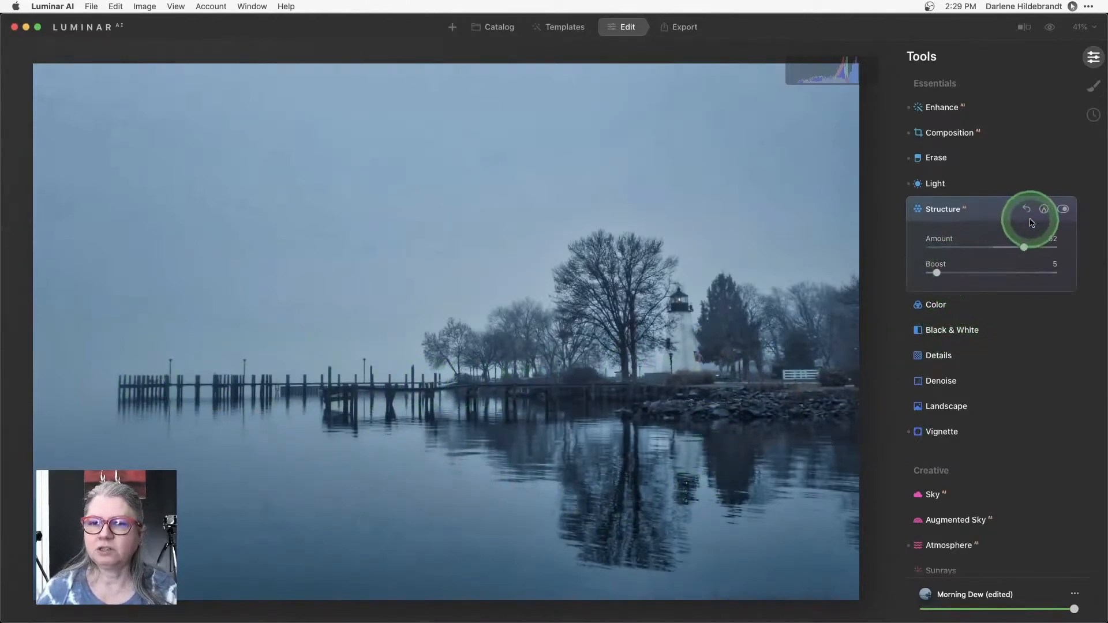
Step: Add a brush mask to Structure and open its mask options to copy it
click(1044, 208)
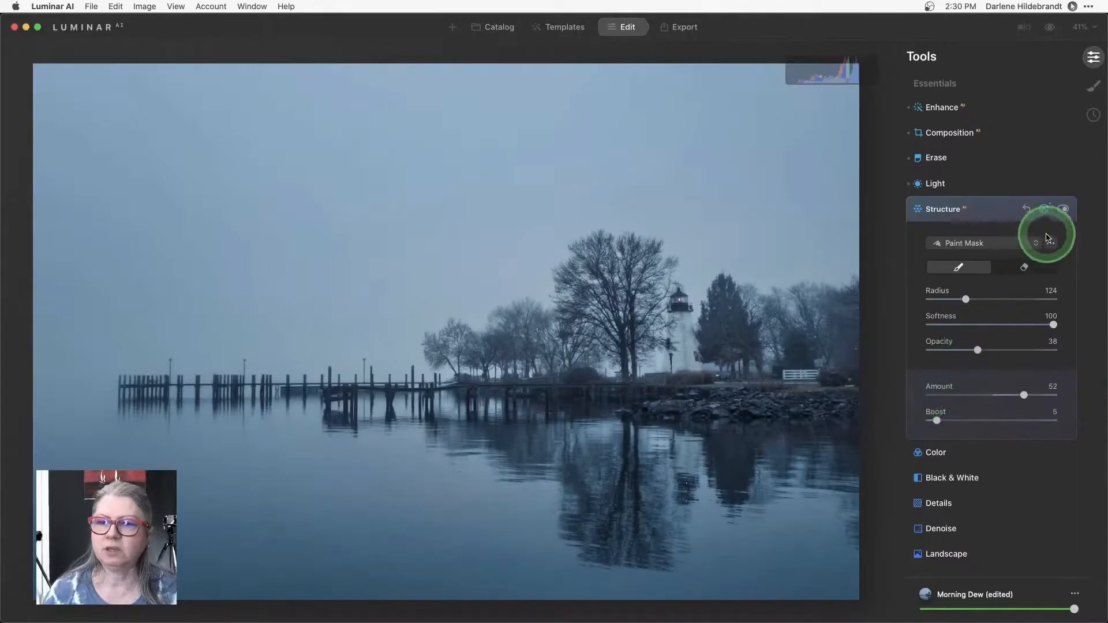
click(1051, 243)
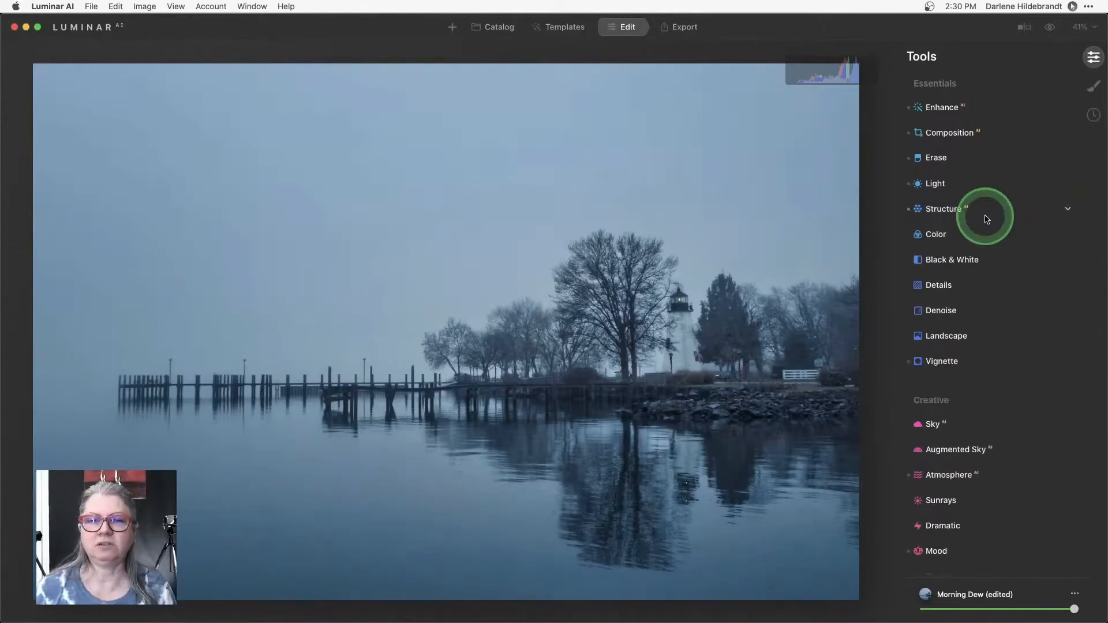
mouse_move(938, 284)
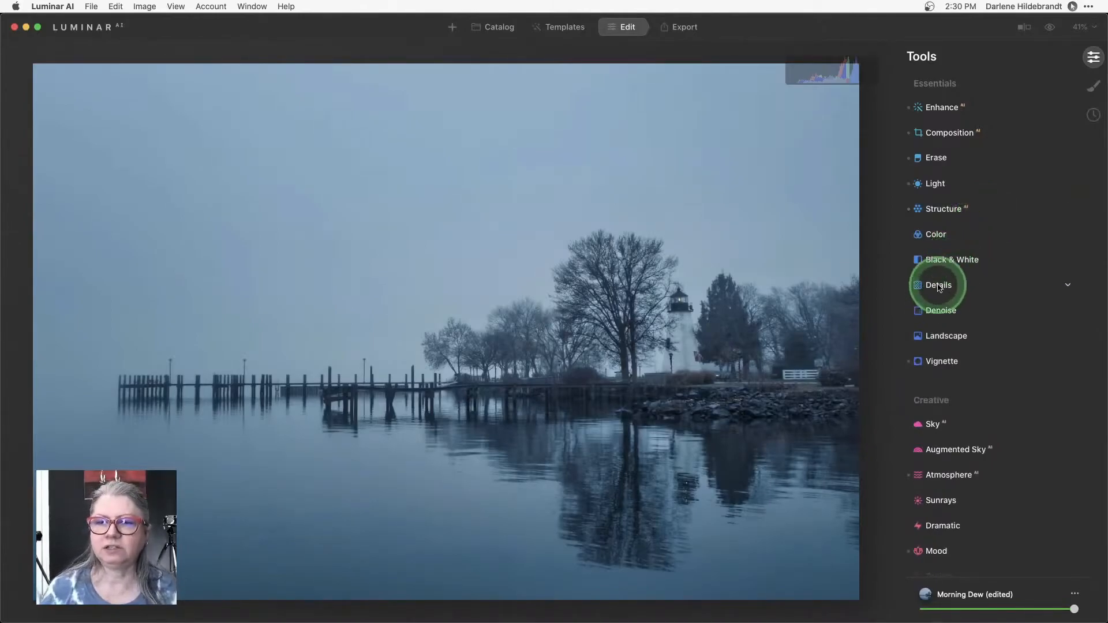
Step: Set Details Small 7 and Medium 23, paste the Structure mask, and toggle to compare
click(937, 285)
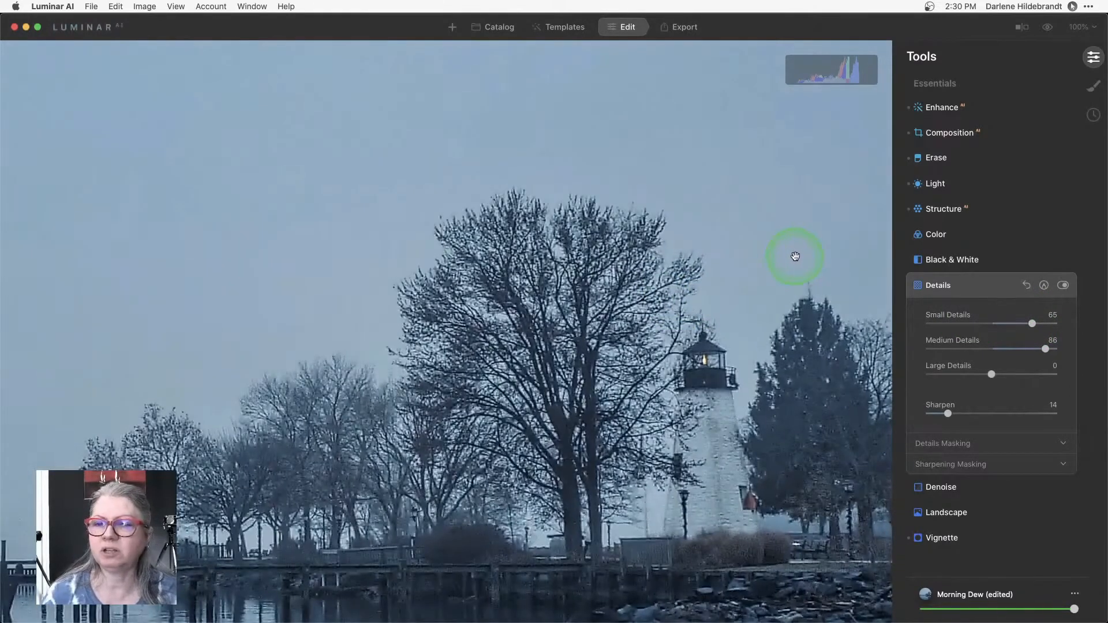
mouse_move(558, 154)
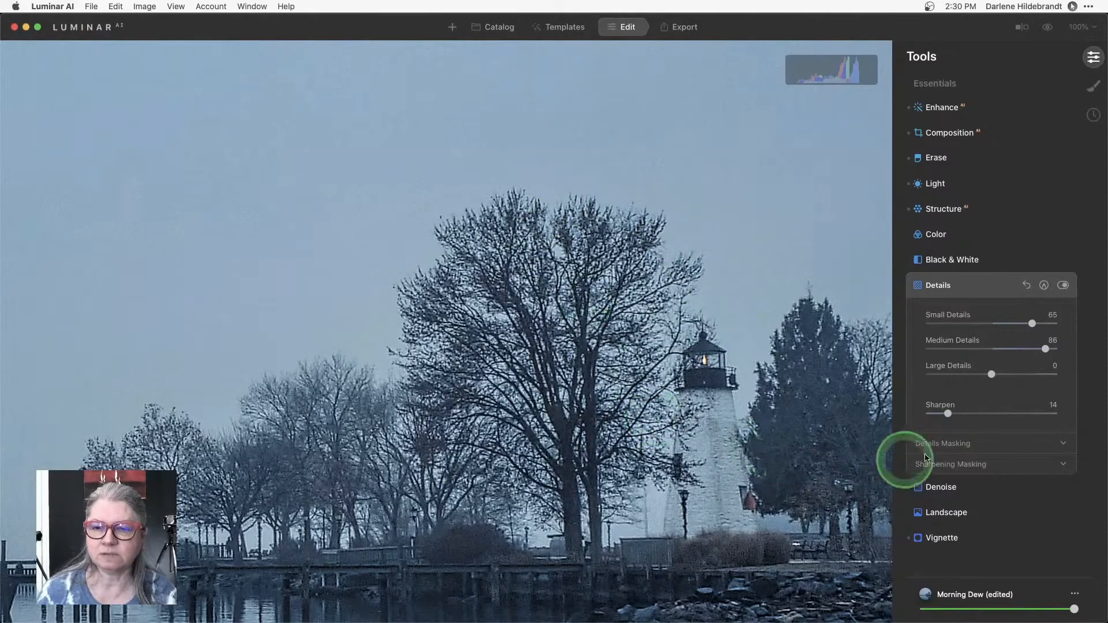
click(1044, 285)
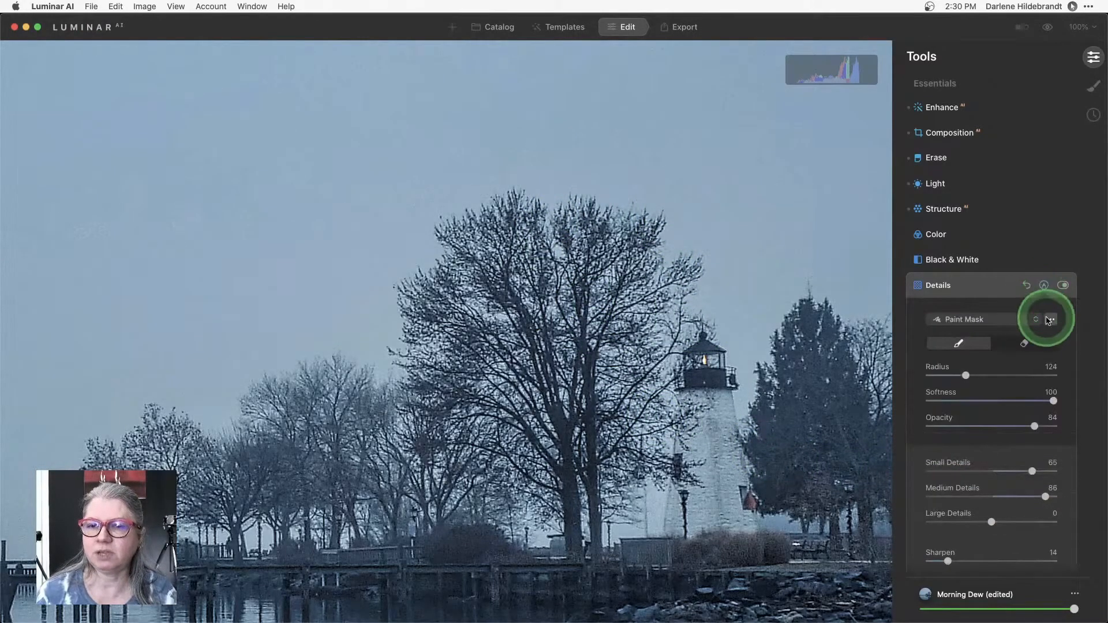
click(1050, 318)
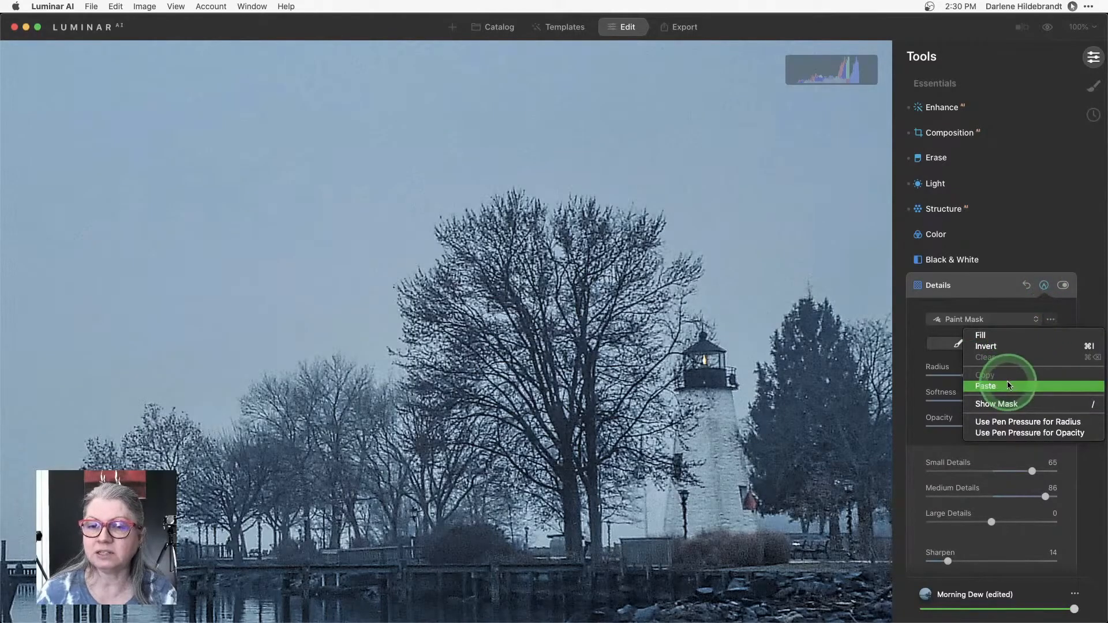
click(985, 386)
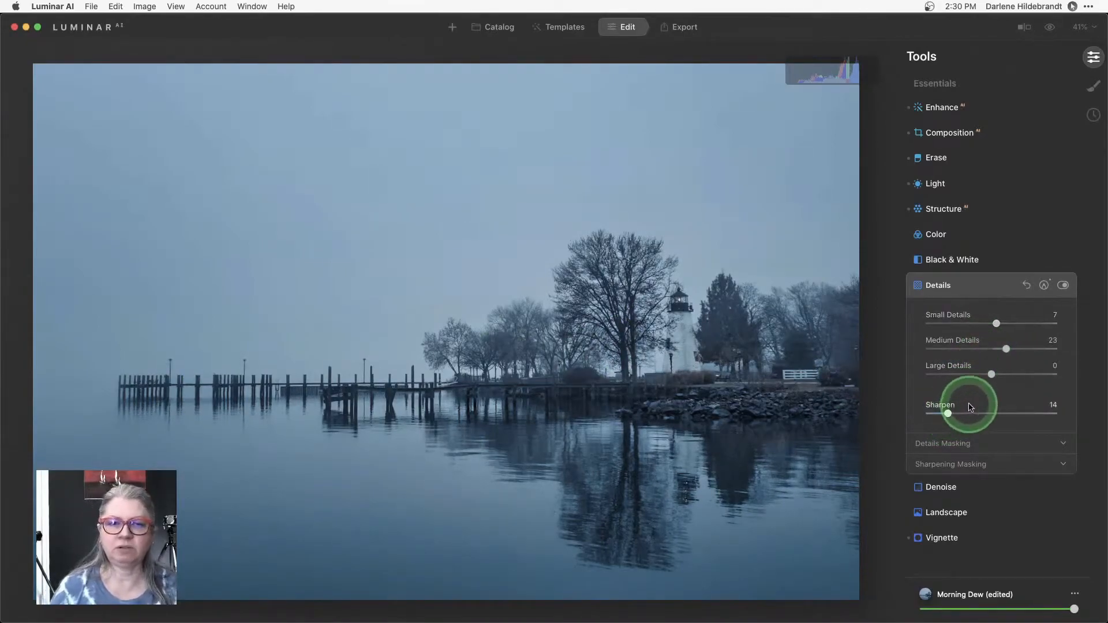
click(1062, 284)
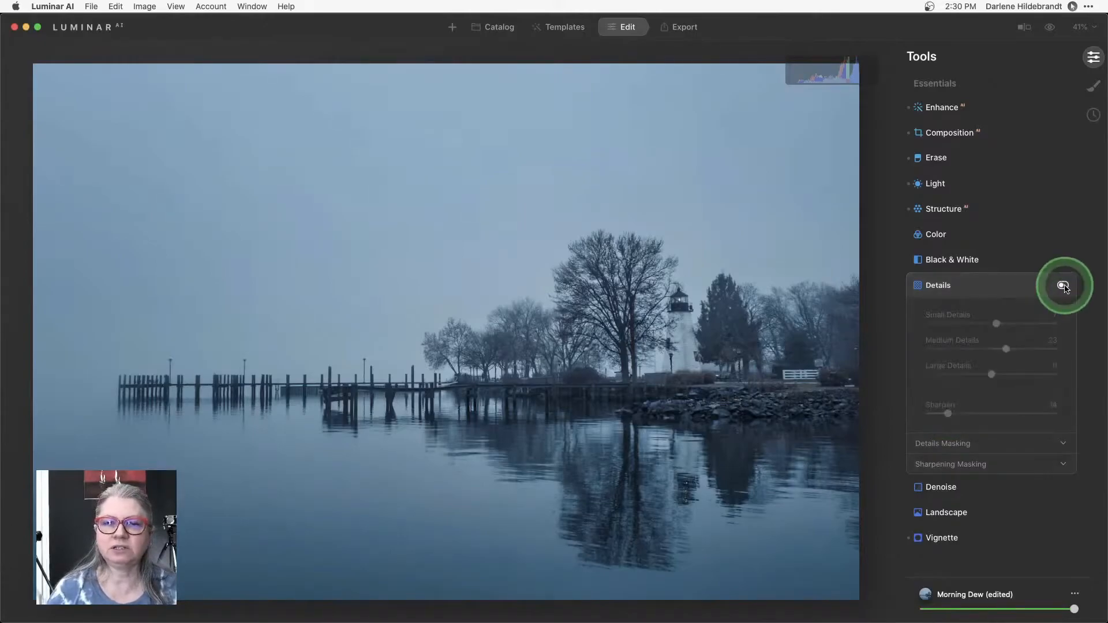
click(1063, 285)
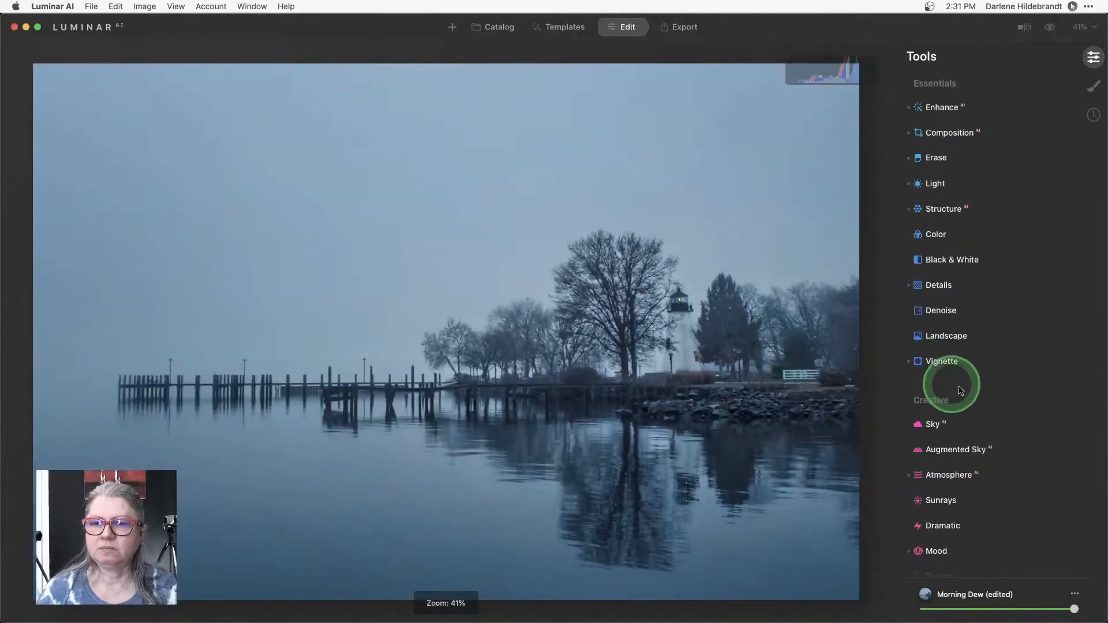
mouse_move(972, 353)
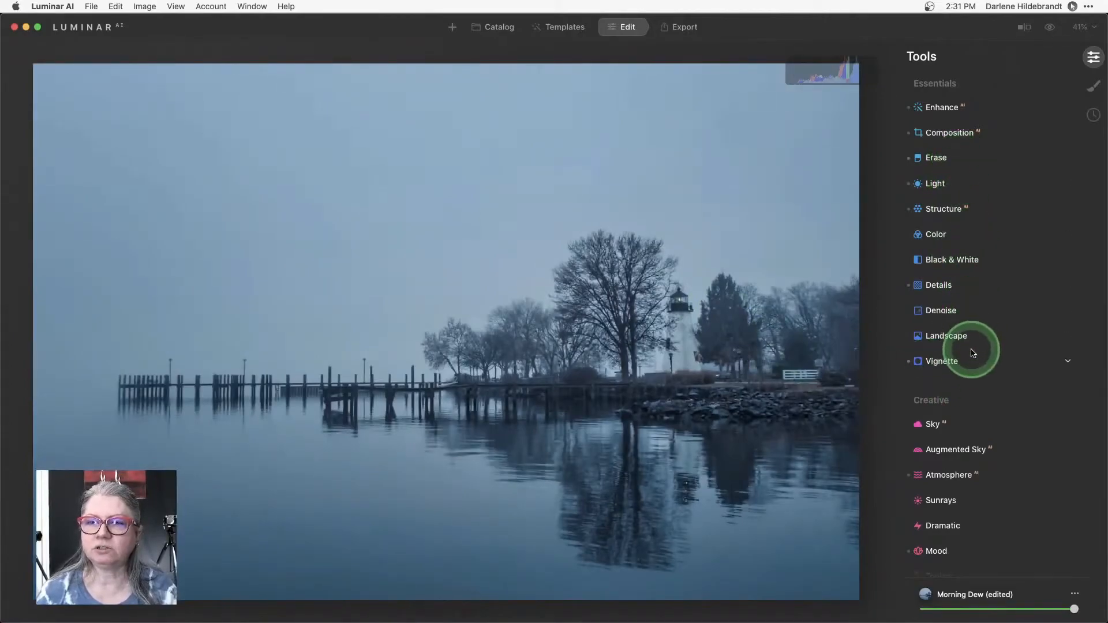
Step: Compare the Morning Dew mood on and off, lower its Amount to 59, then collapse Mood
scroll(down, 3)
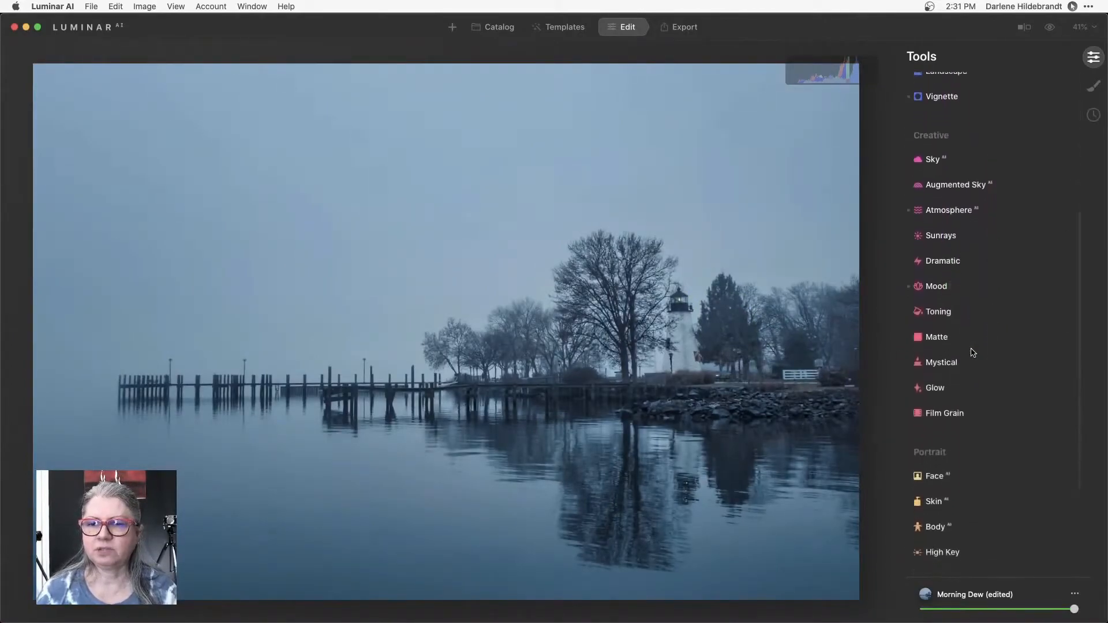
click(935, 287)
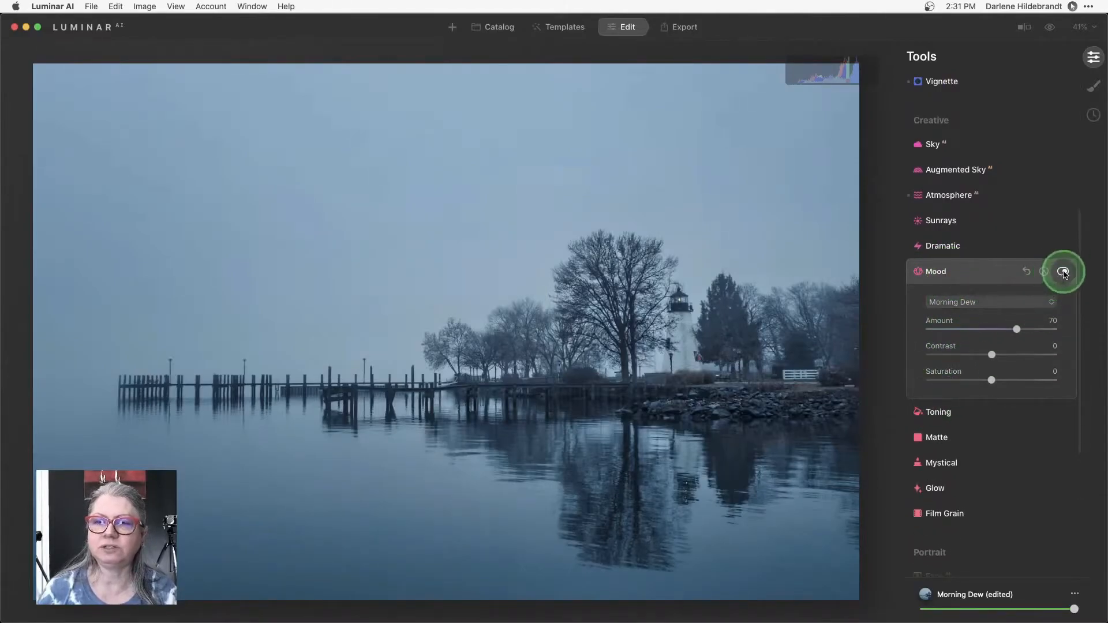
click(1063, 272)
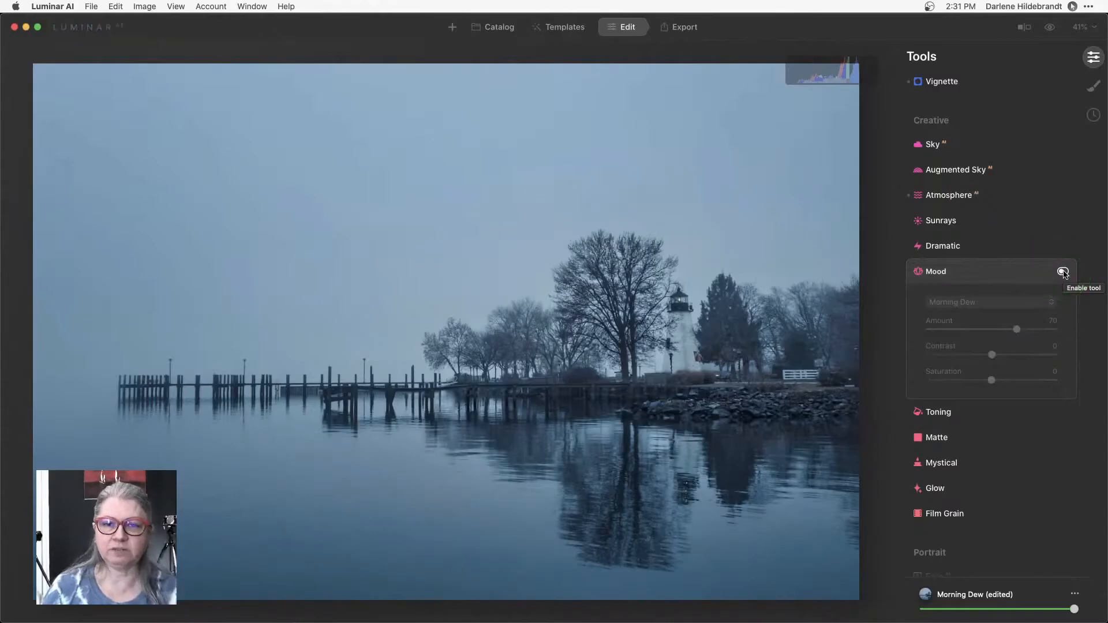
click(1063, 271)
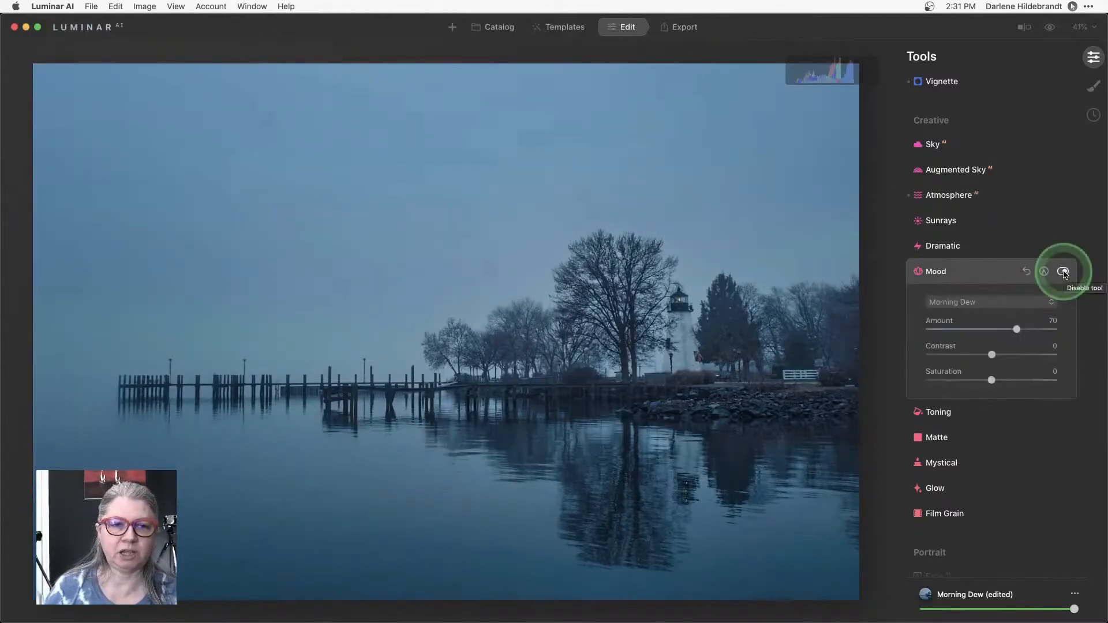
click(1063, 271)
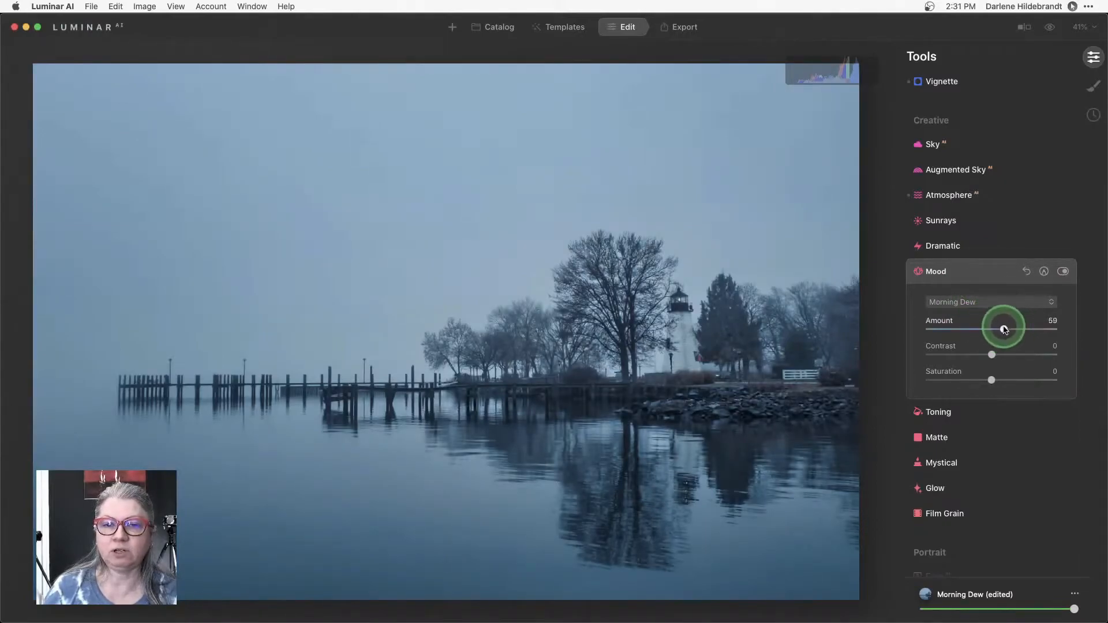
click(935, 270)
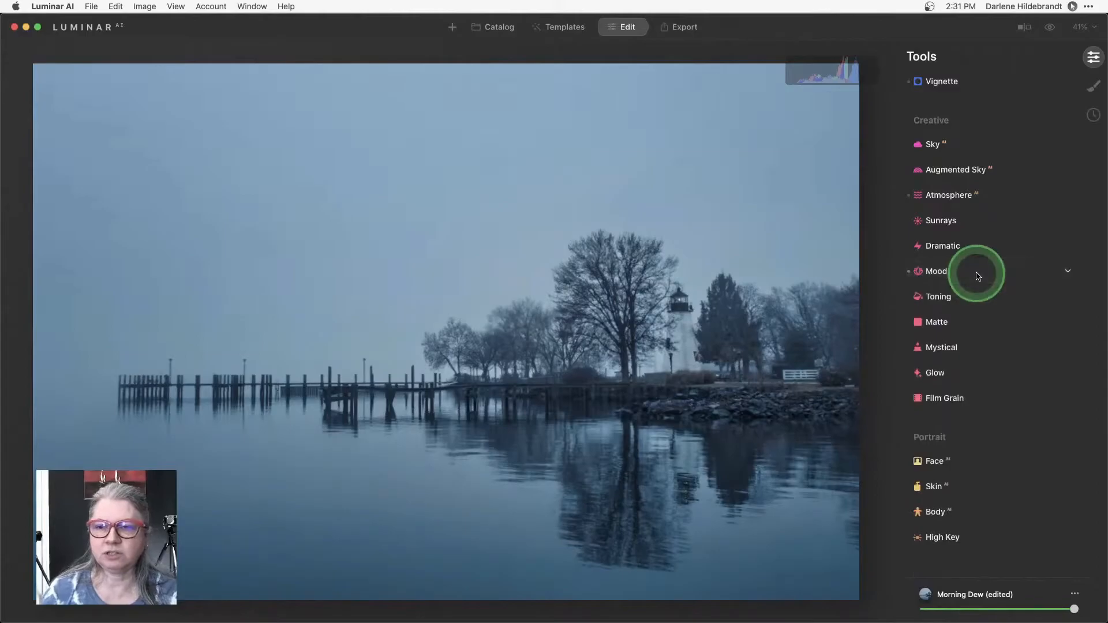
scroll(down, 3)
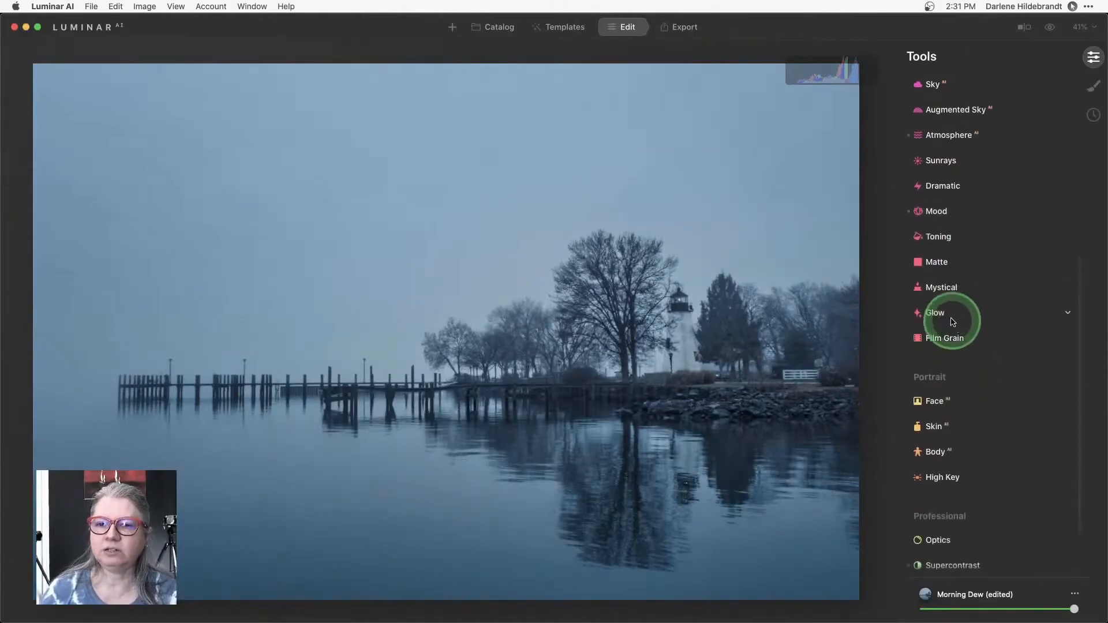
Step: Expand the Mystical tool's settings to apply Mystical at Amount 51
click(941, 287)
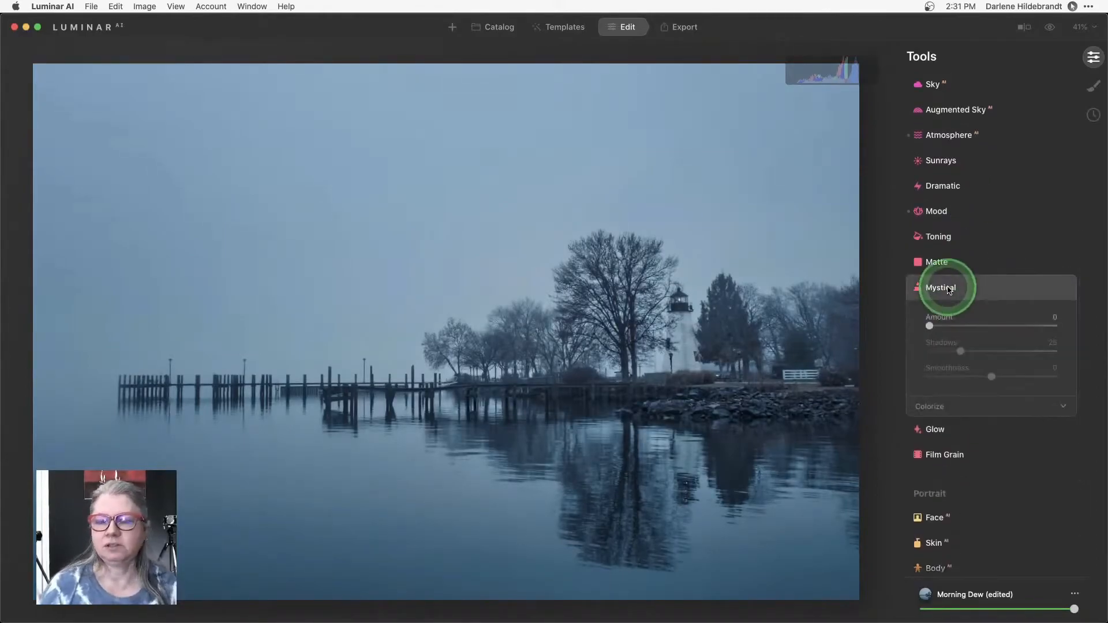
mouse_move(1032, 329)
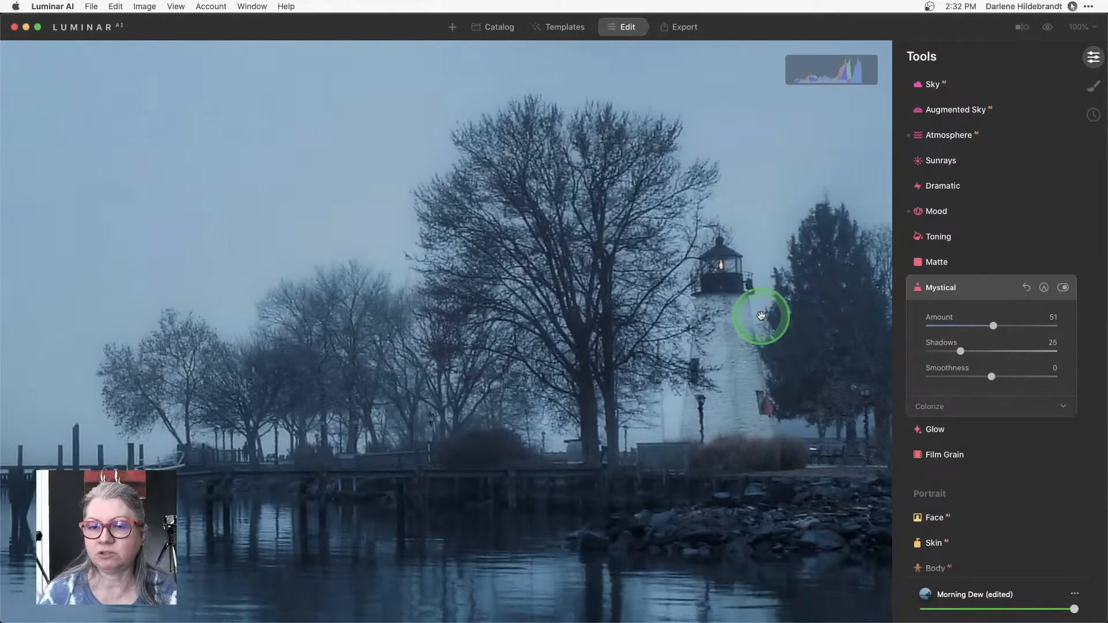
Step: Expand the Film Grain settings to reset grain to its defaults
click(945, 454)
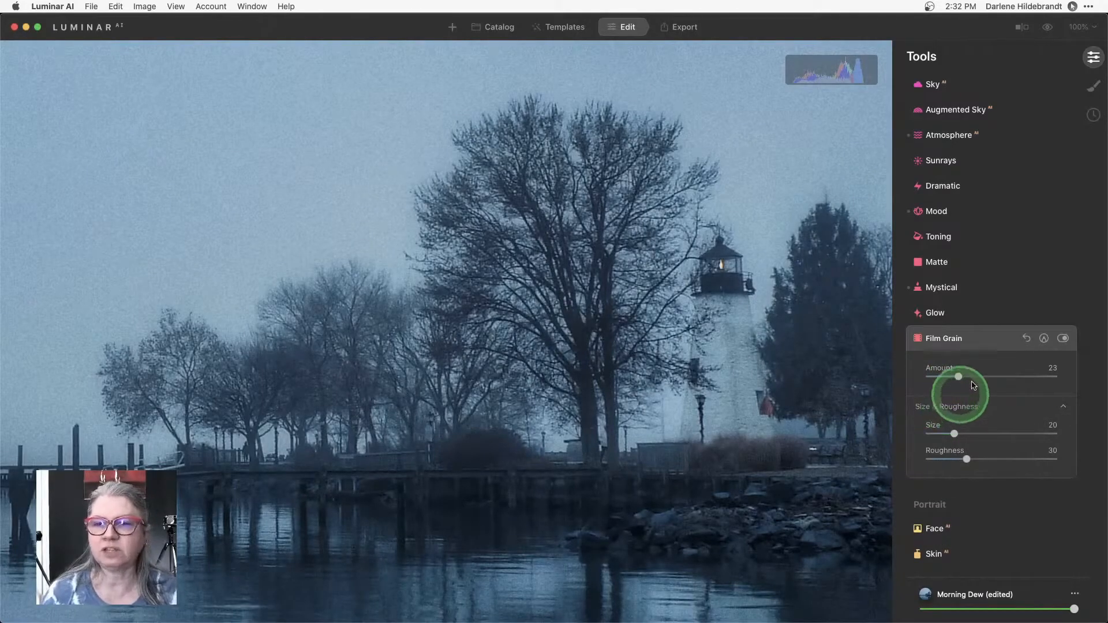
mouse_move(564, 255)
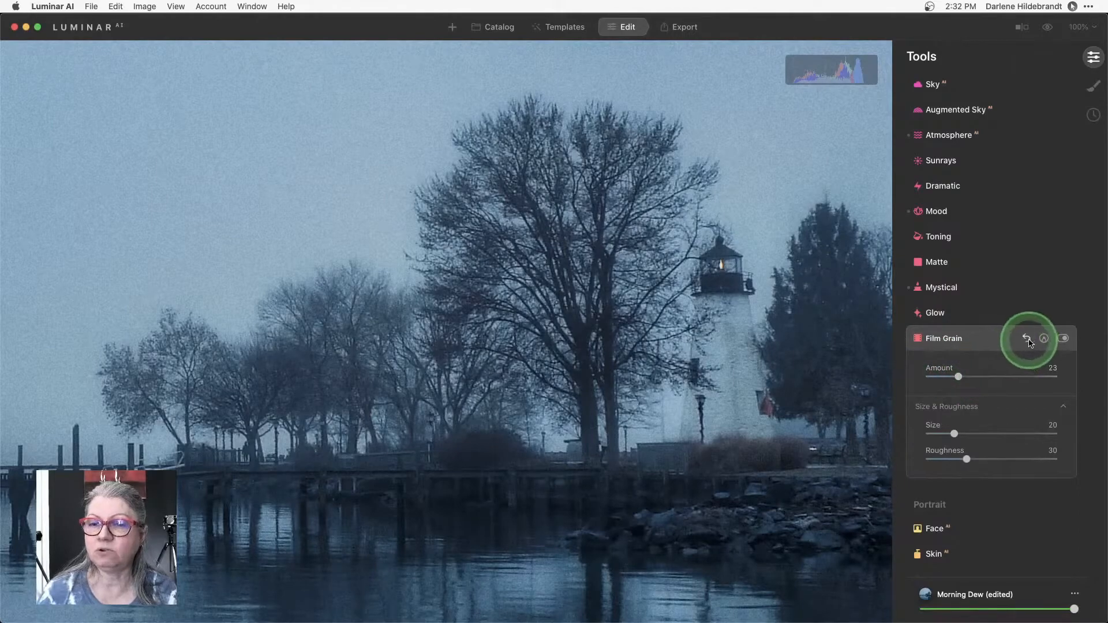
mouse_move(1026, 338)
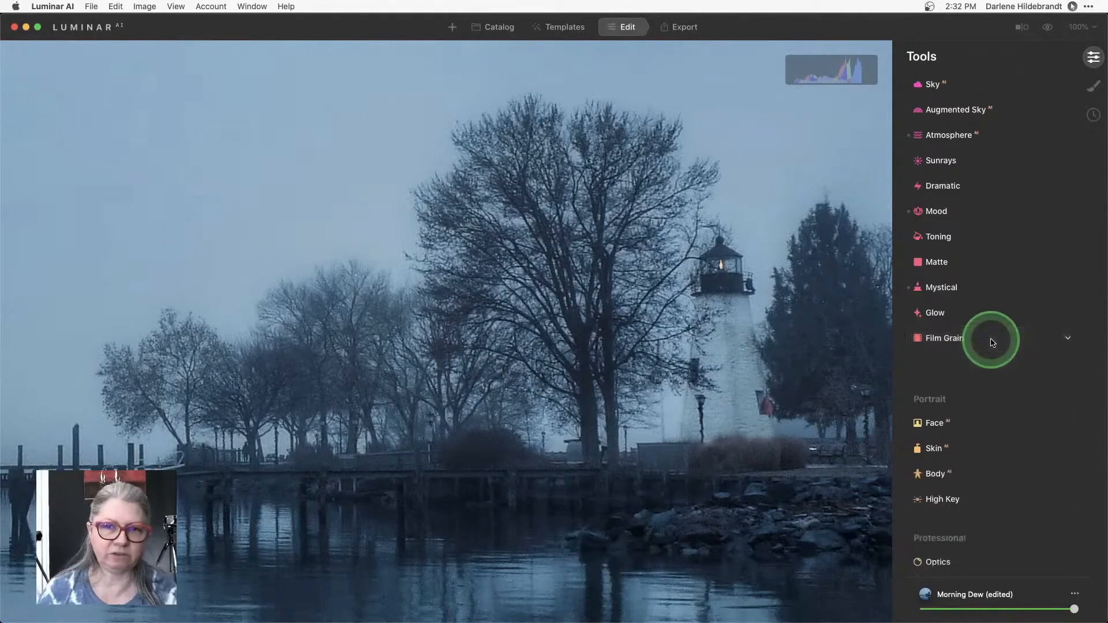
scroll(down, 3)
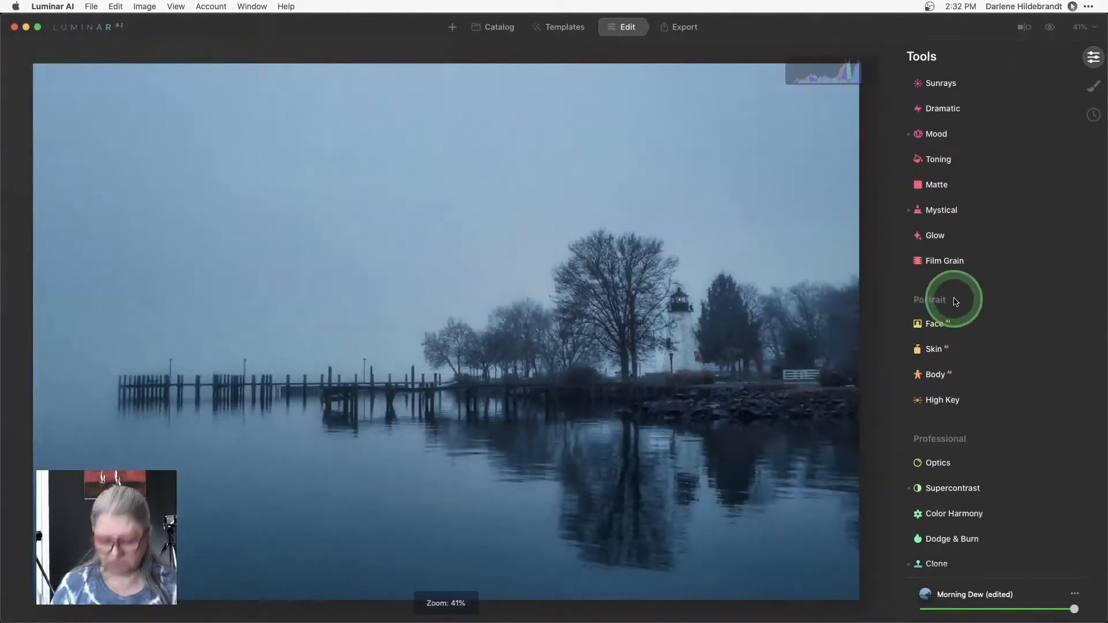
mouse_move(1013, 44)
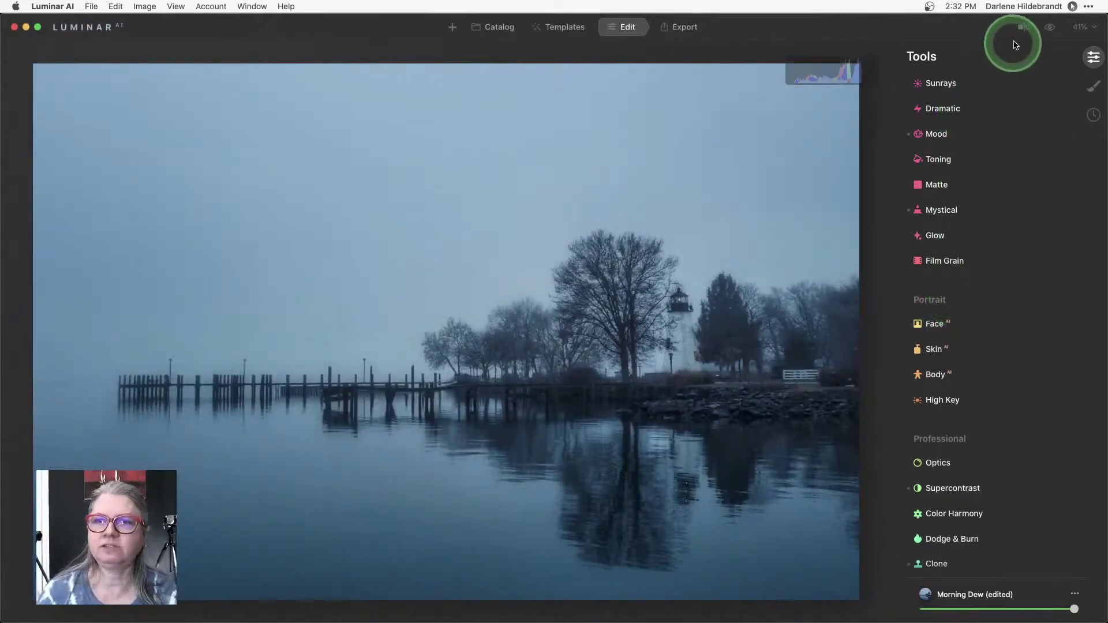
click(1022, 28)
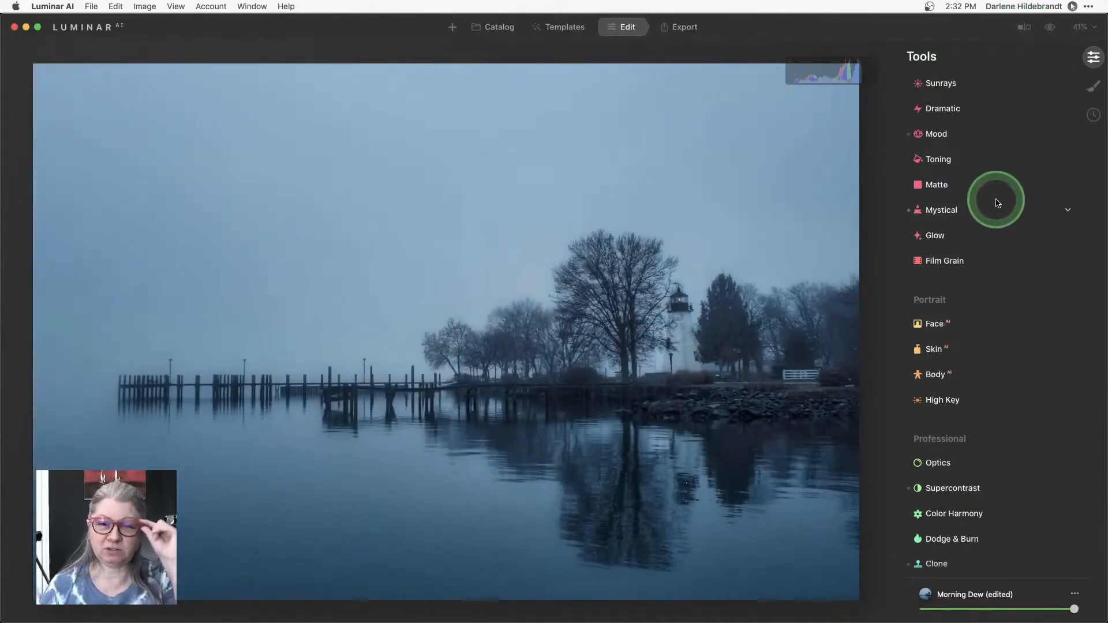
Step: Add a Texture layer in Local Masking and browse for a texture image
click(1092, 86)
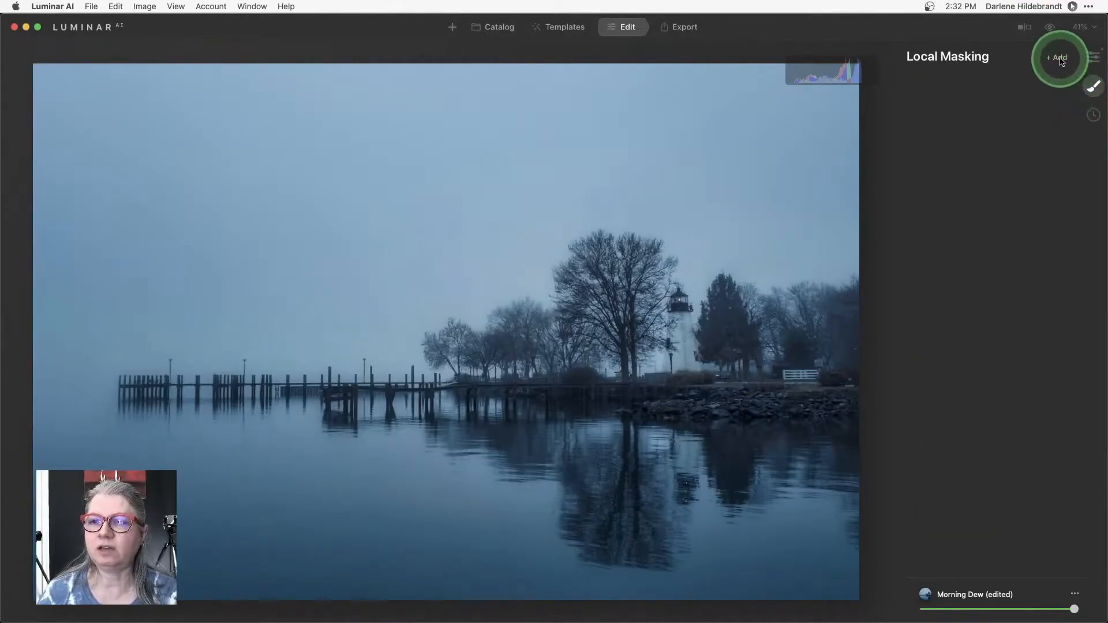
click(1055, 57)
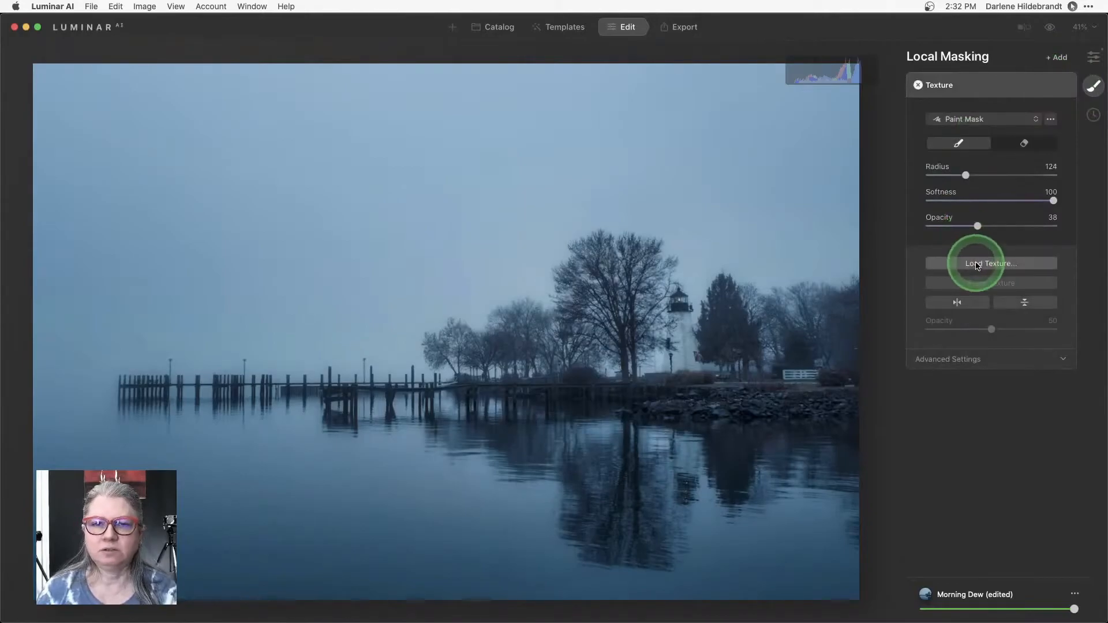
click(989, 263)
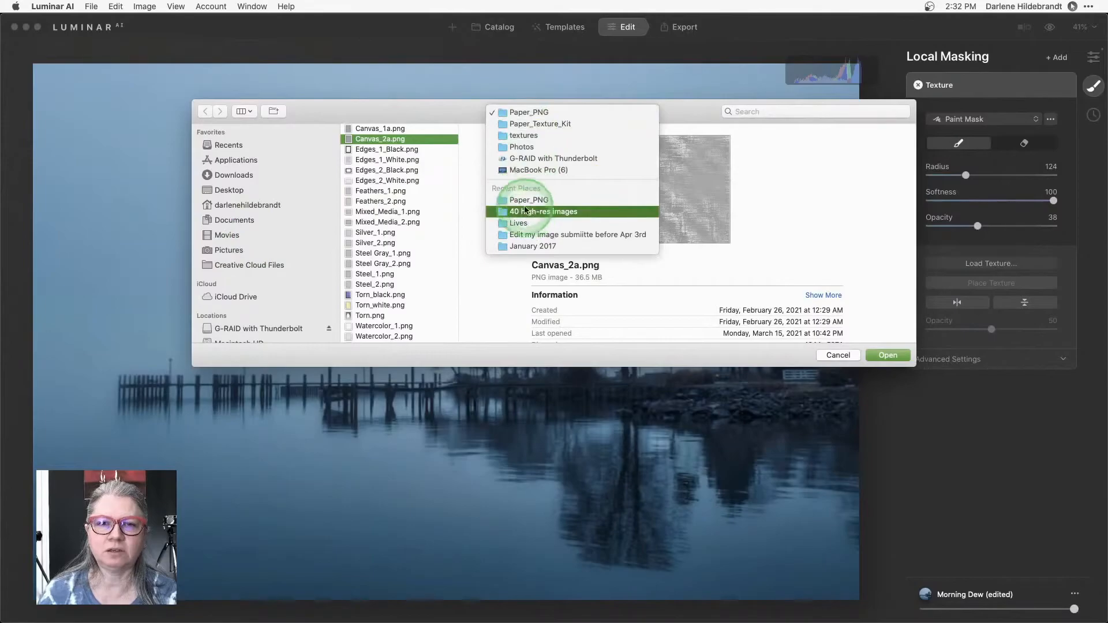
Step: Load DPM-Texture-Pack-One-19.jpg from the 40 high-res images folder as the texture
click(544, 212)
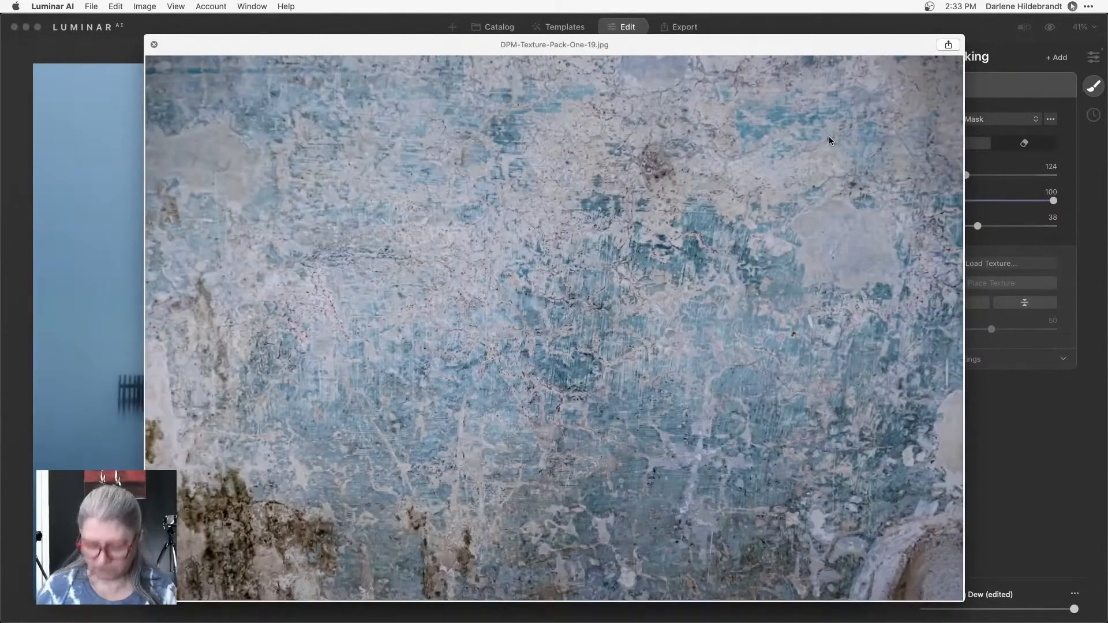
click(989, 263)
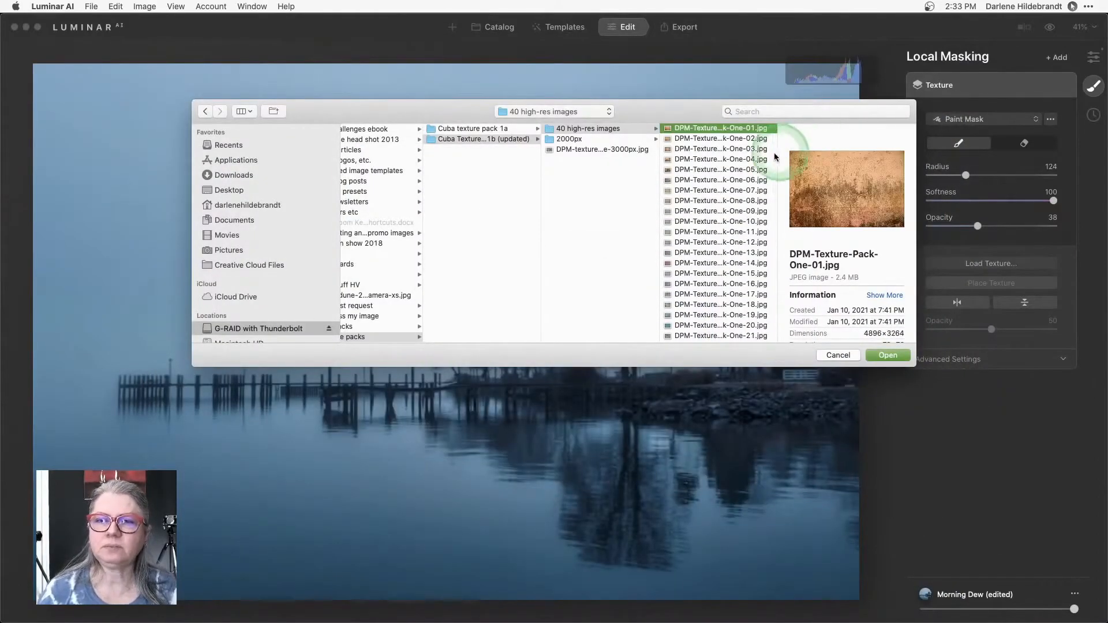
click(719, 231)
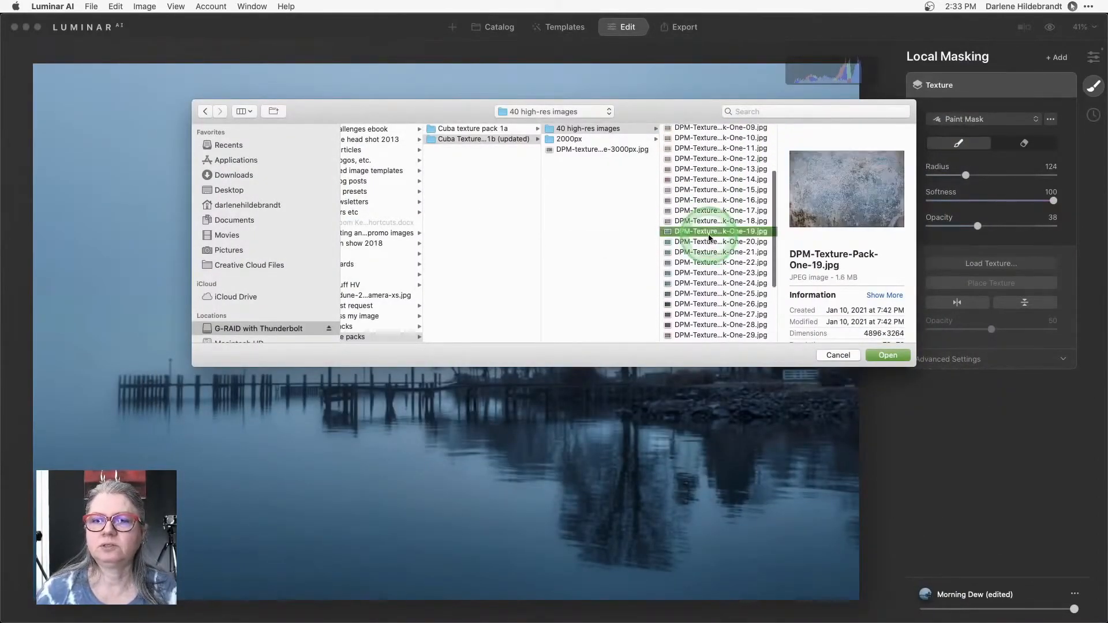
click(887, 355)
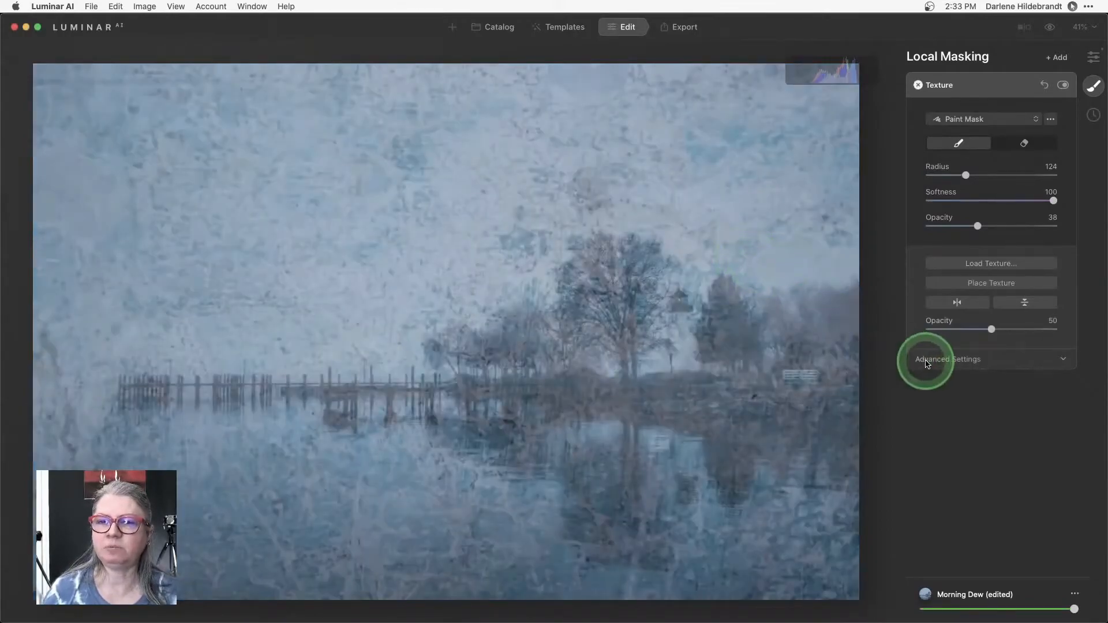
Step: Expand the texture's Advanced Settings and try the flip vertical button
click(947, 359)
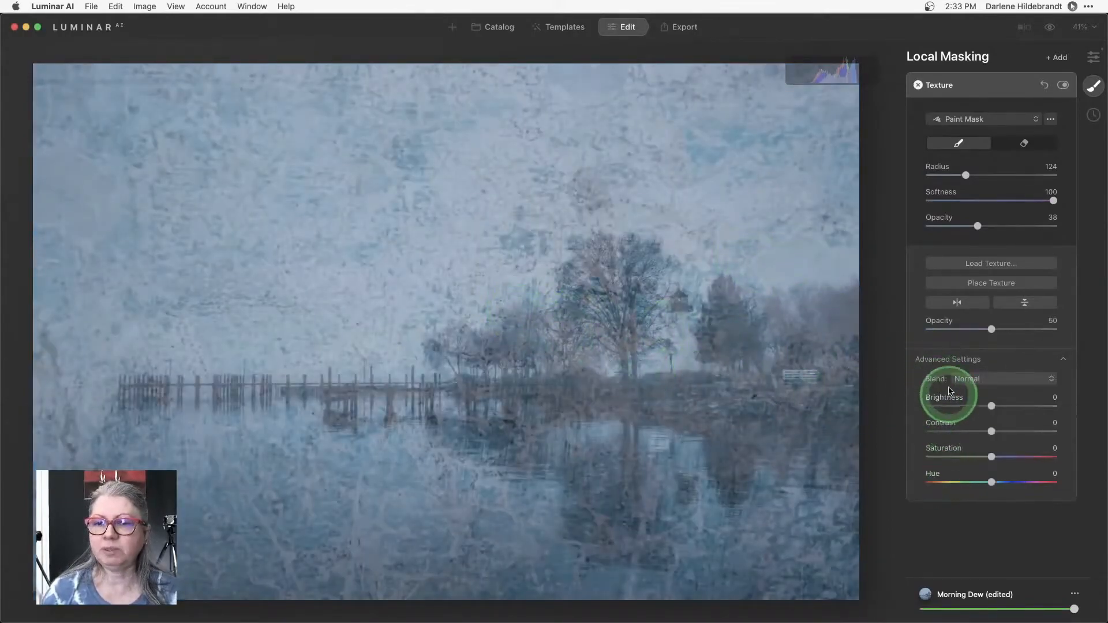
mouse_move(987, 388)
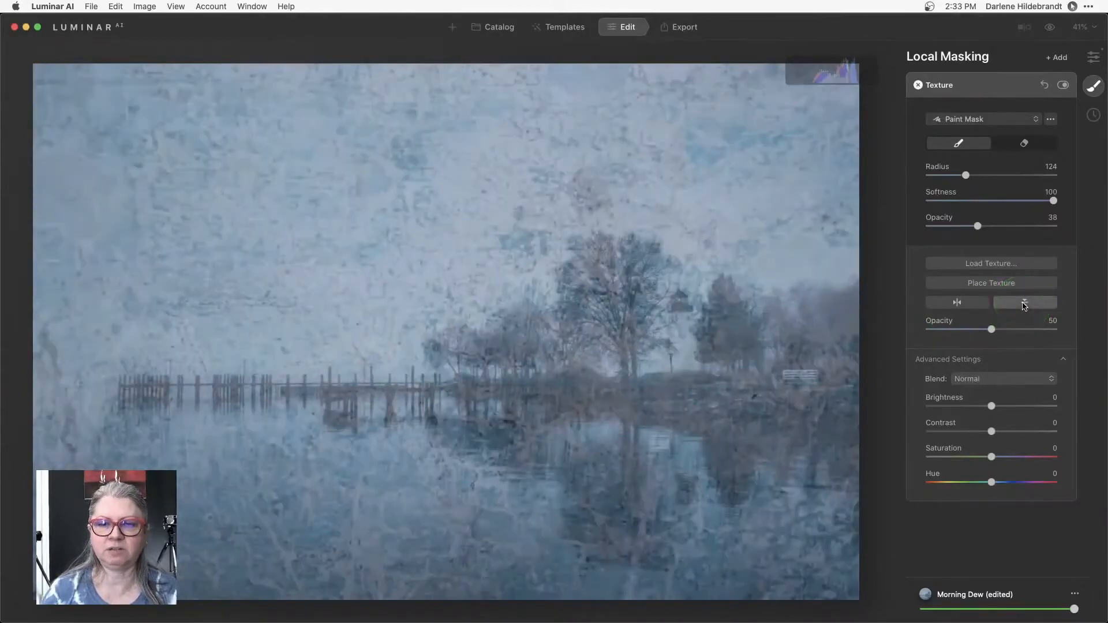
click(1001, 378)
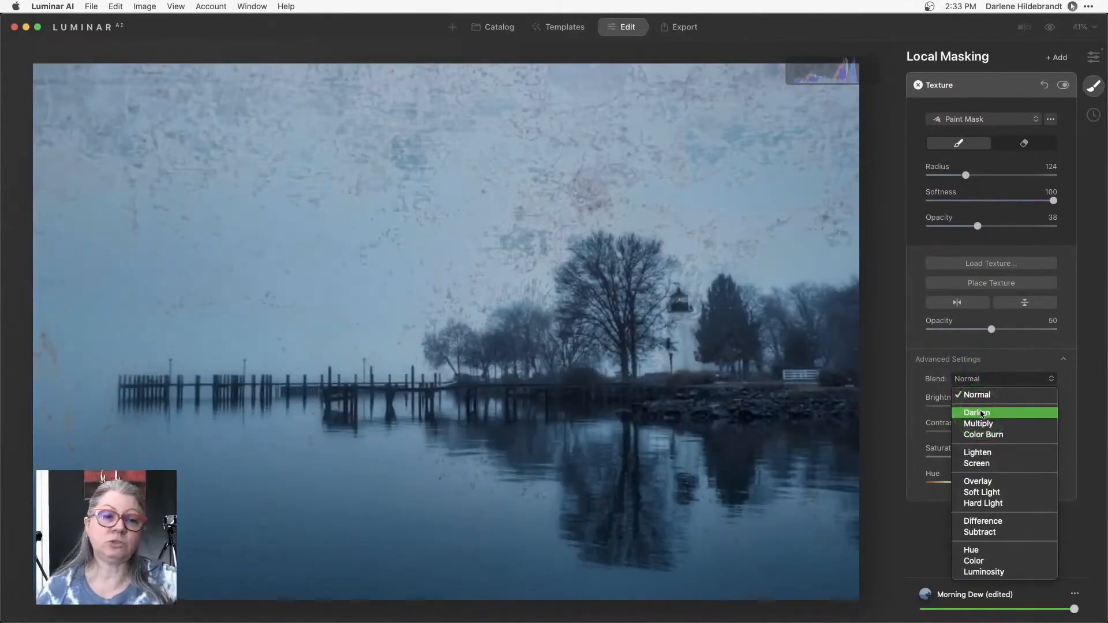
Step: Try Darken and Lighten blend modes for the texture, then settle on Overlay
click(977, 413)
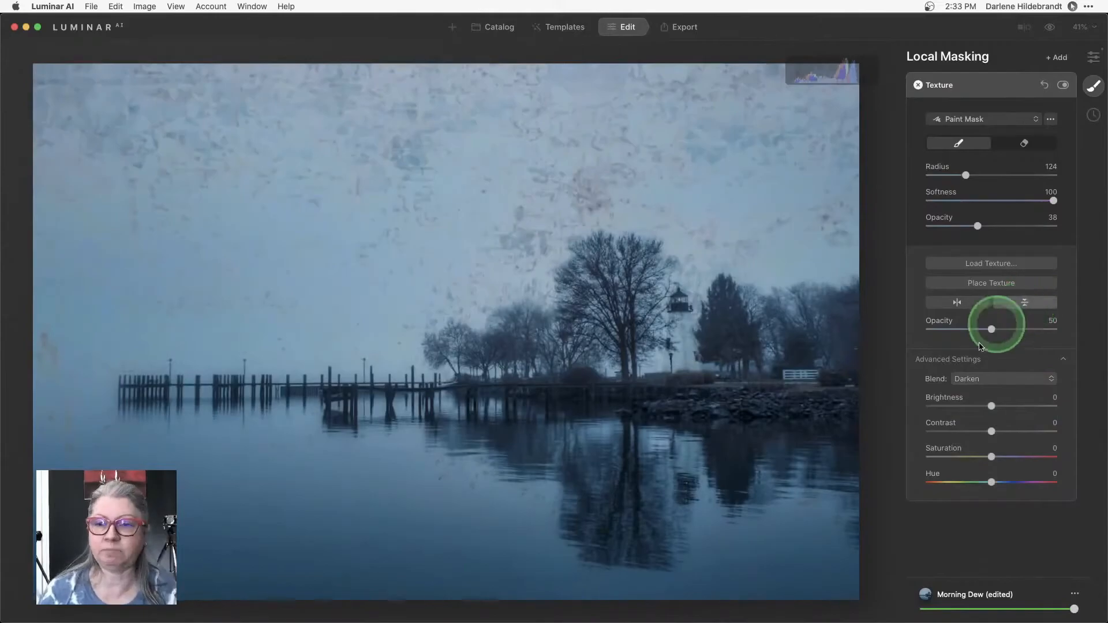
click(1002, 378)
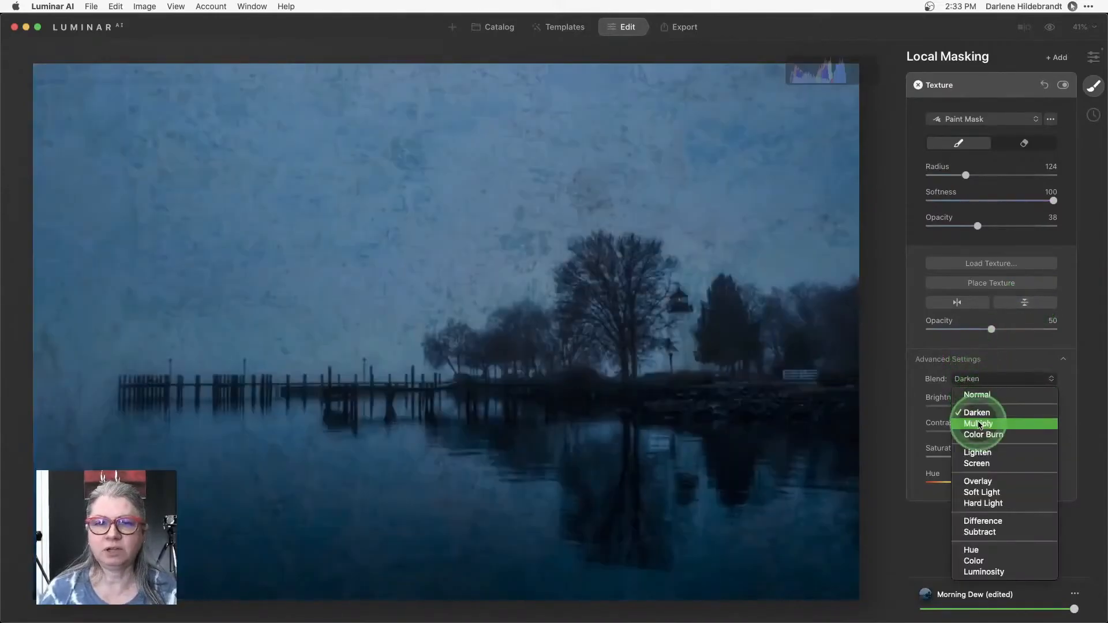
mouse_move(979, 423)
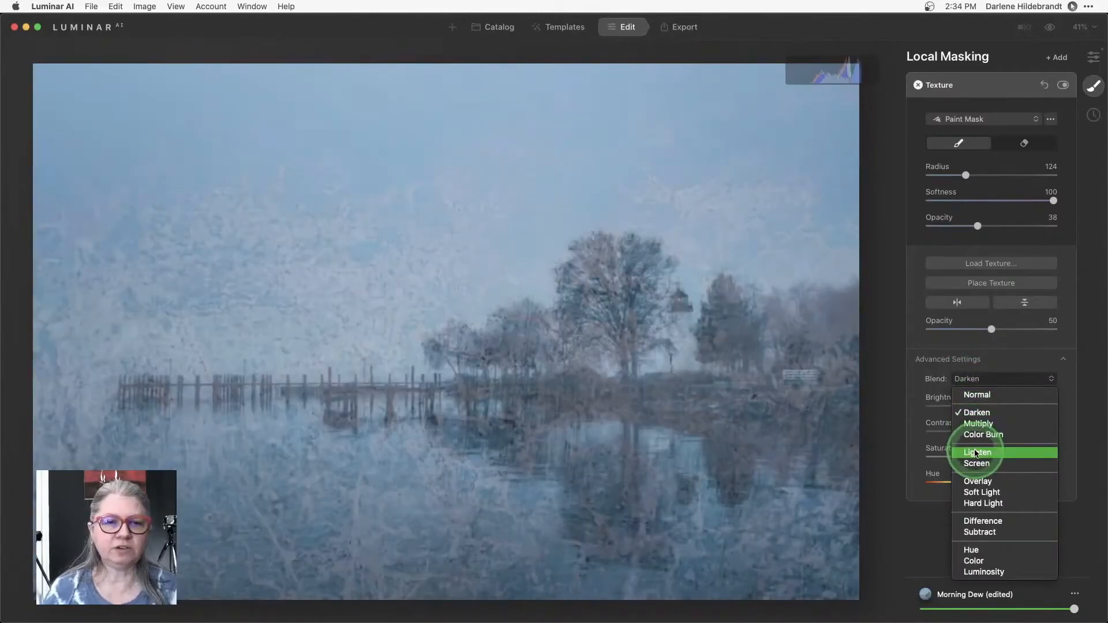
click(977, 453)
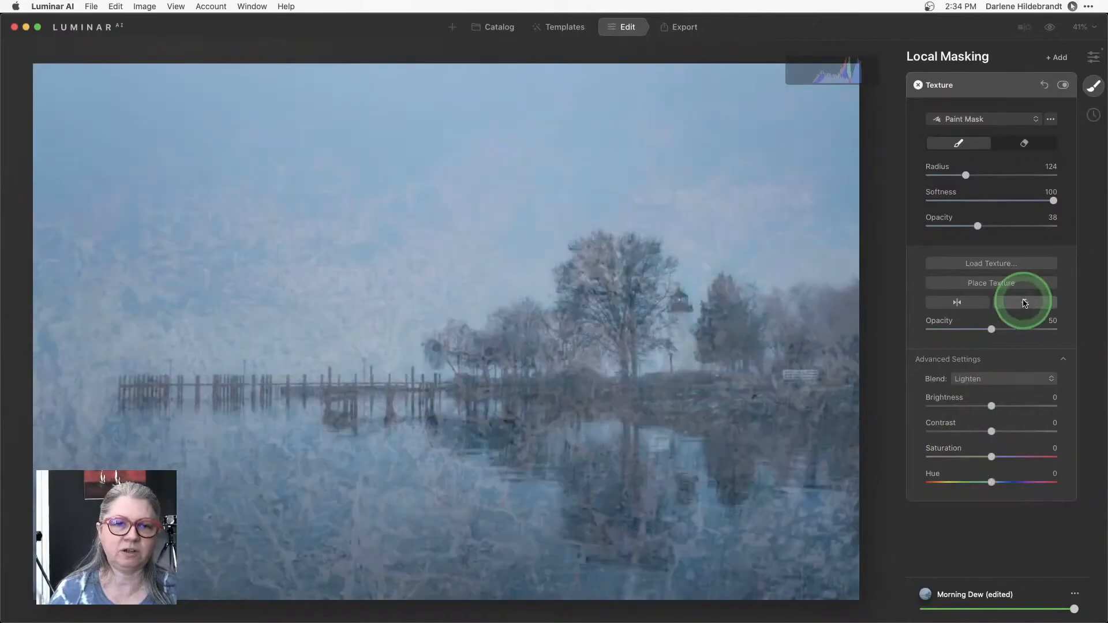
click(1002, 378)
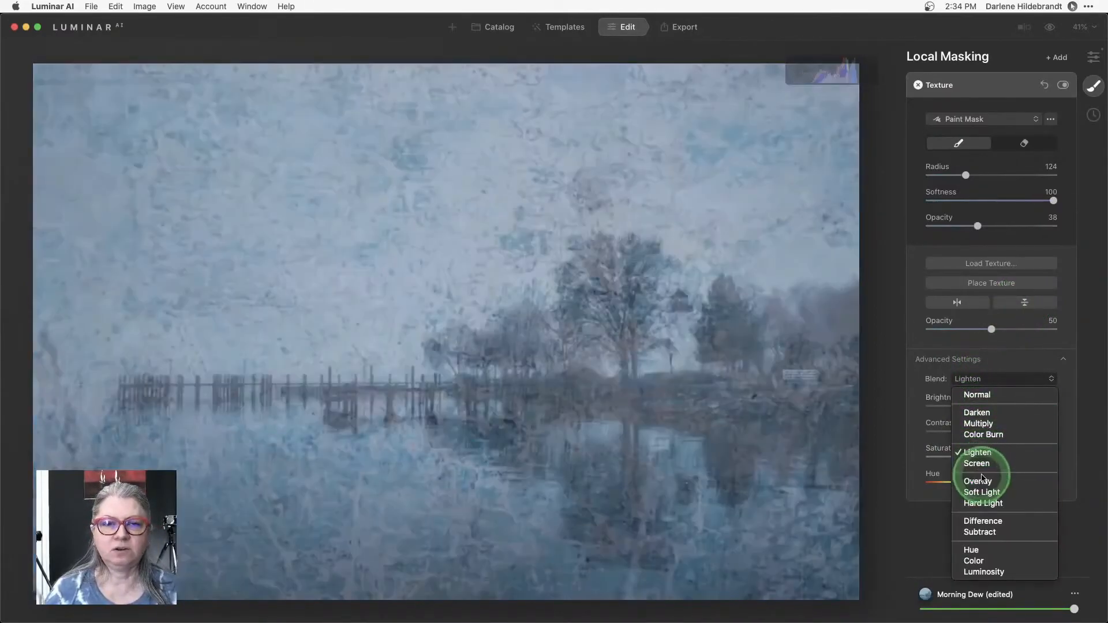
mouse_move(978, 481)
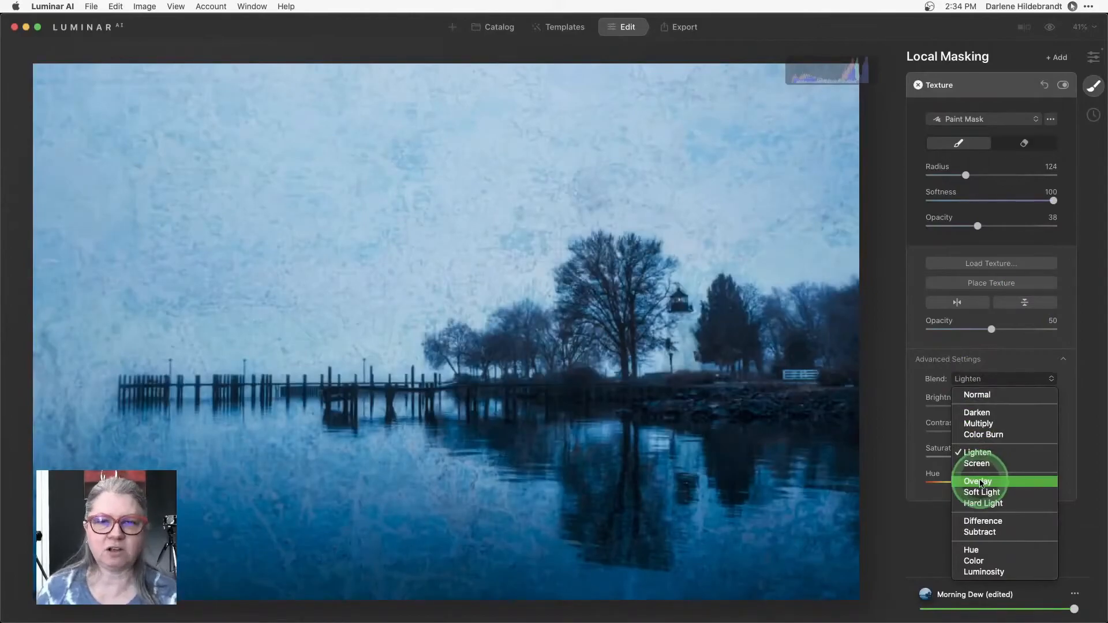
click(978, 482)
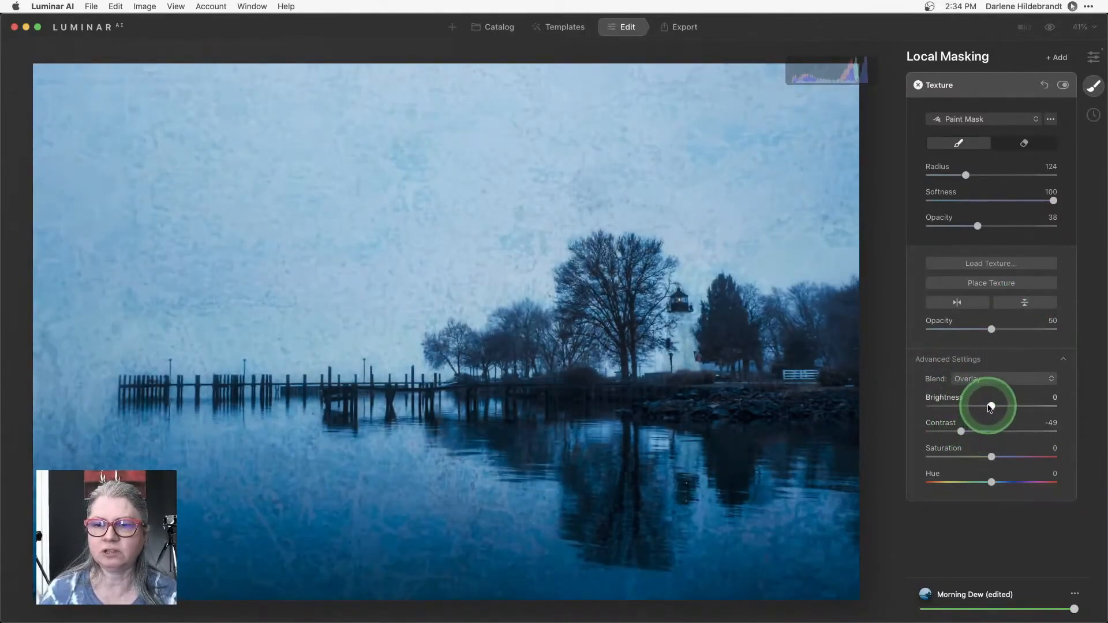
mouse_move(991, 330)
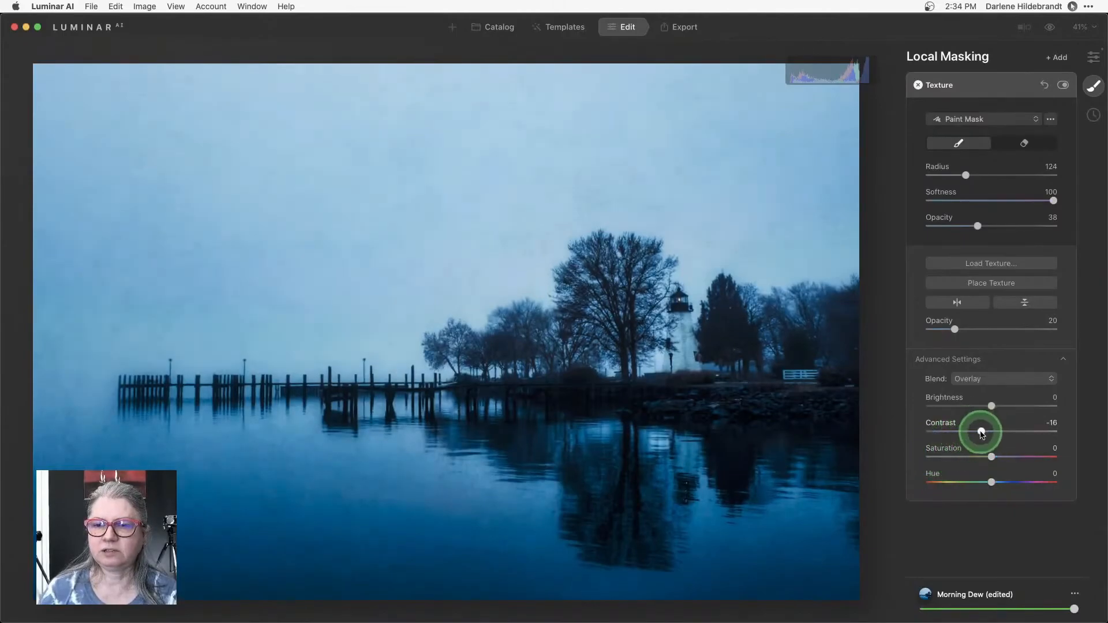
Step: Switch the texture's blend mode back to Normal
click(1002, 378)
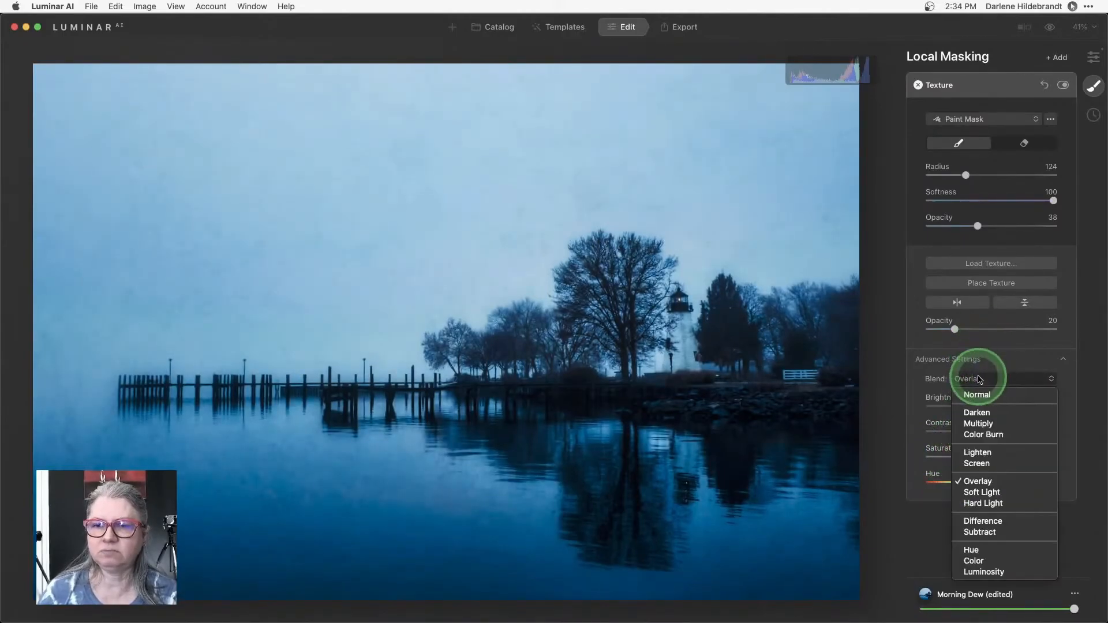
click(979, 423)
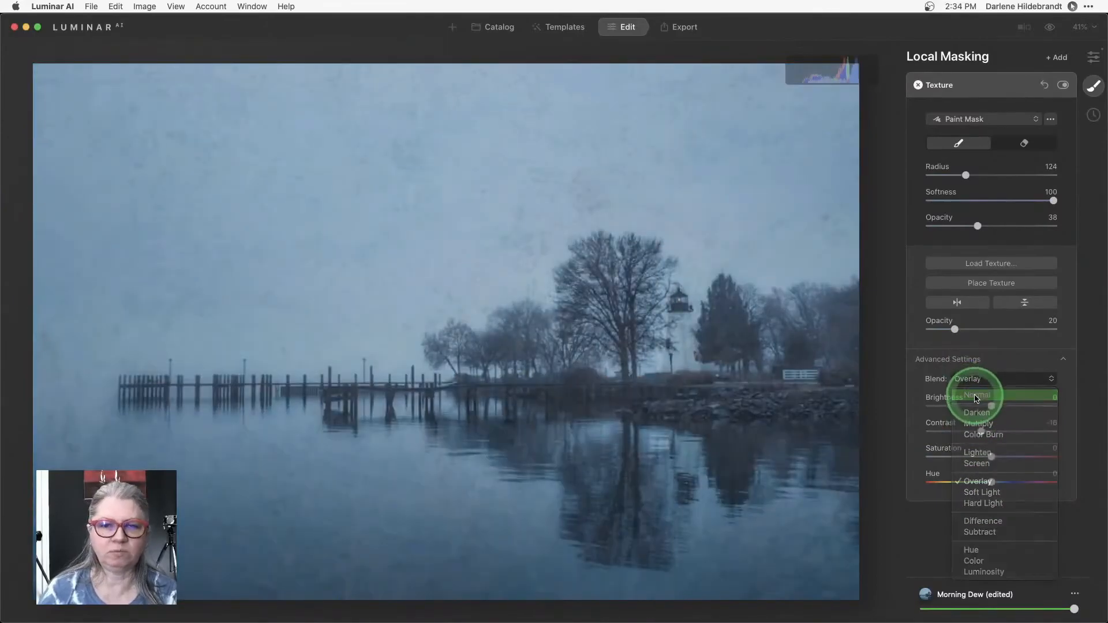
click(977, 394)
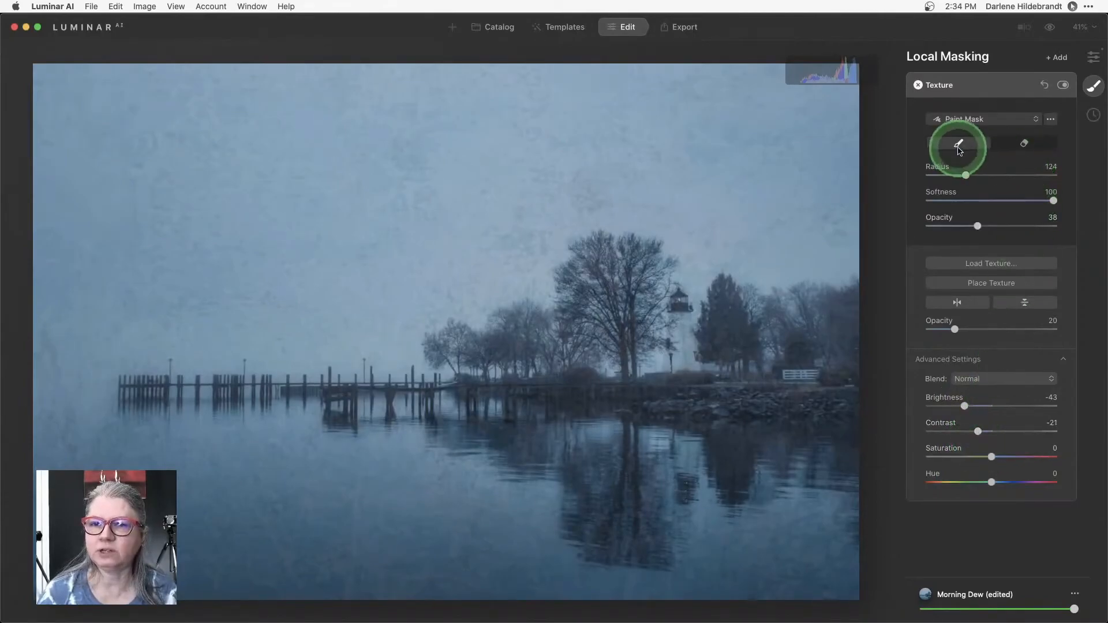
mouse_move(1011, 227)
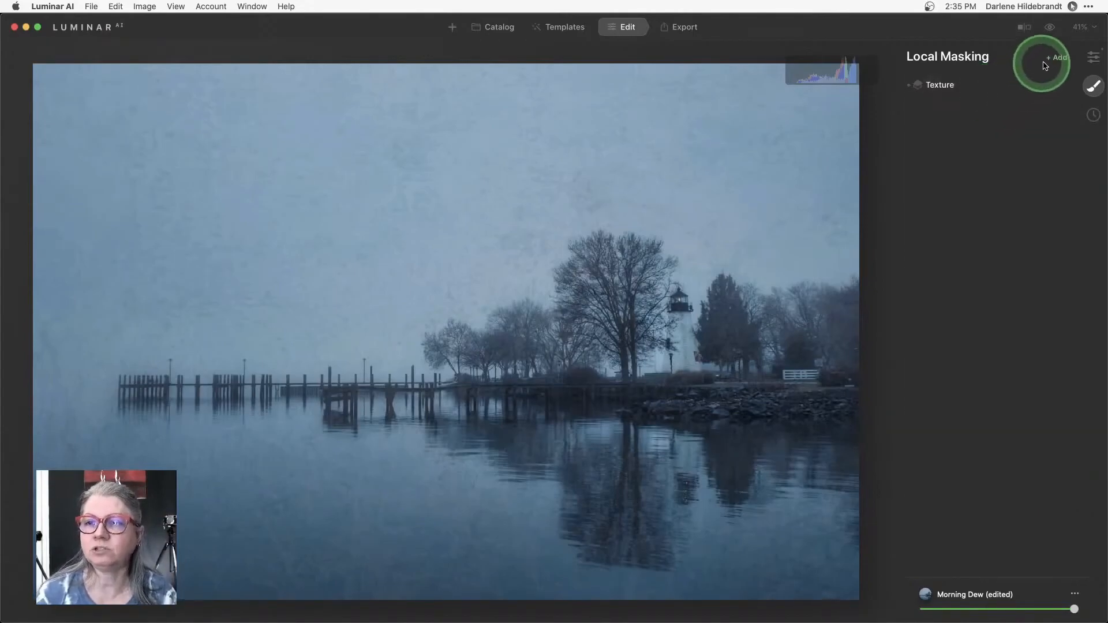
Step: Add another Texture mask layer and return to the Tools list
click(1058, 57)
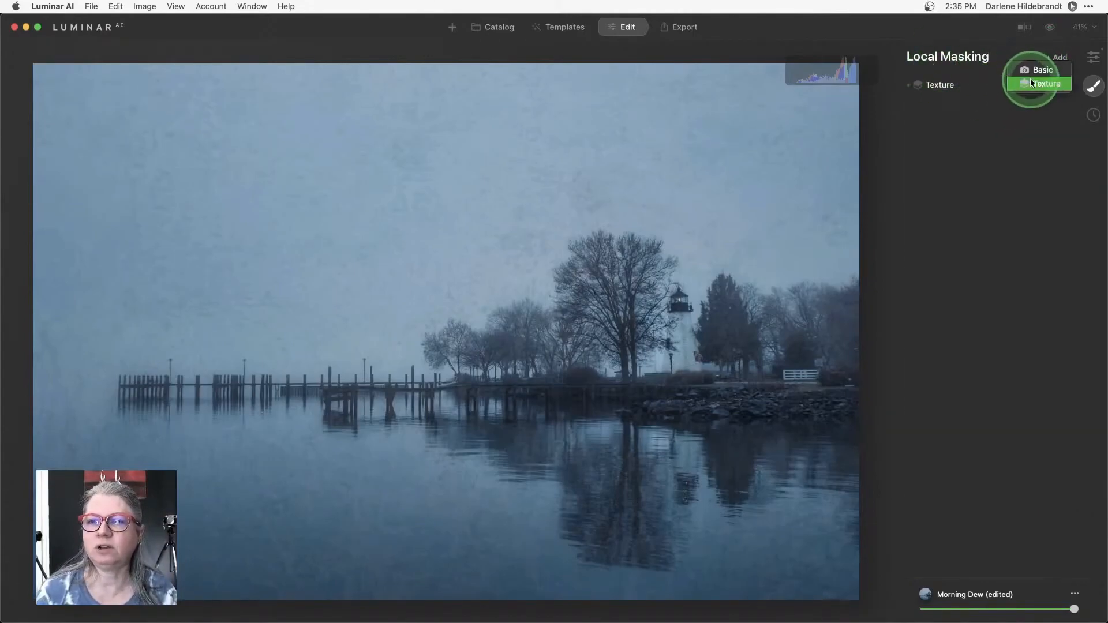
click(1046, 83)
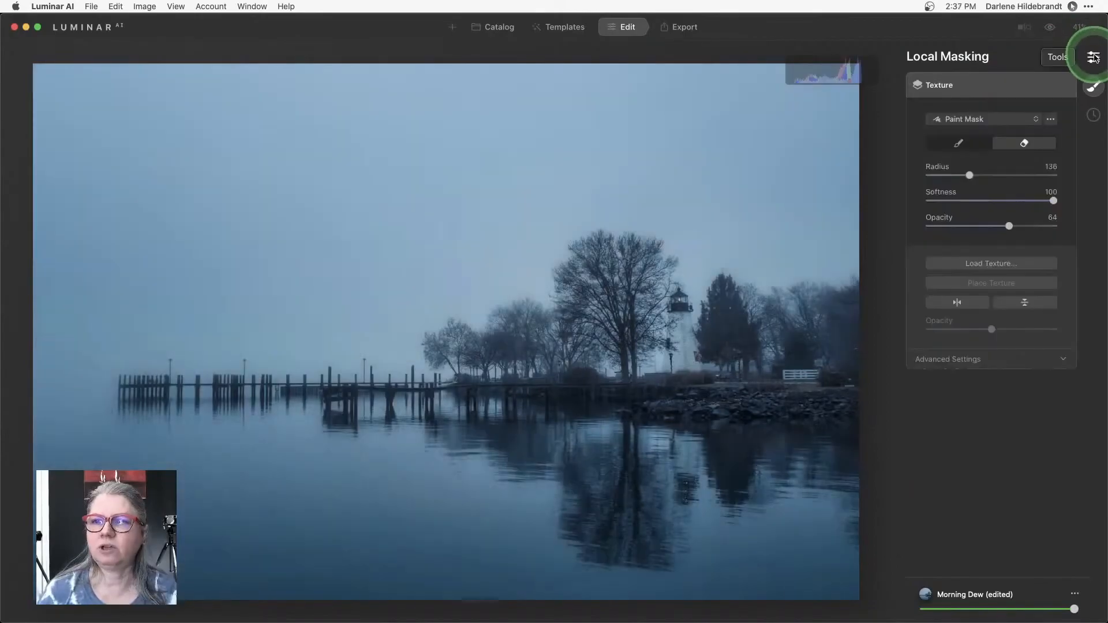
click(1093, 57)
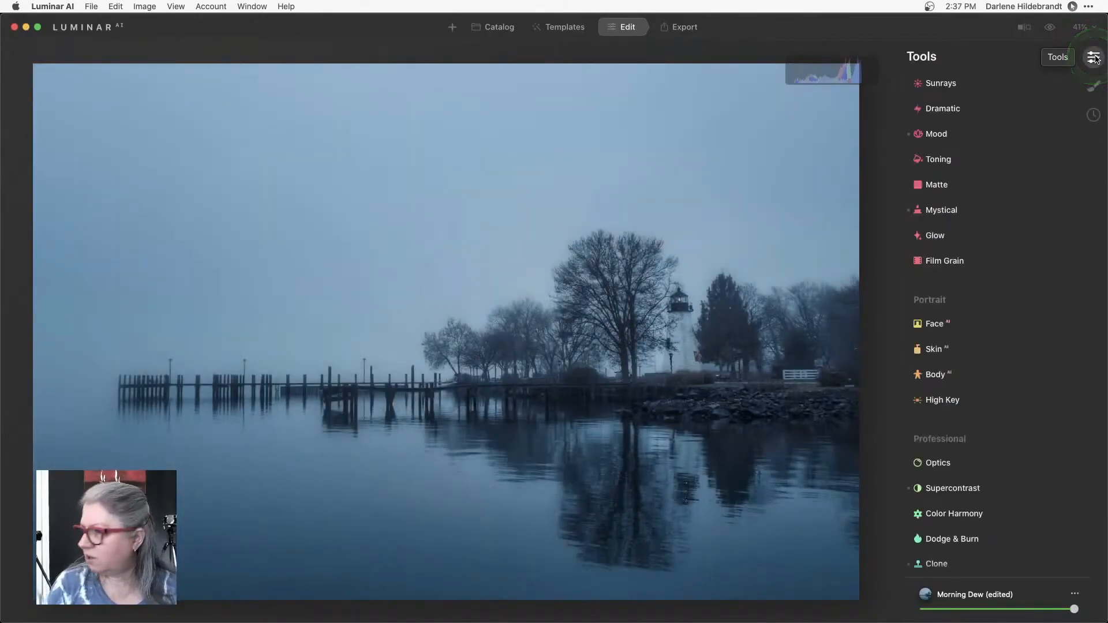